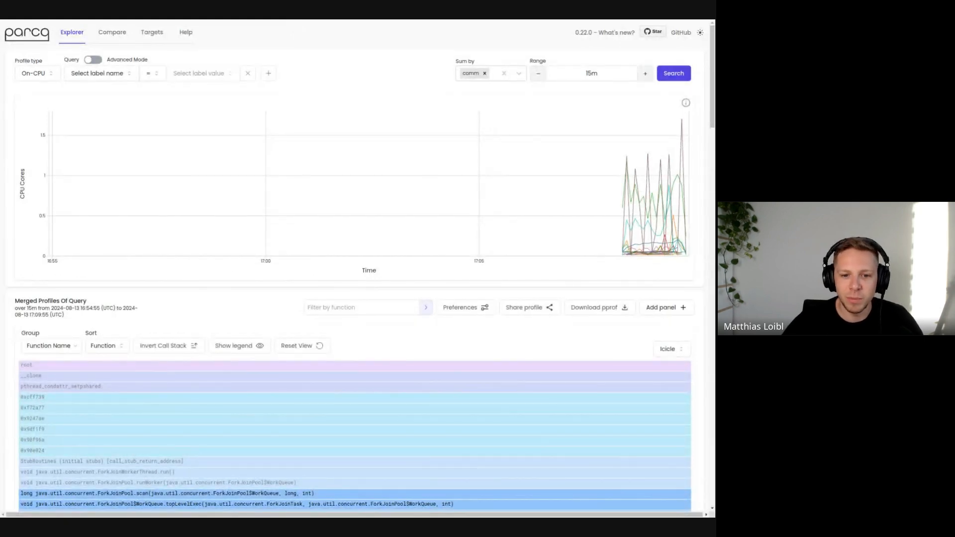
mouse_move(629, 160)
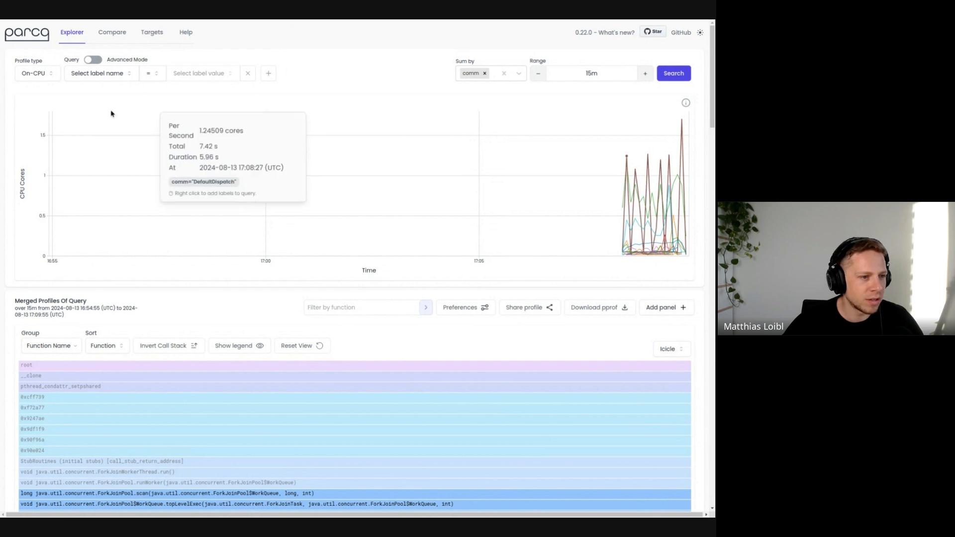
mouse_move(109, 82)
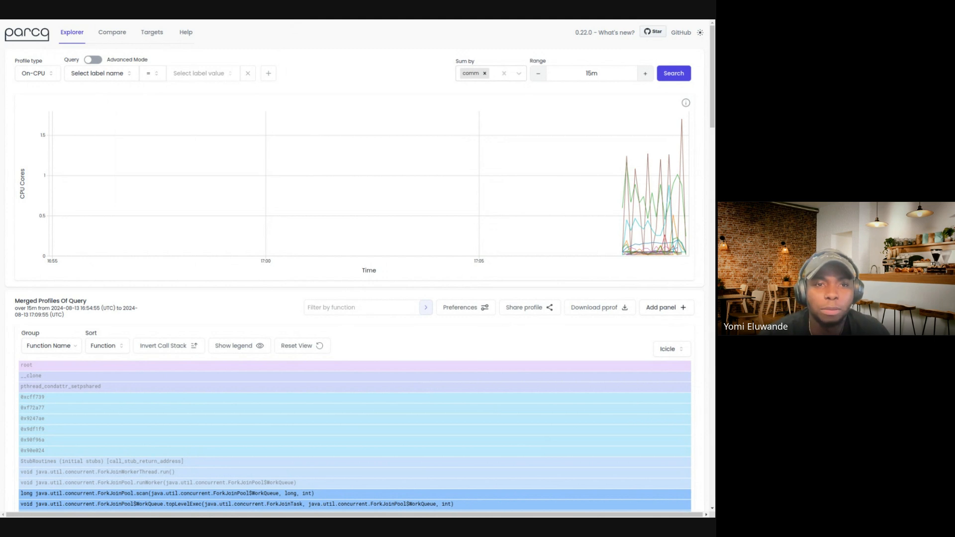
mouse_move(96, 77)
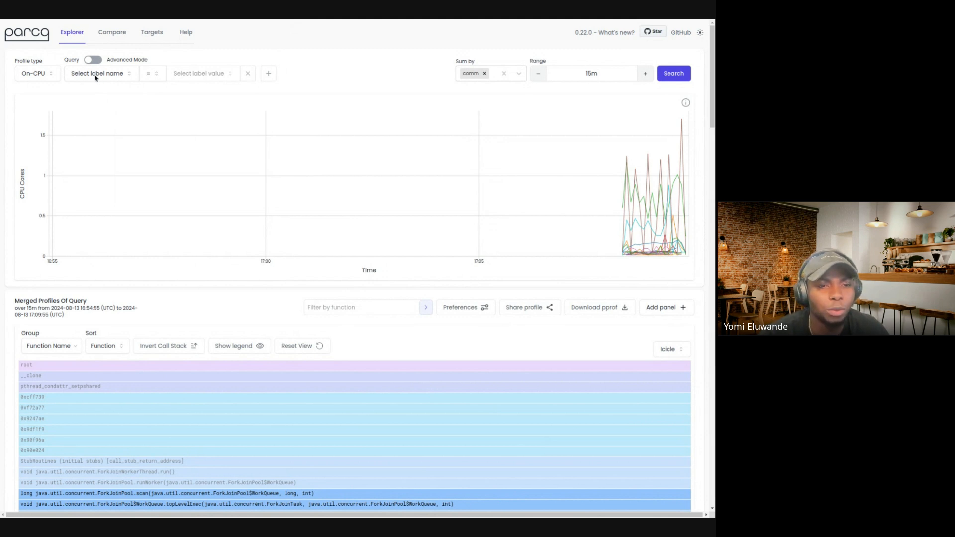
Step: In Advanced Mode, query comm="Hyprland" and search to load Hyprland's CPU chart and flame graph
click(97, 72)
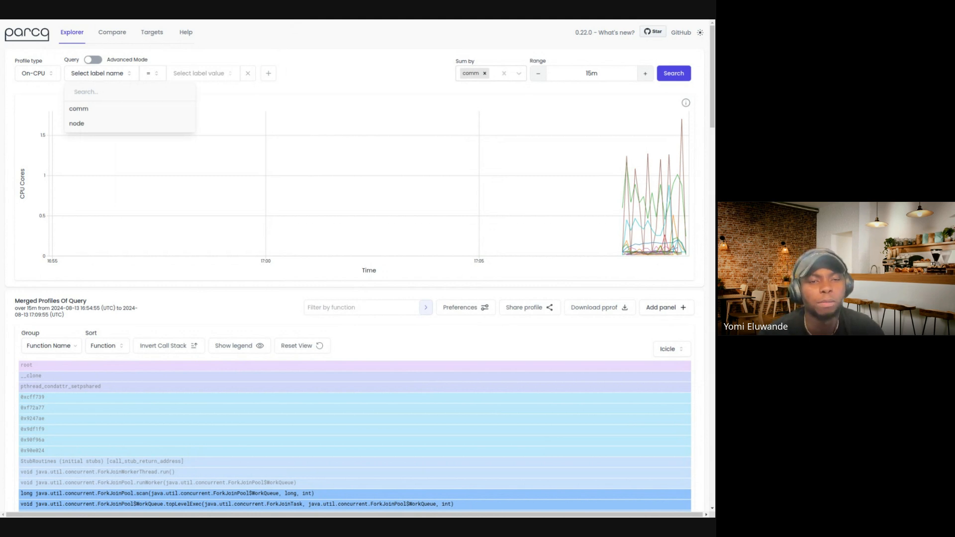
click(92, 60)
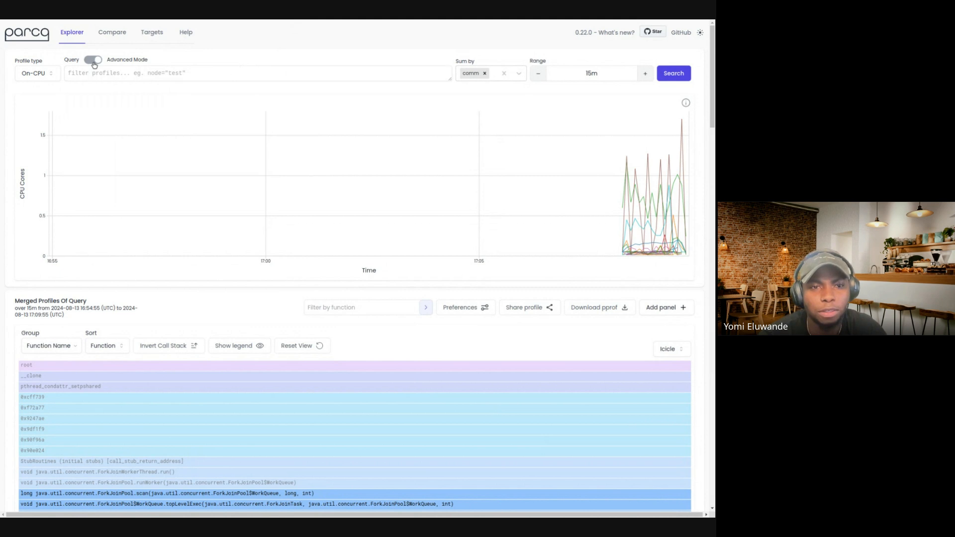
click(92, 58)
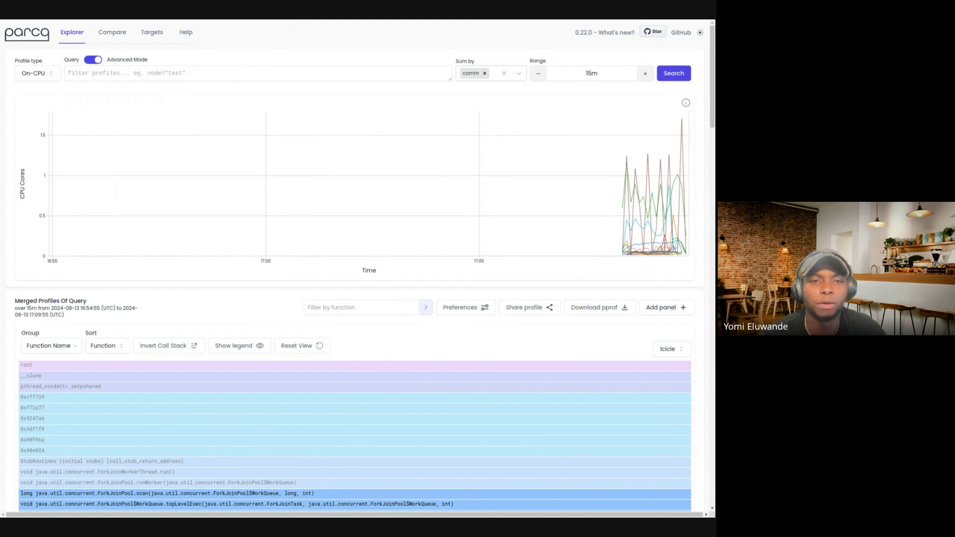
click(255, 73)
text(comm=")
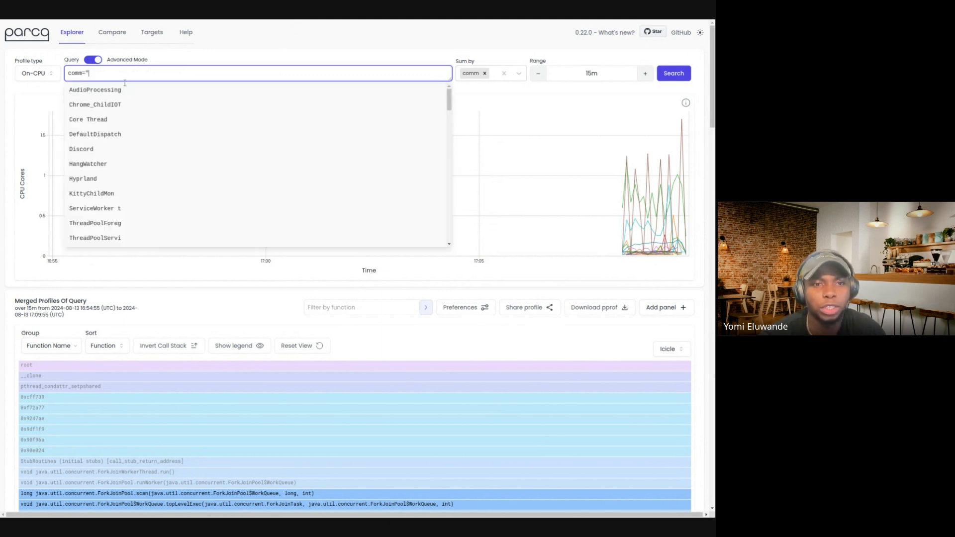
scroll(down, 3)
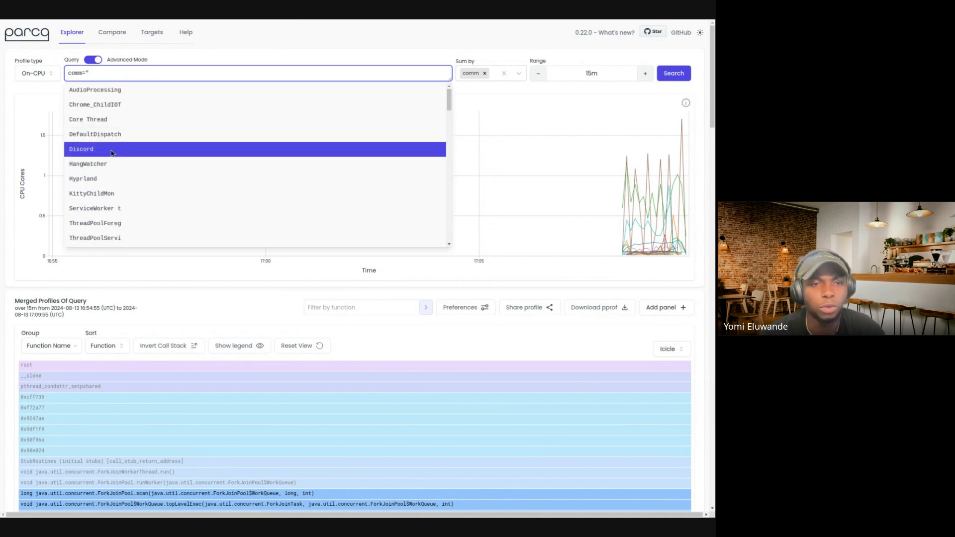
click(83, 178)
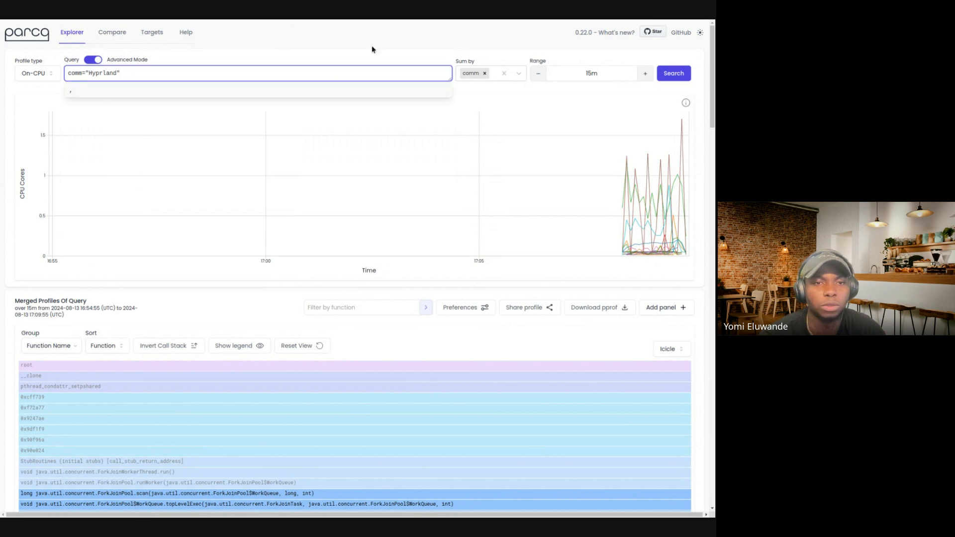
click(673, 73)
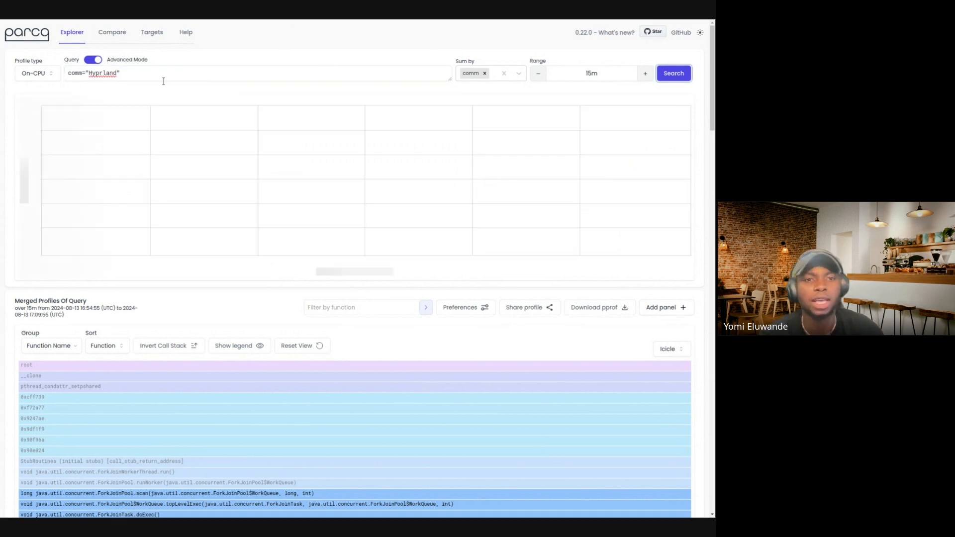
click(673, 72)
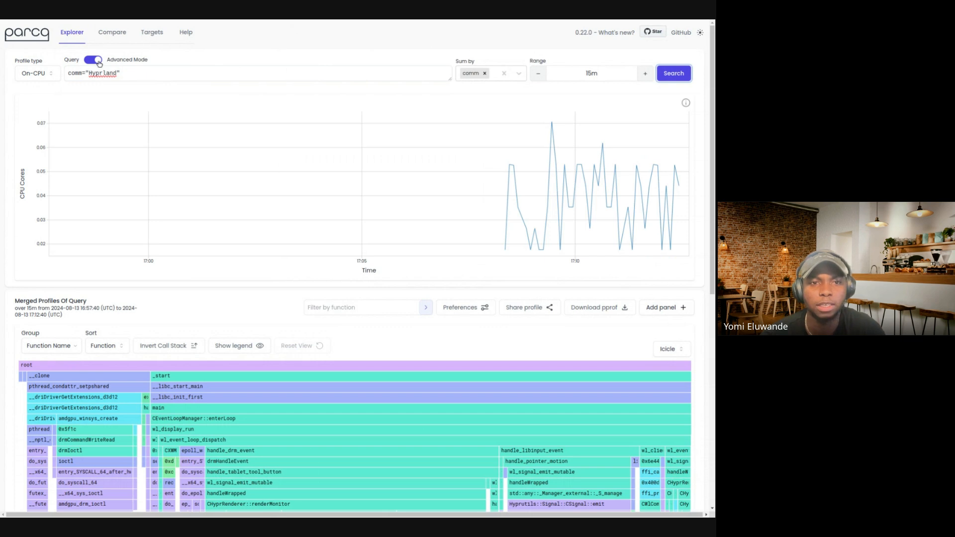
Step: Back in simple mode, switch the first matcher to the node label with the desktop value
click(93, 59)
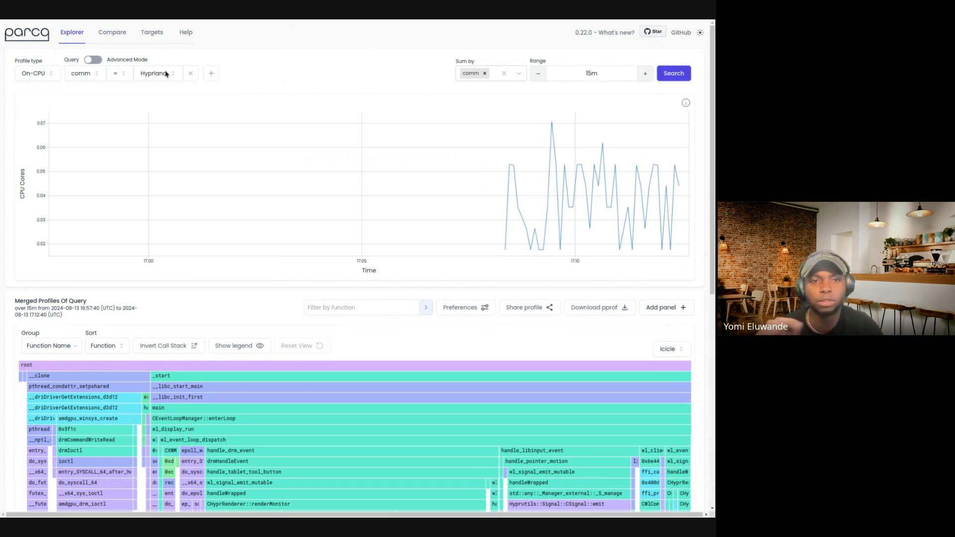
mouse_move(59, 241)
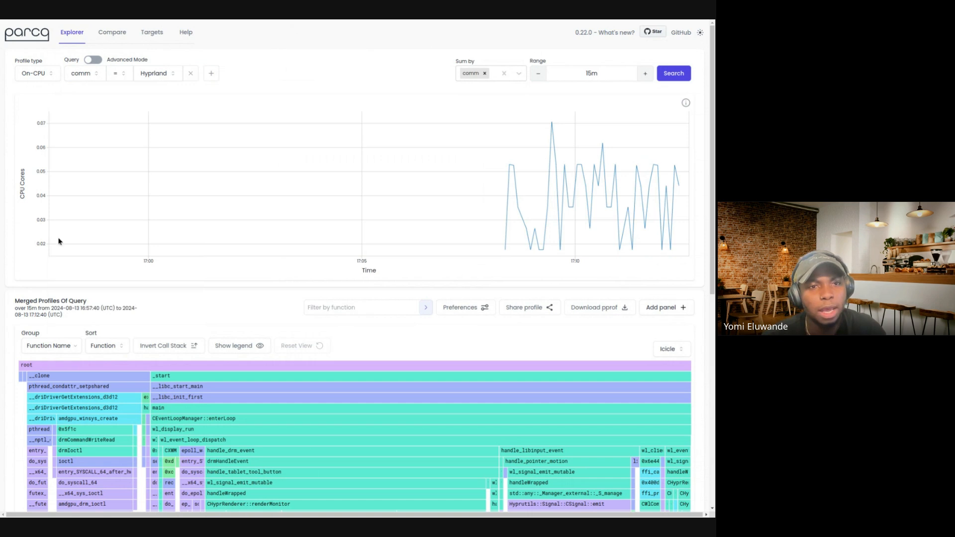
click(153, 73)
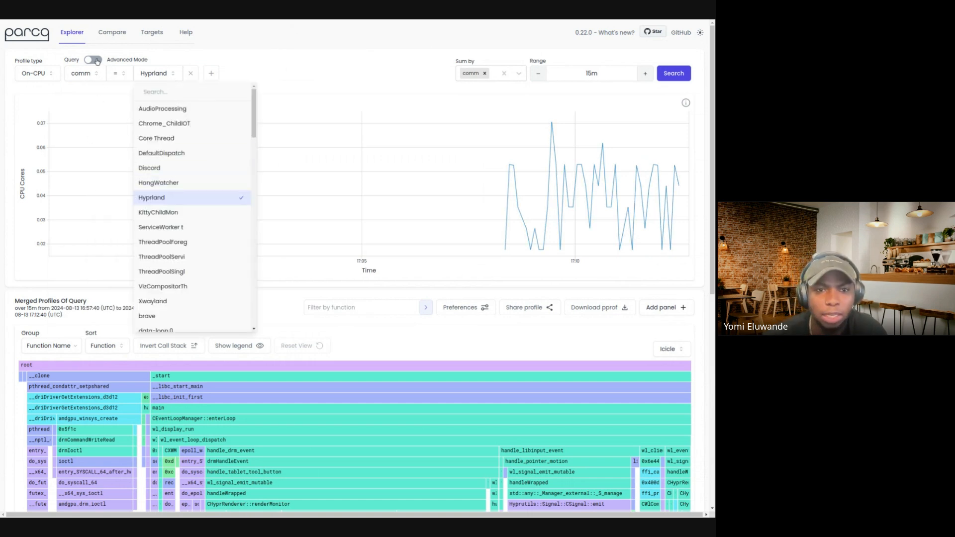
click(82, 73)
text(no)
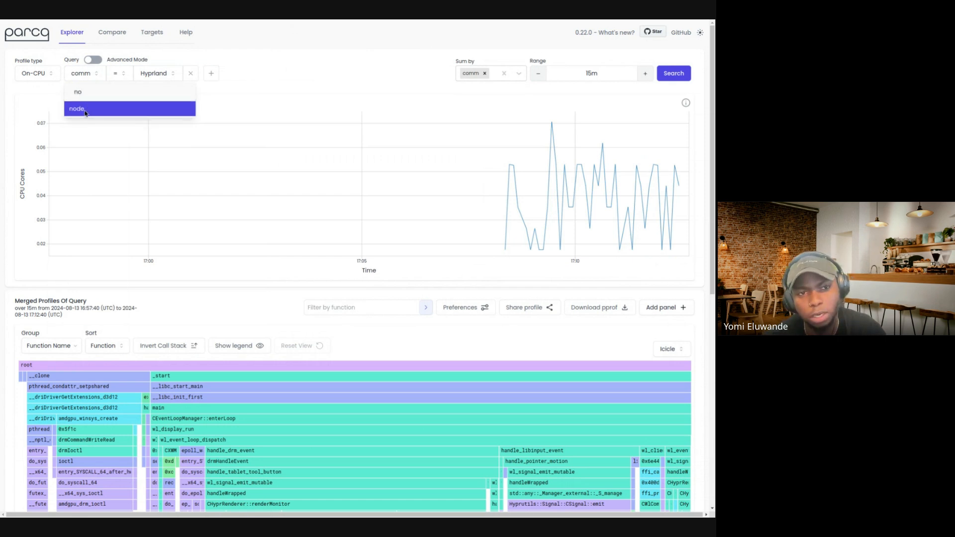
click(76, 108)
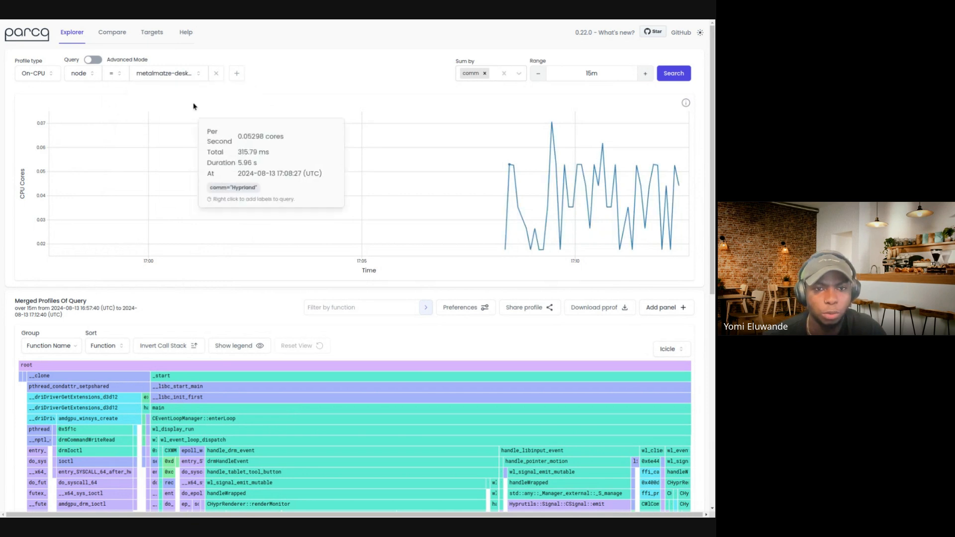
Step: Add a comm != Discord matcher and rerun the search
click(237, 73)
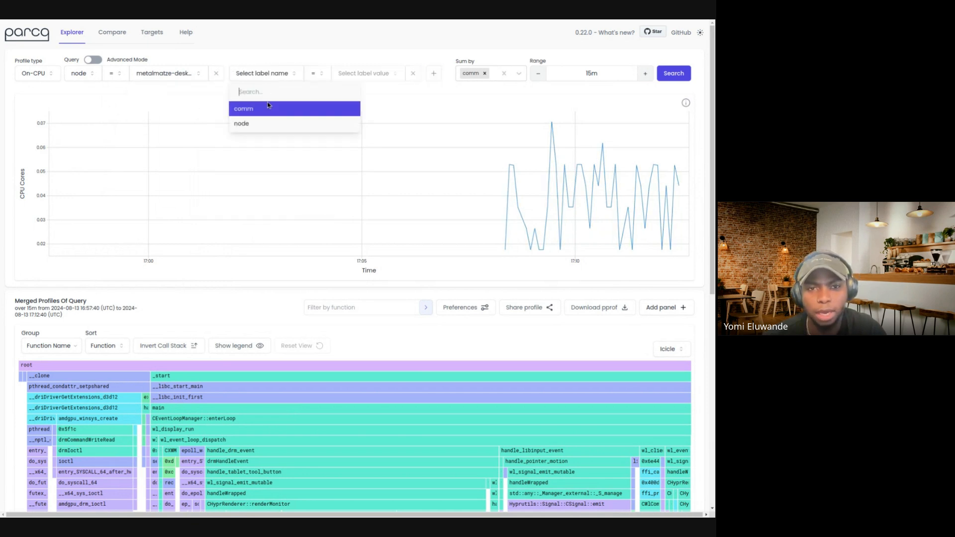
click(243, 108)
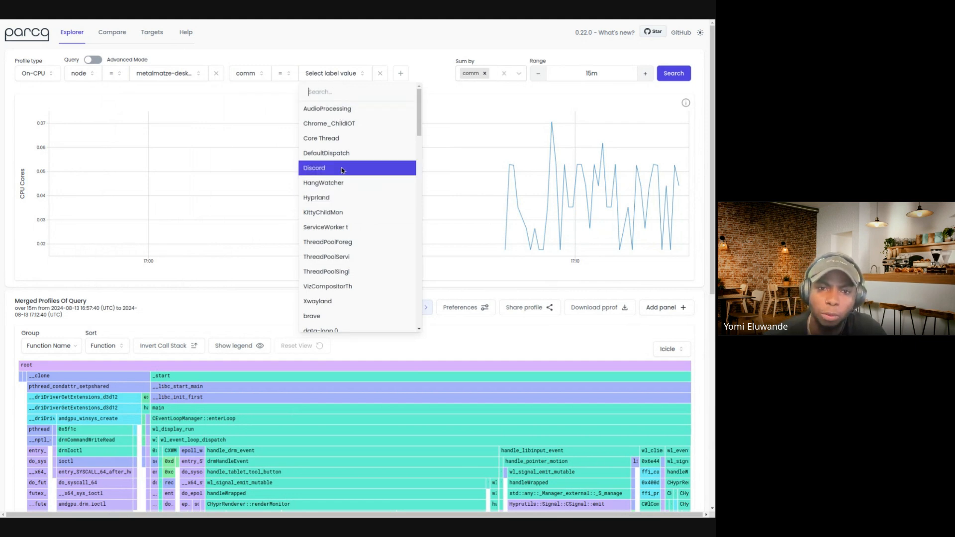
click(314, 167)
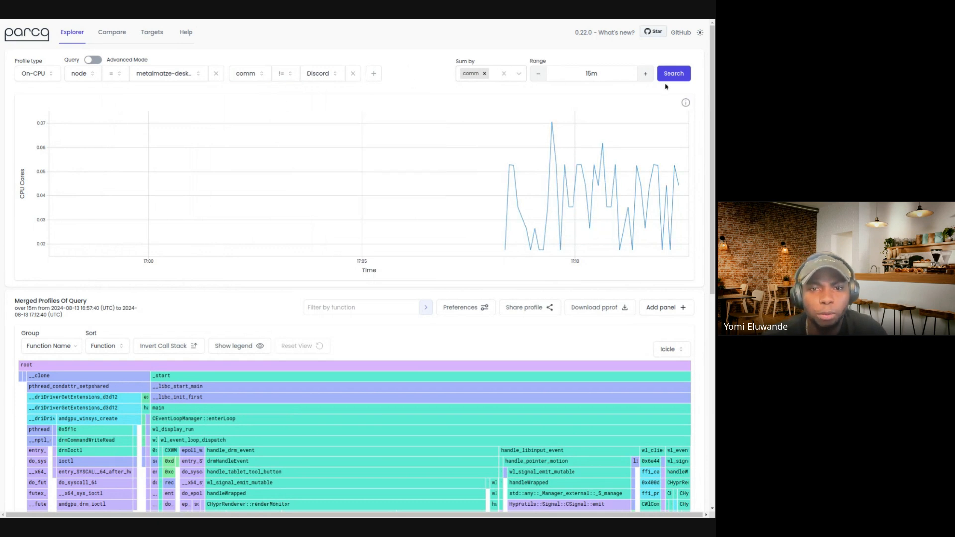
click(673, 73)
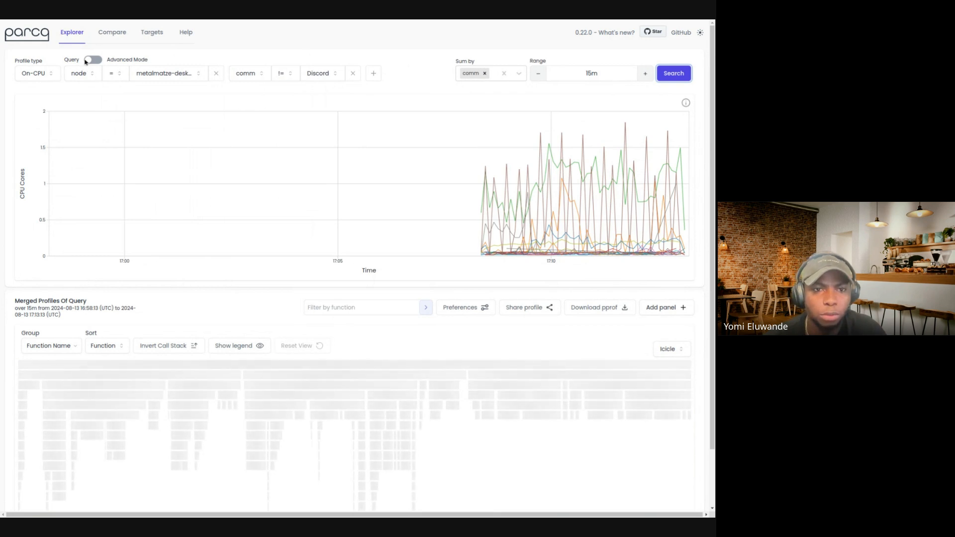
Step: Change comm!="Discord" to comm="Discord" via Advanced Mode and rerun the search
click(91, 59)
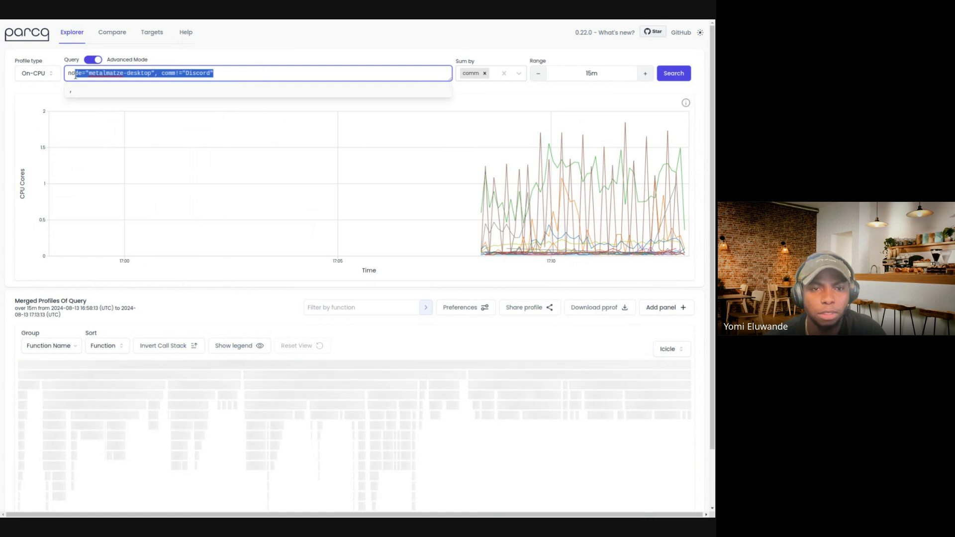
click(91, 59)
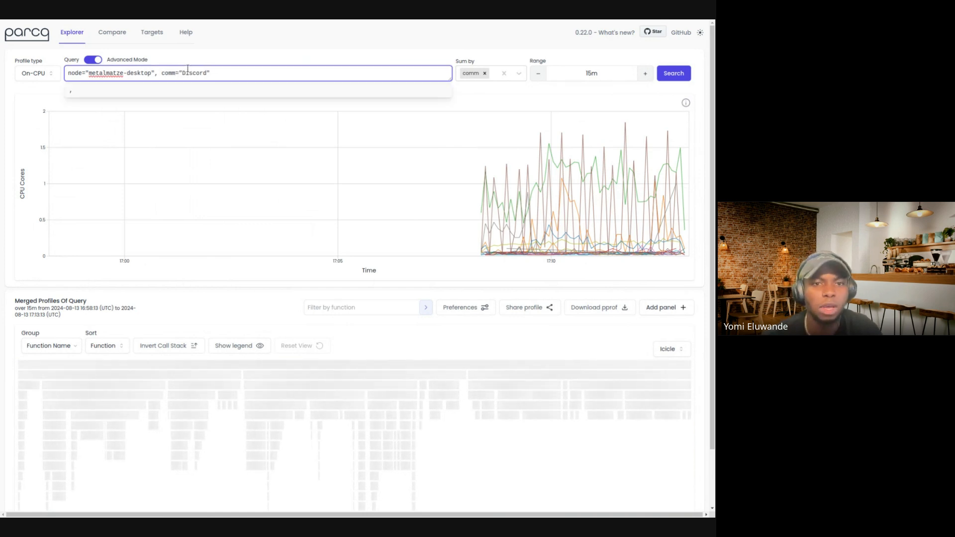
click(92, 59)
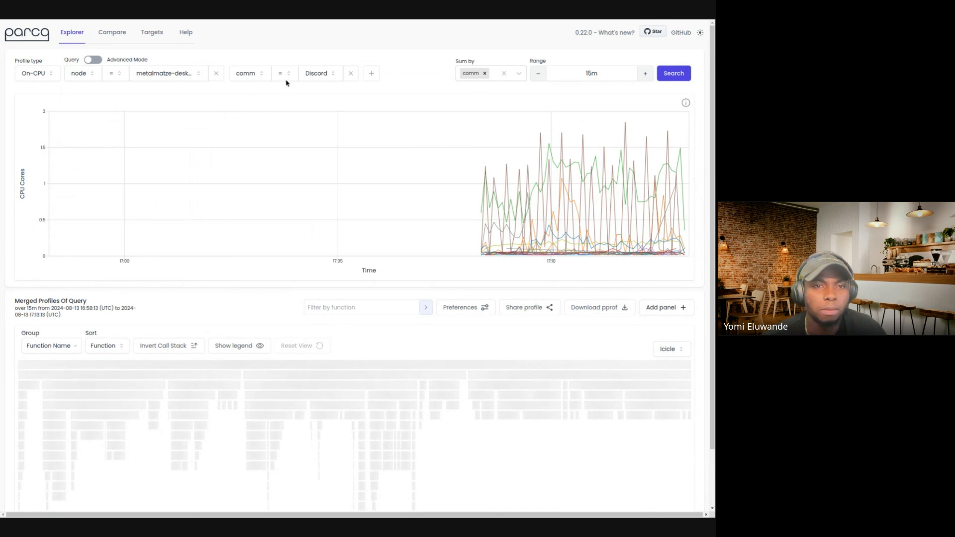
mouse_move(256, 83)
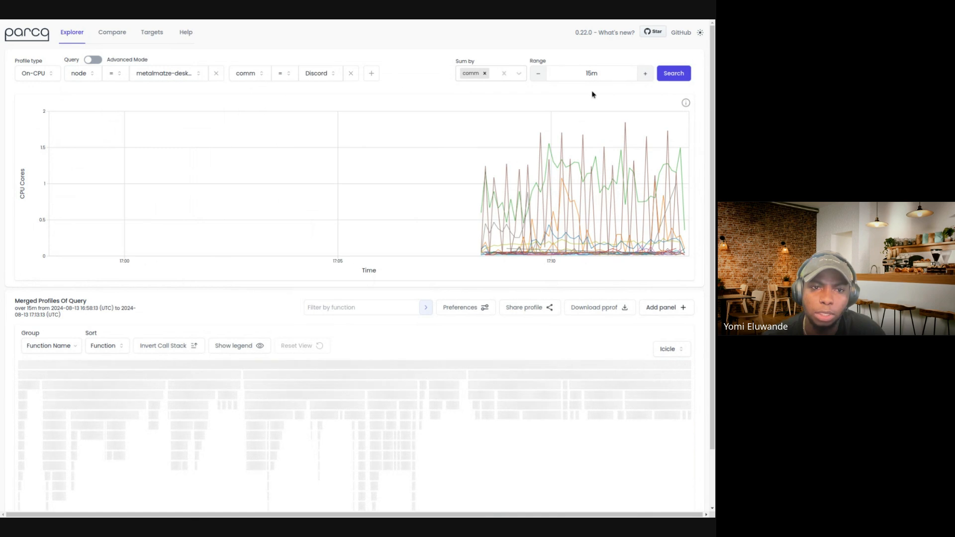
click(674, 72)
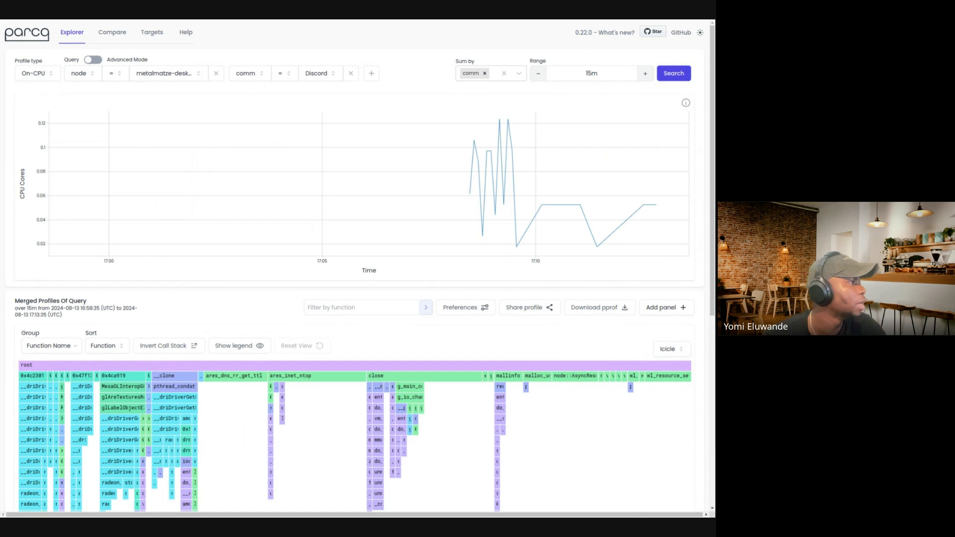
mouse_move(494, 69)
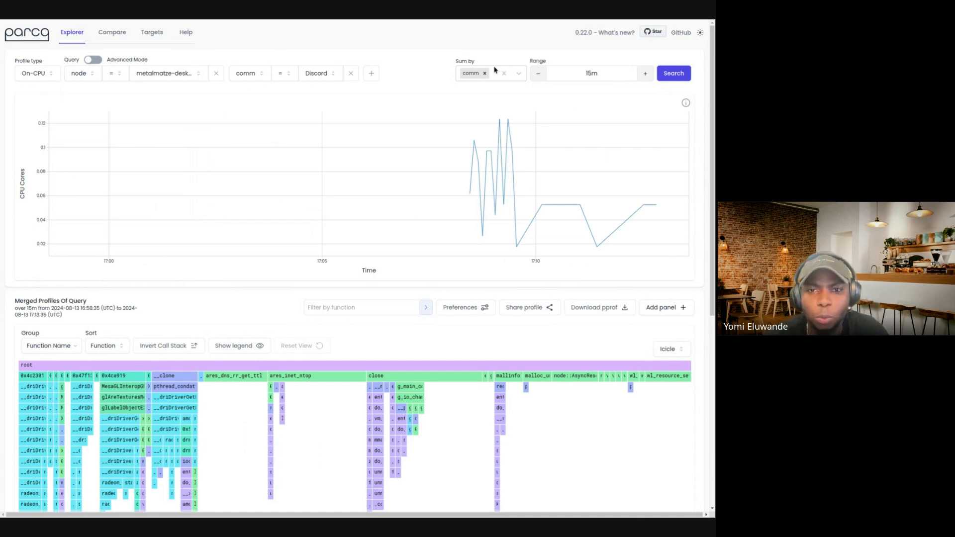
Step: Stop summing by comm and remove the comm=Discord matcher so every process on the node shows
click(499, 73)
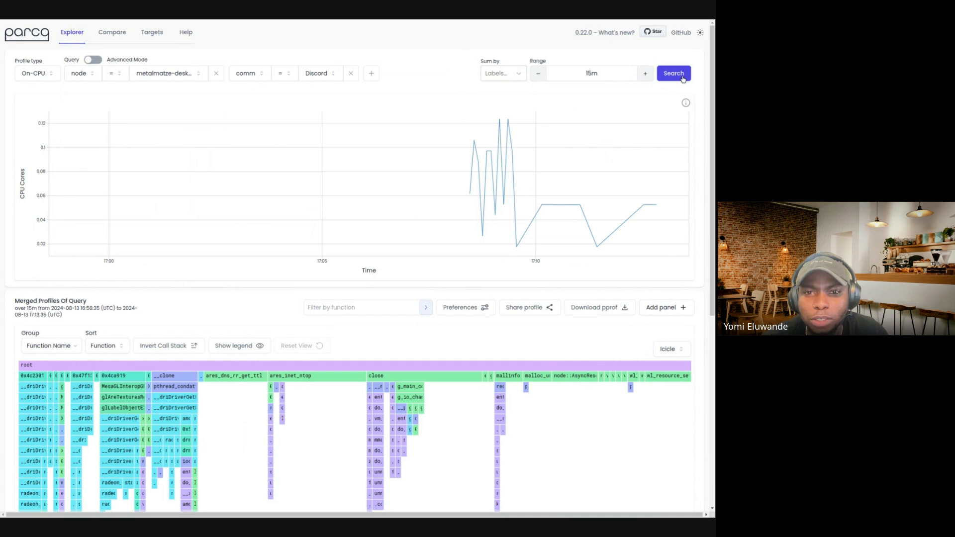
click(673, 72)
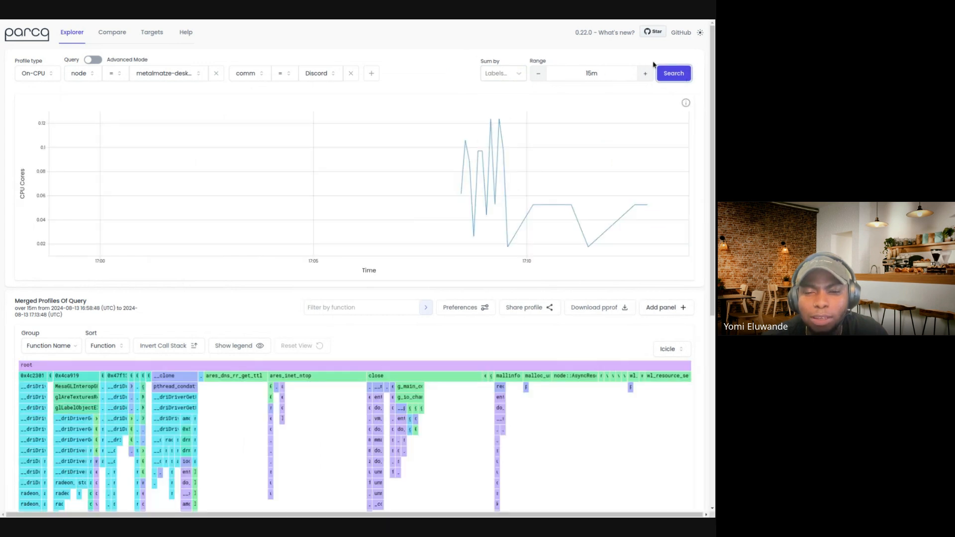
mouse_move(502, 166)
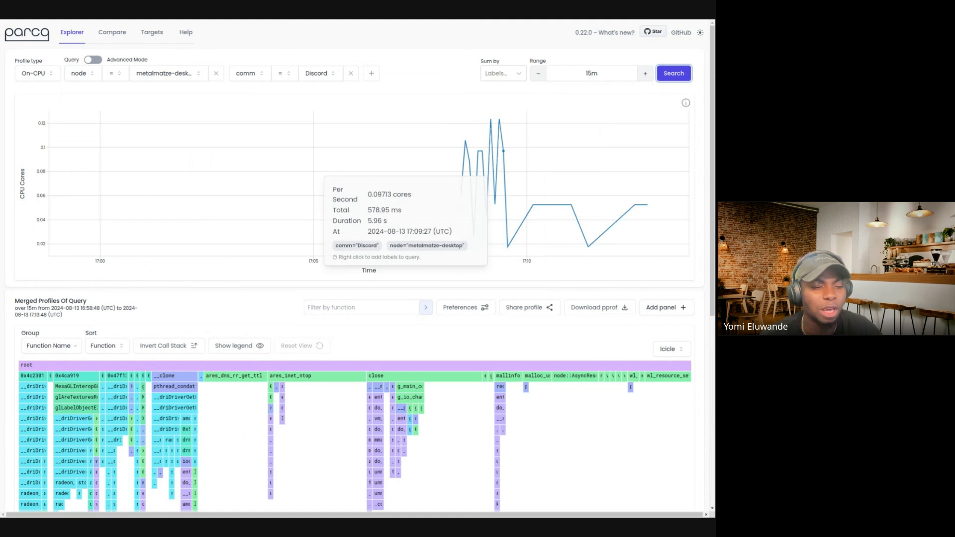
mouse_move(312, 94)
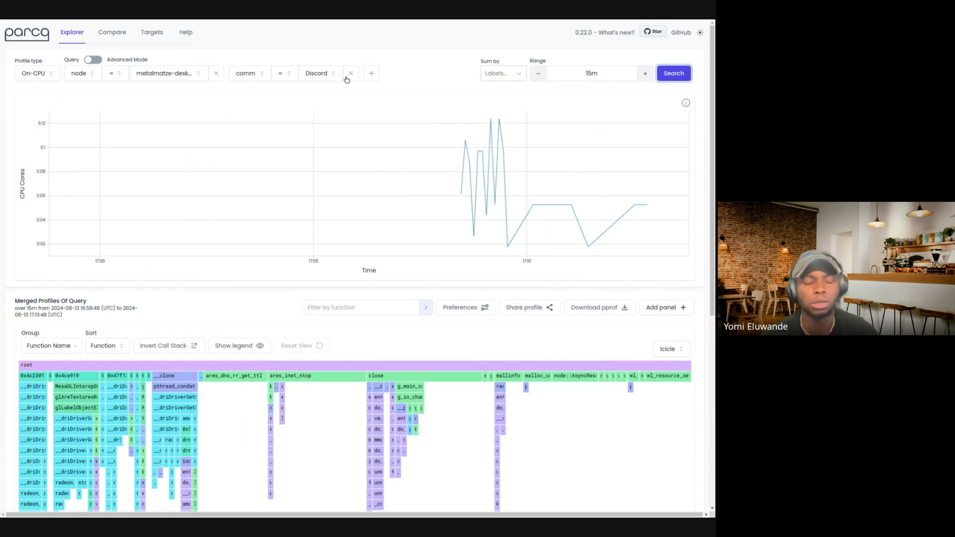
click(351, 72)
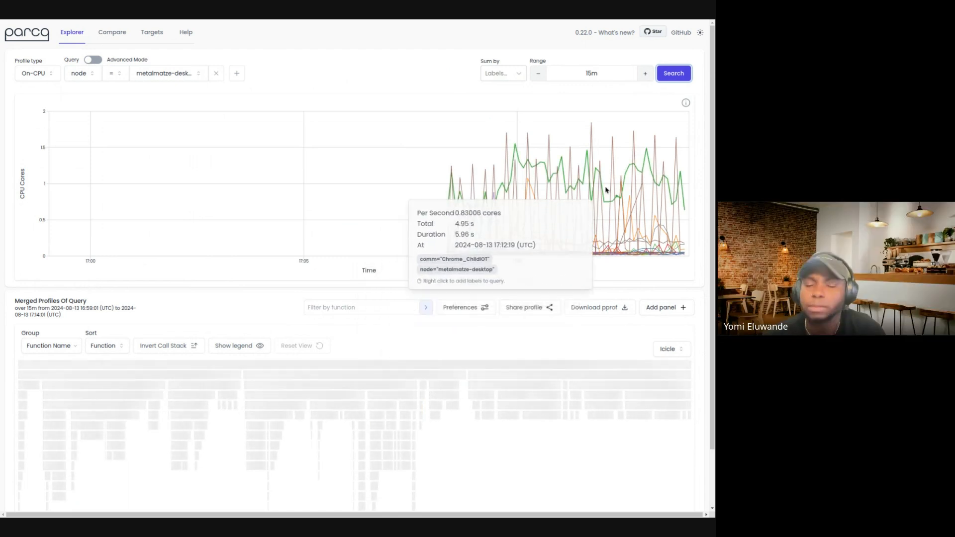
mouse_move(620, 224)
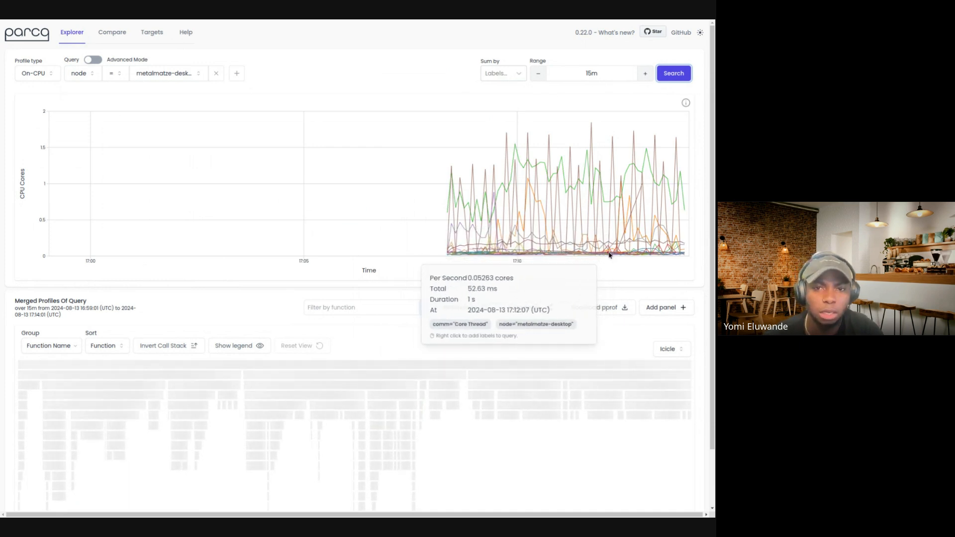
Step: Set Sum by to comm so each process on metalmatze-desktop is its own series
click(501, 72)
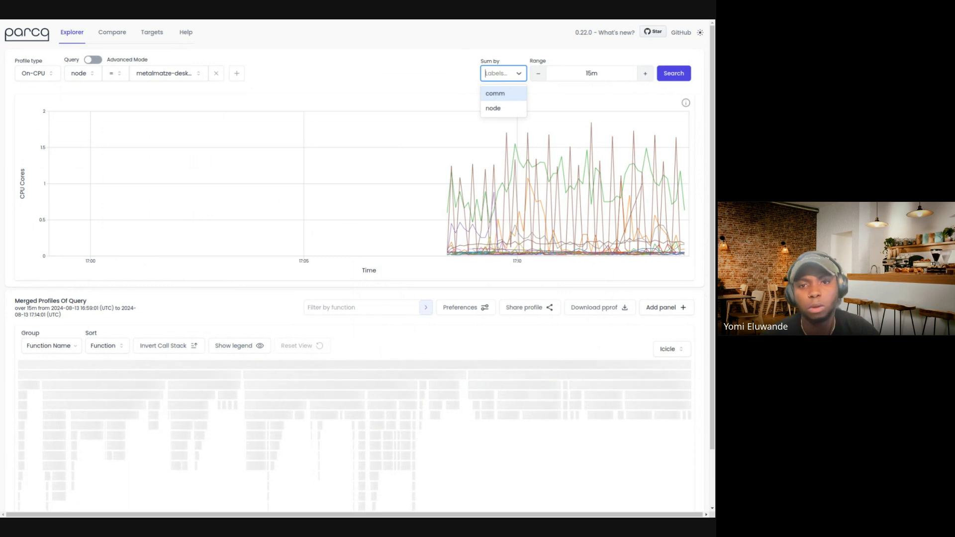
click(494, 93)
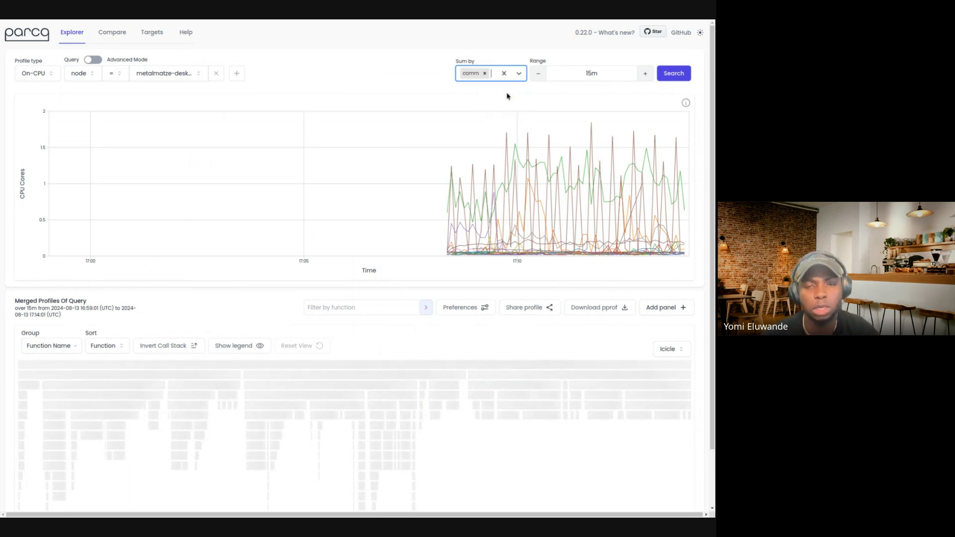
mouse_move(560, 92)
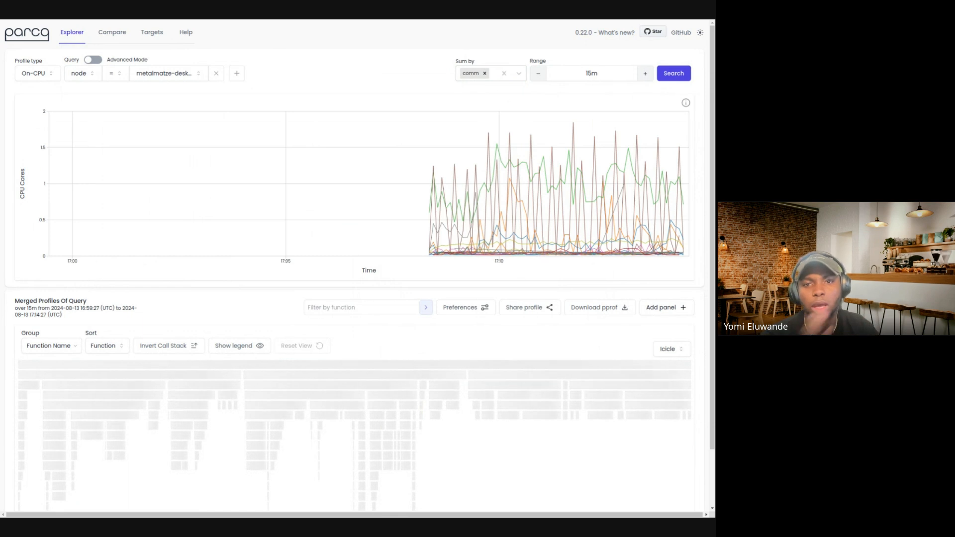
mouse_move(553, 145)
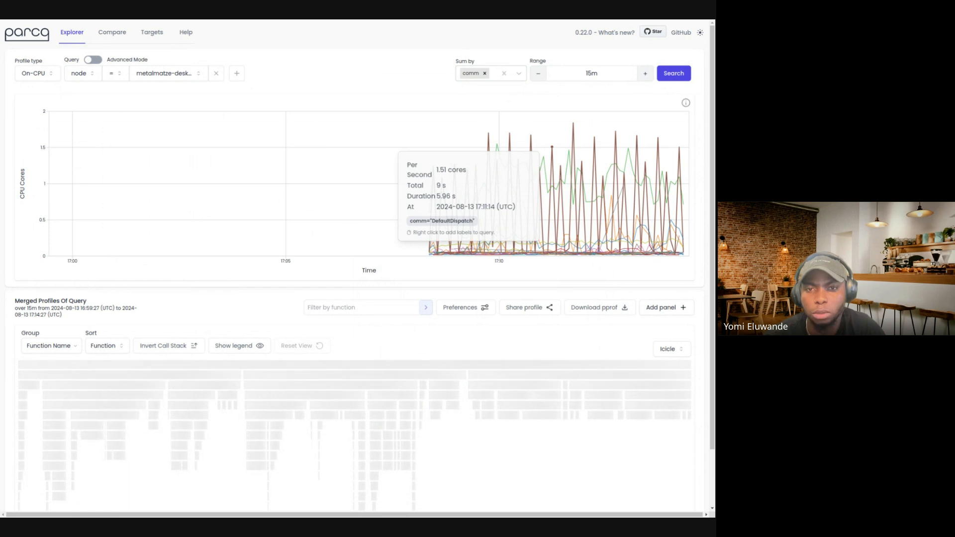
mouse_move(376, 96)
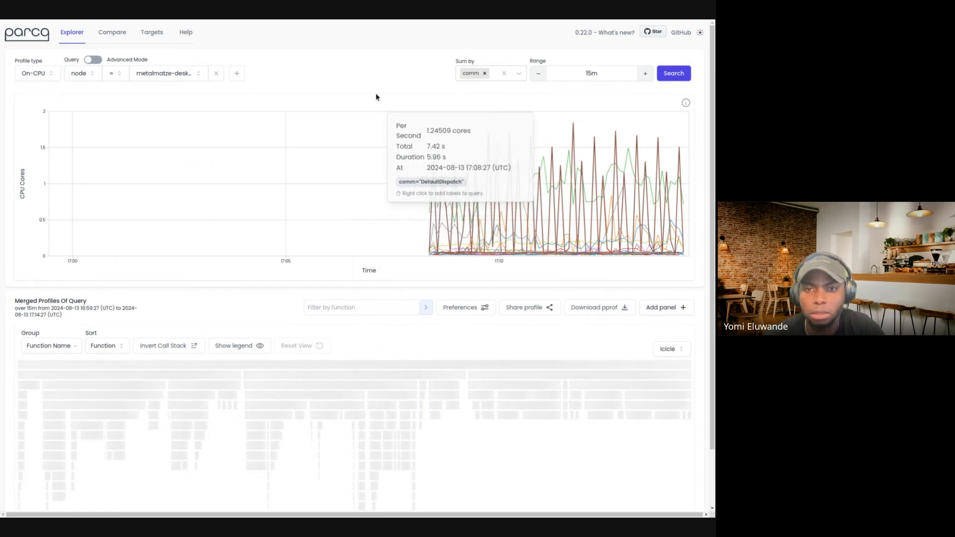
mouse_move(378, 86)
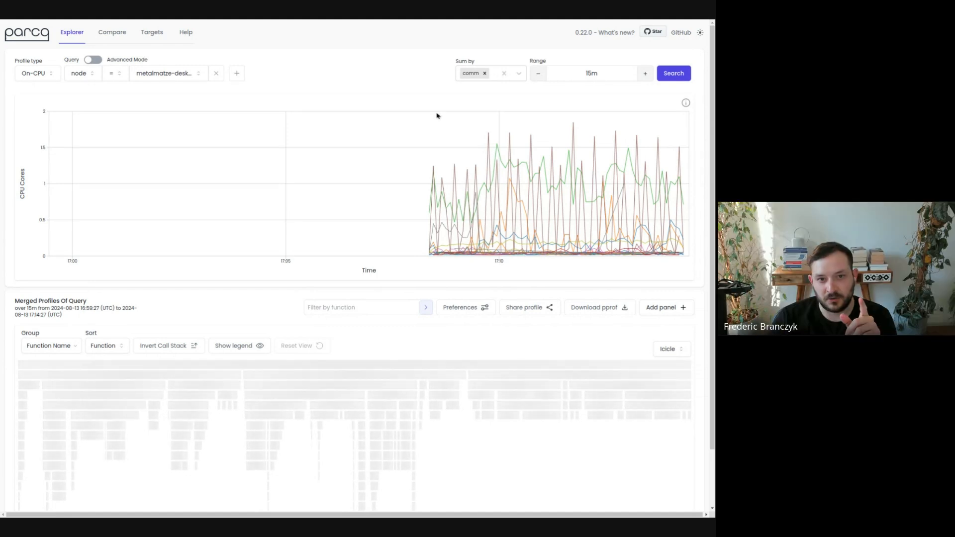
mouse_move(505, 153)
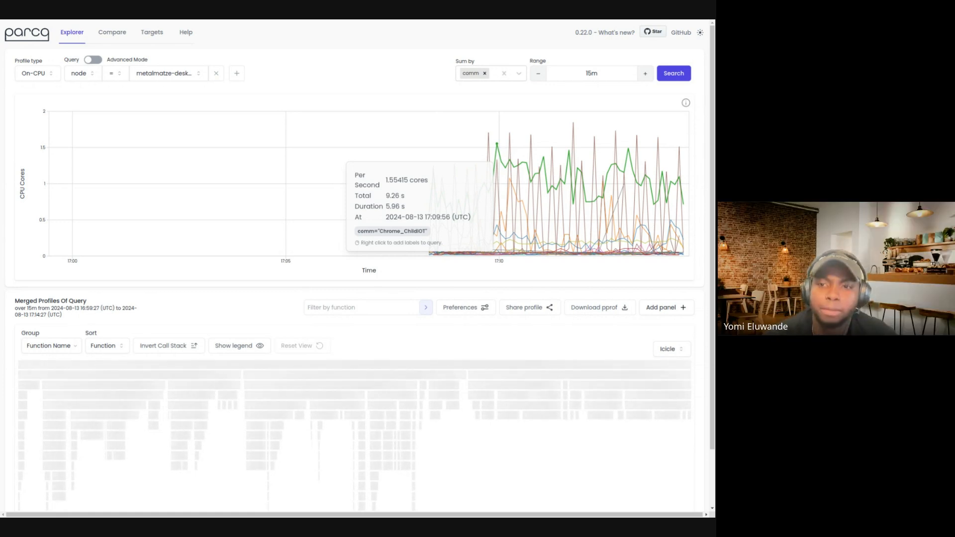
mouse_move(229, 92)
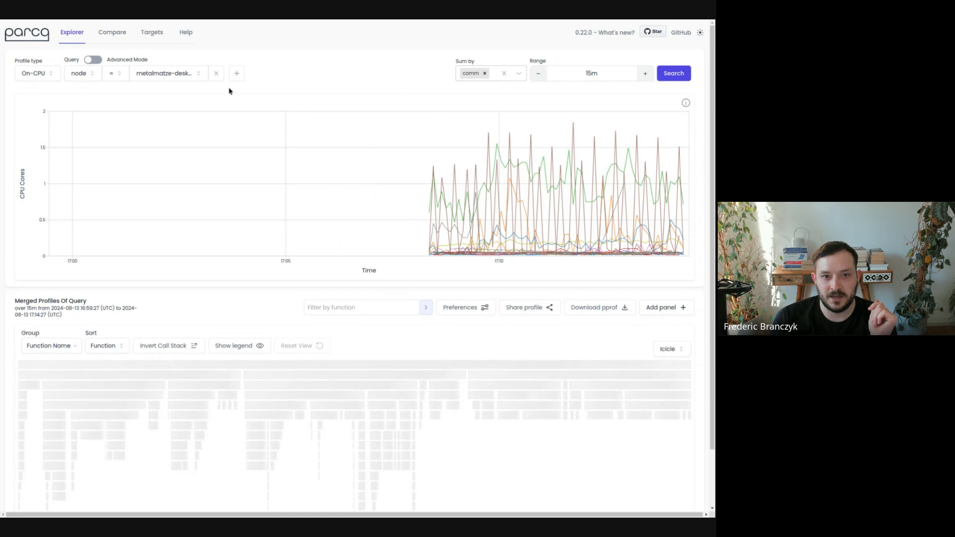
Step: Add a comm=Discord matcher so only Discord on the desktop node is queried
click(237, 72)
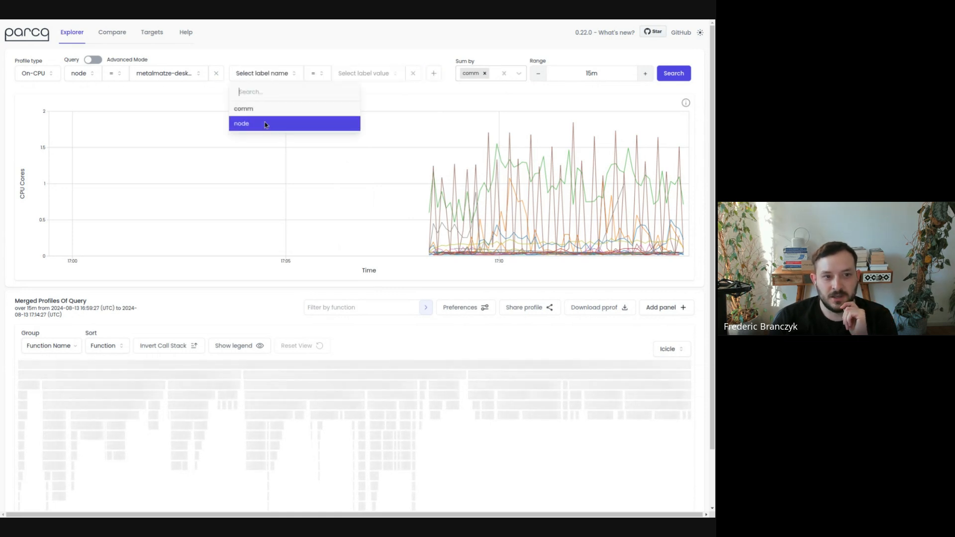
click(242, 108)
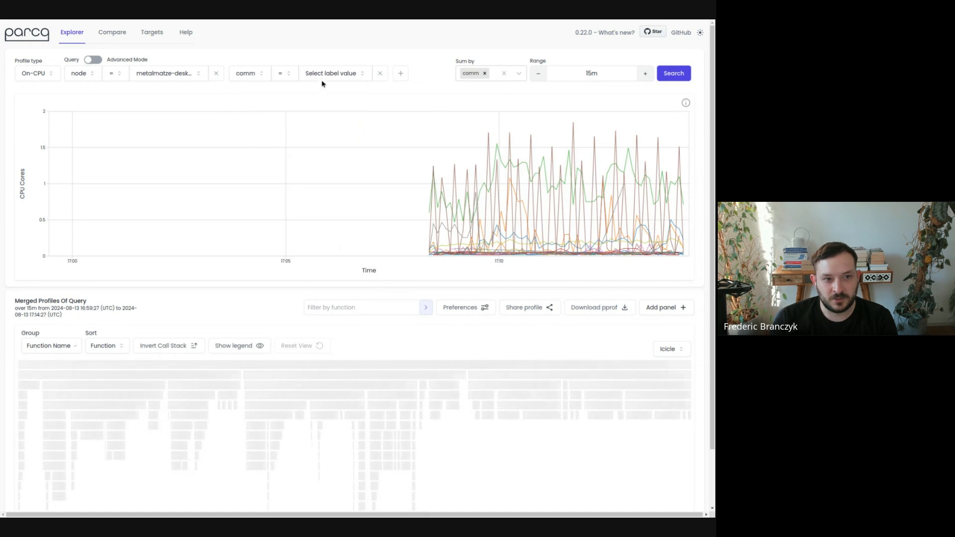
click(330, 73)
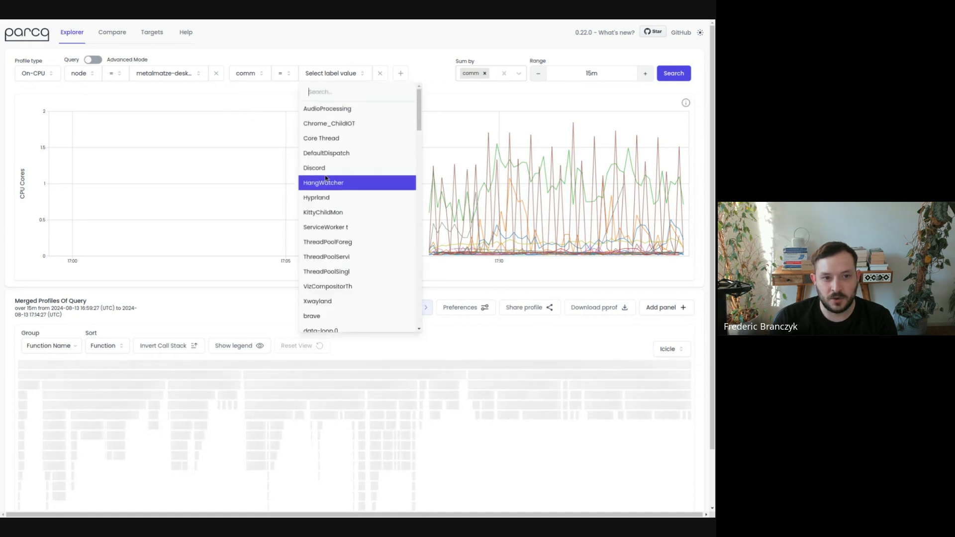
click(313, 167)
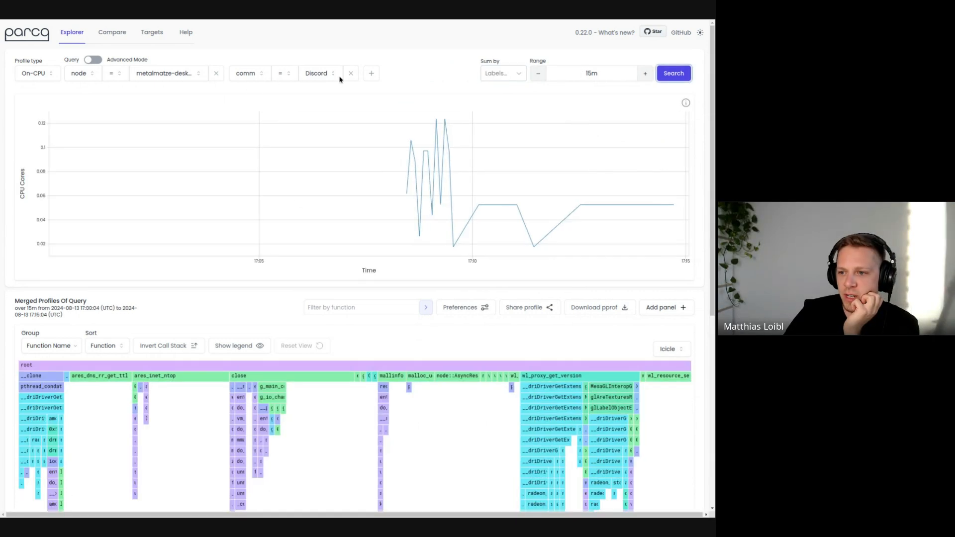
mouse_move(449, 151)
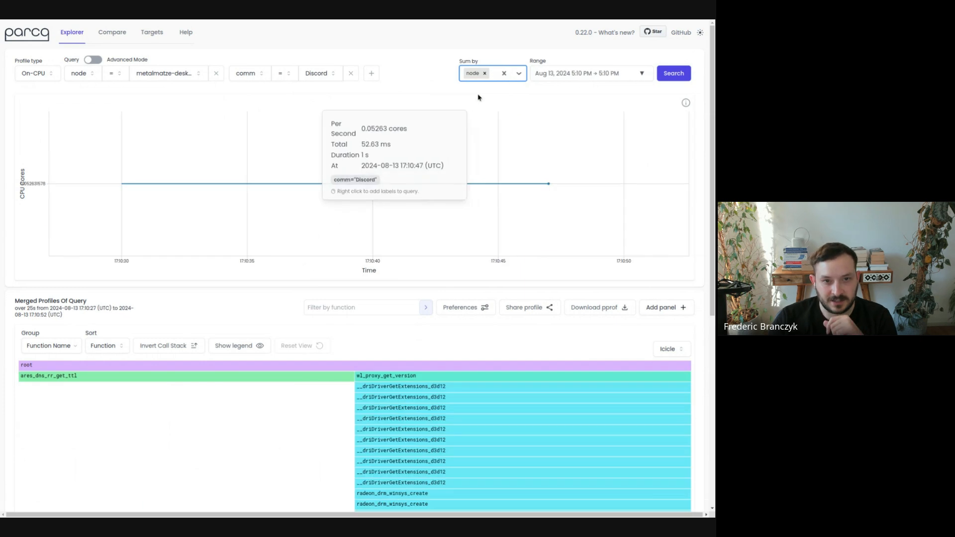
Step: Reload Discord over 15m, add comm to Sum by, then remove it leaving node only
click(589, 72)
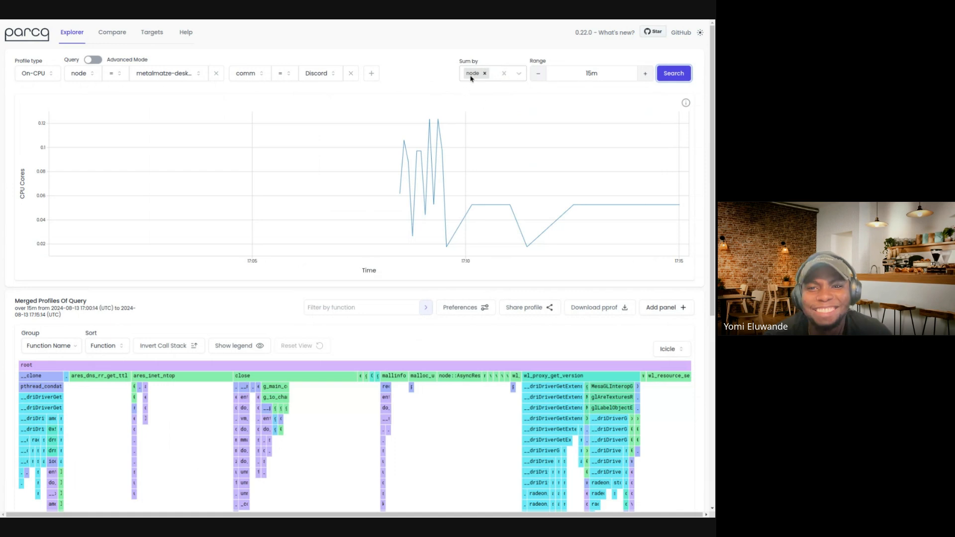
mouse_move(441, 149)
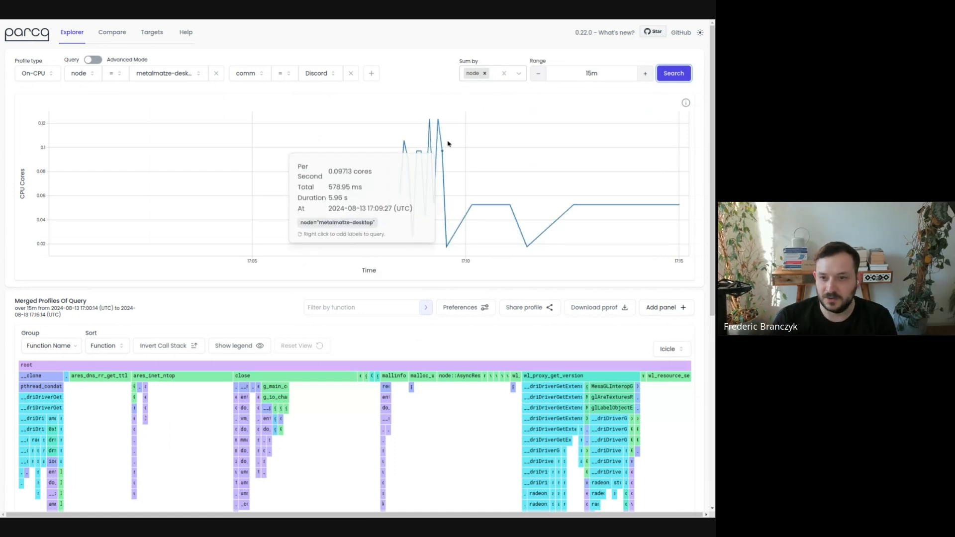
mouse_move(491, 89)
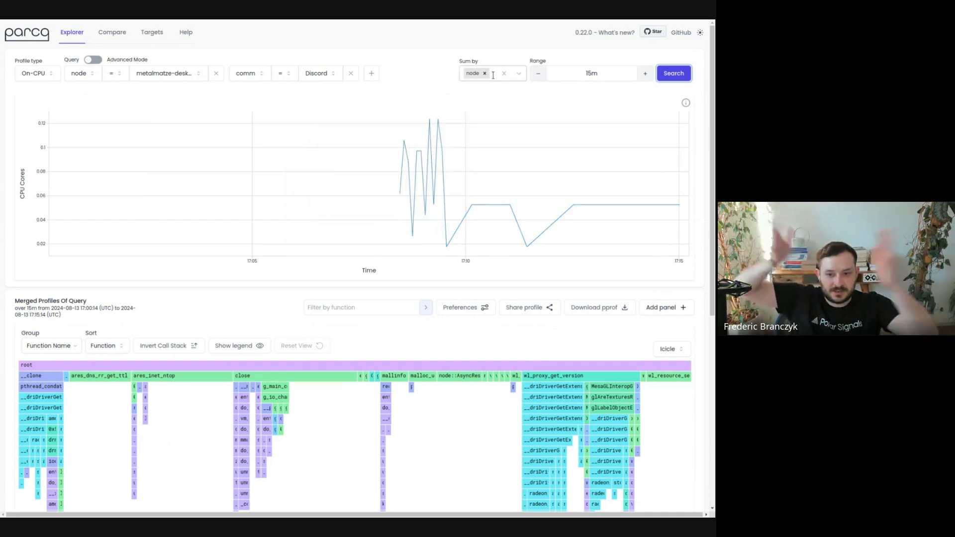
click(518, 73)
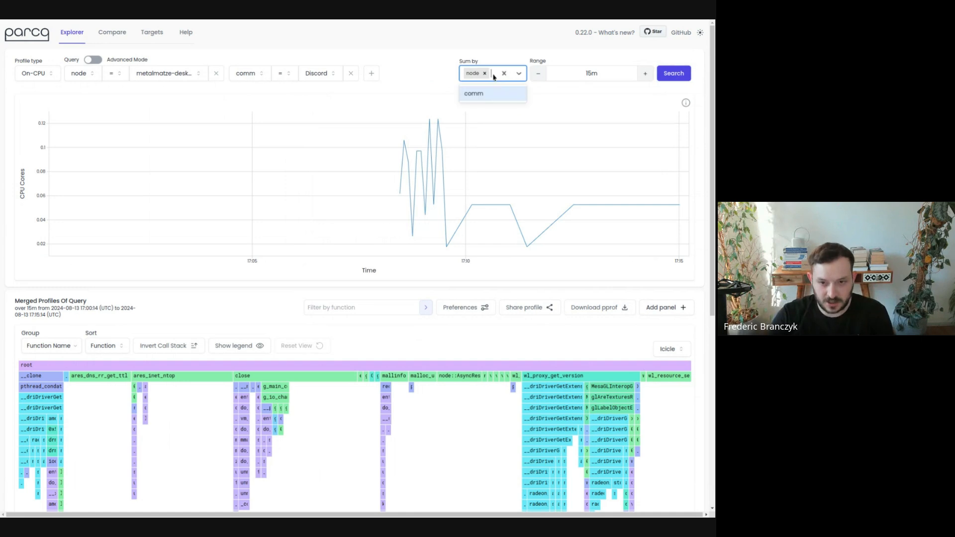
click(473, 93)
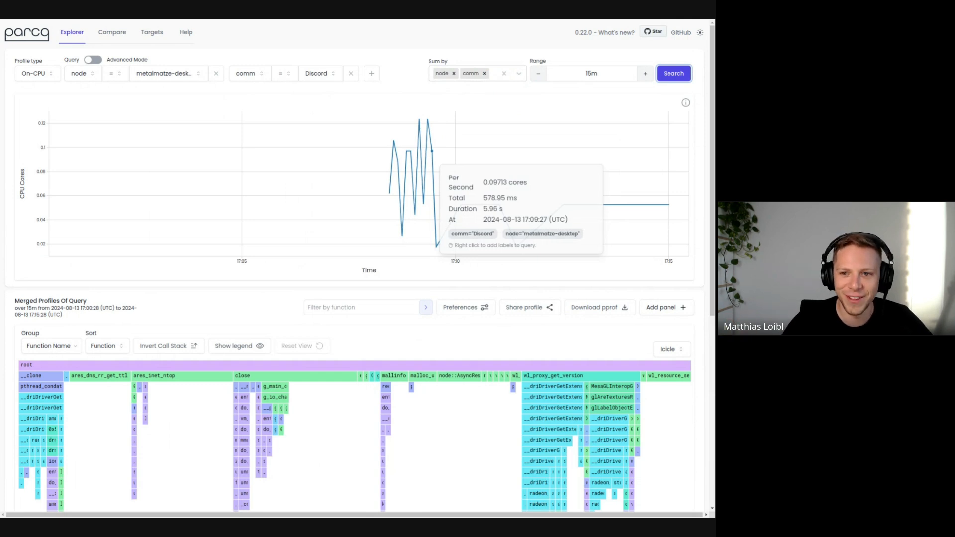
click(79, 73)
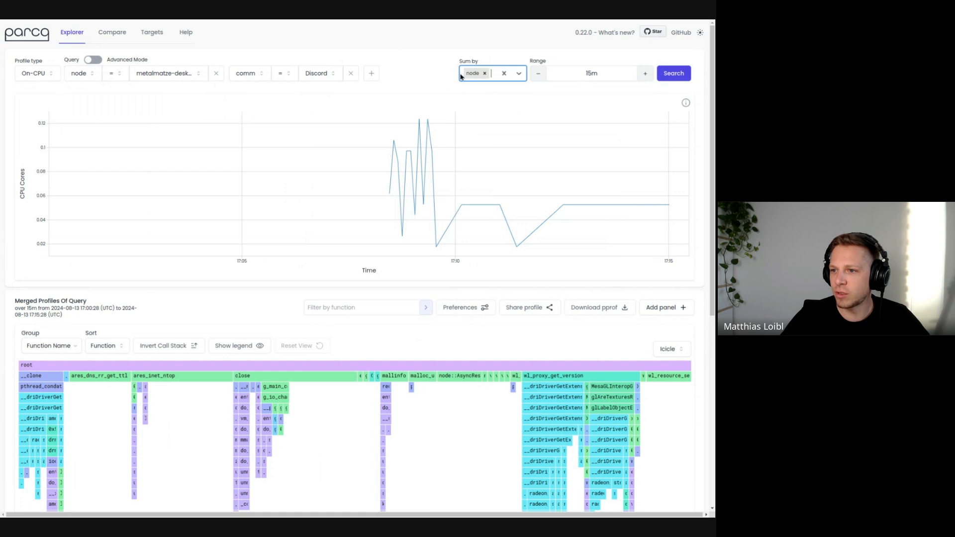
Step: Clear the label filters and select the tallest CPU peak sample (17:10:14) to load its icicle graph
click(350, 73)
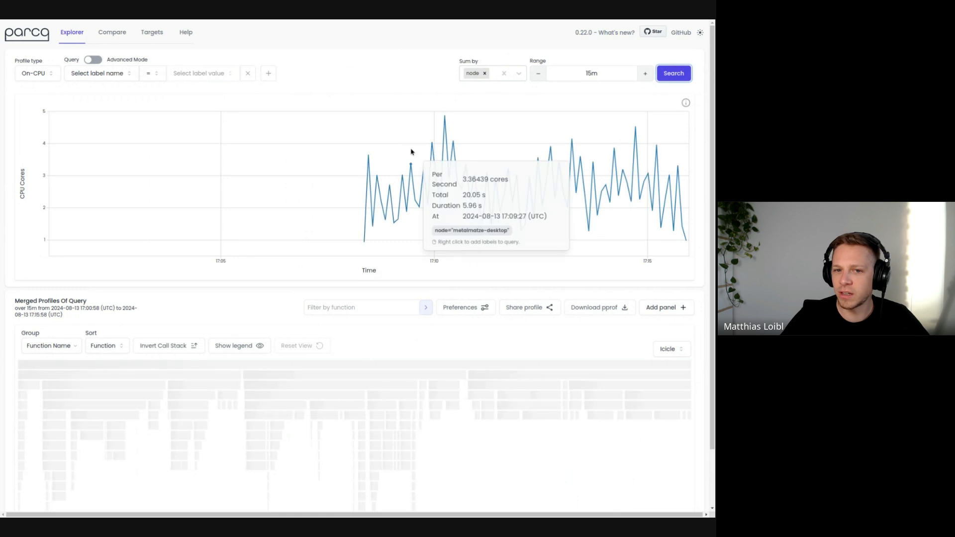
mouse_move(433, 206)
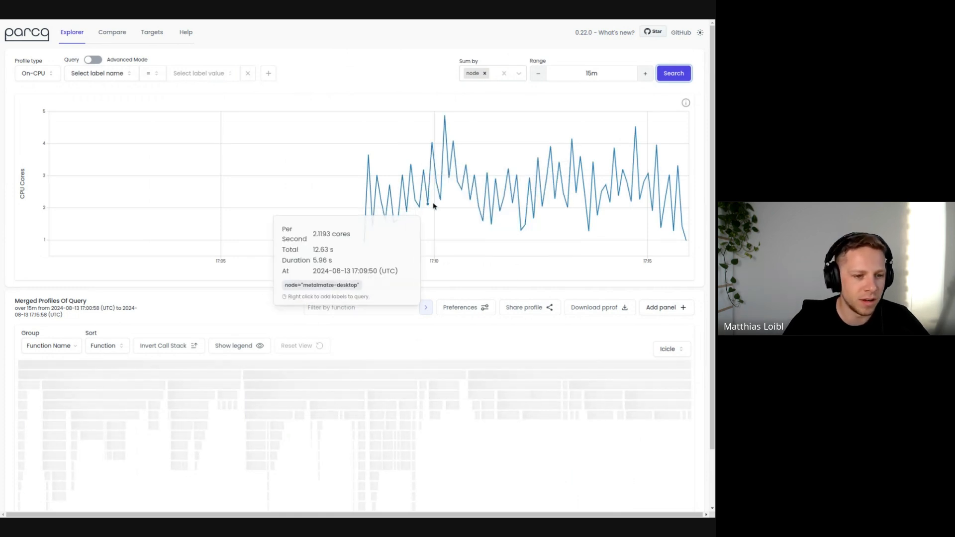
mouse_move(441, 195)
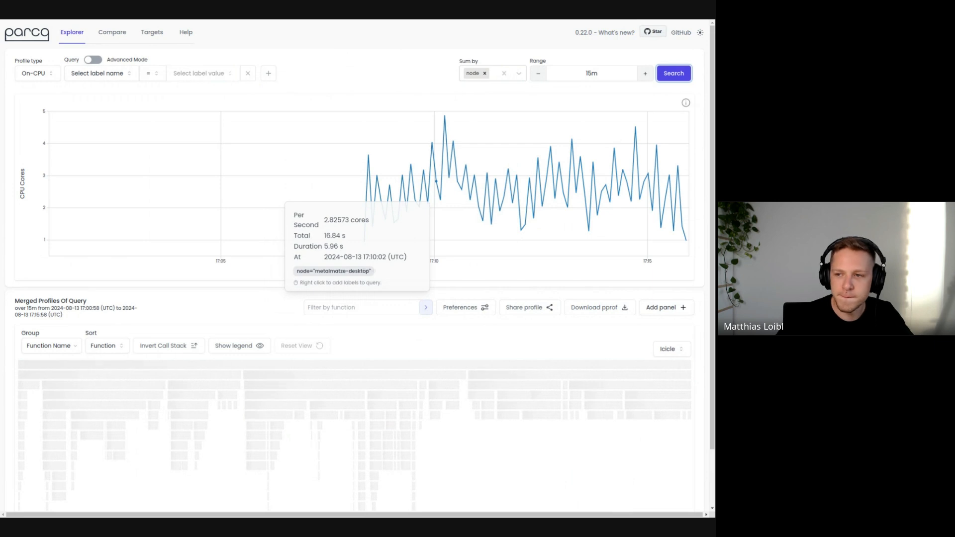
mouse_move(380, 54)
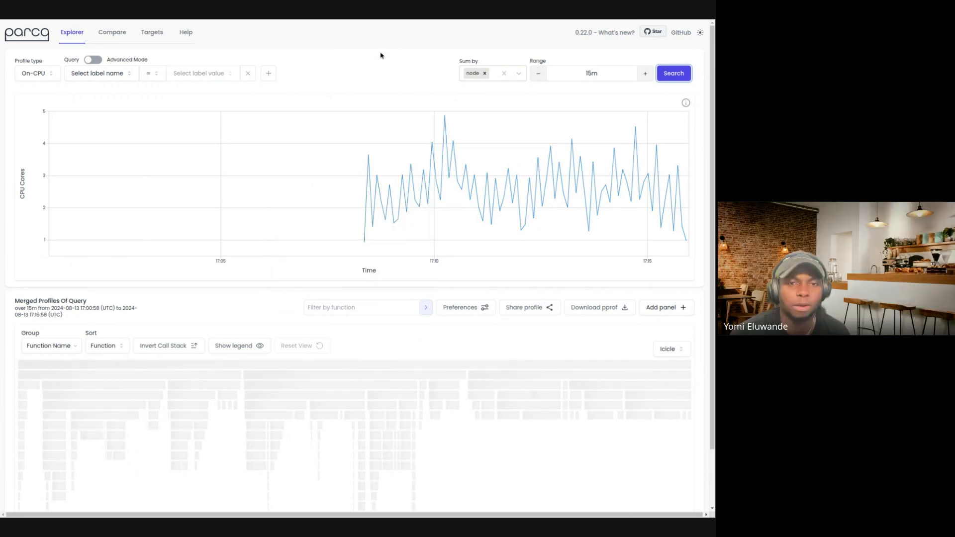
mouse_move(411, 91)
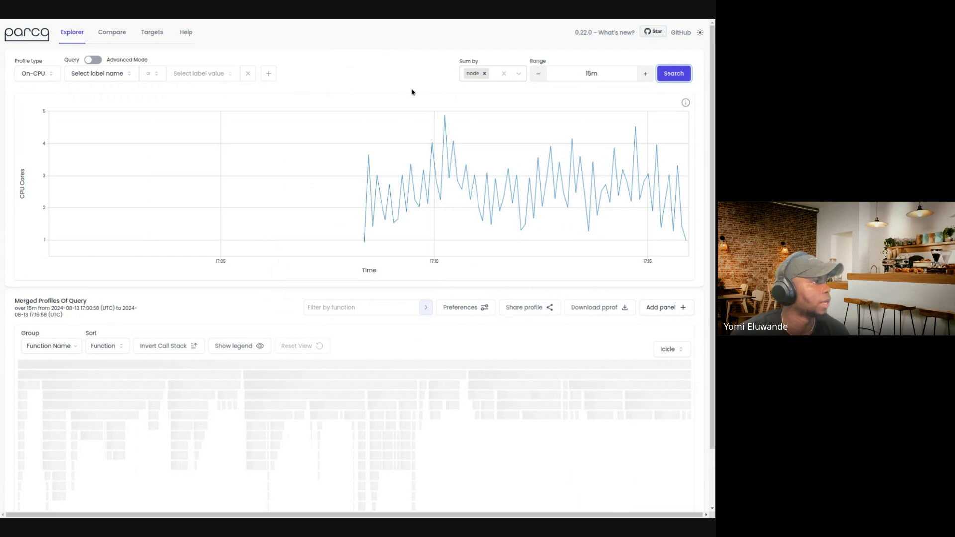
mouse_move(439, 117)
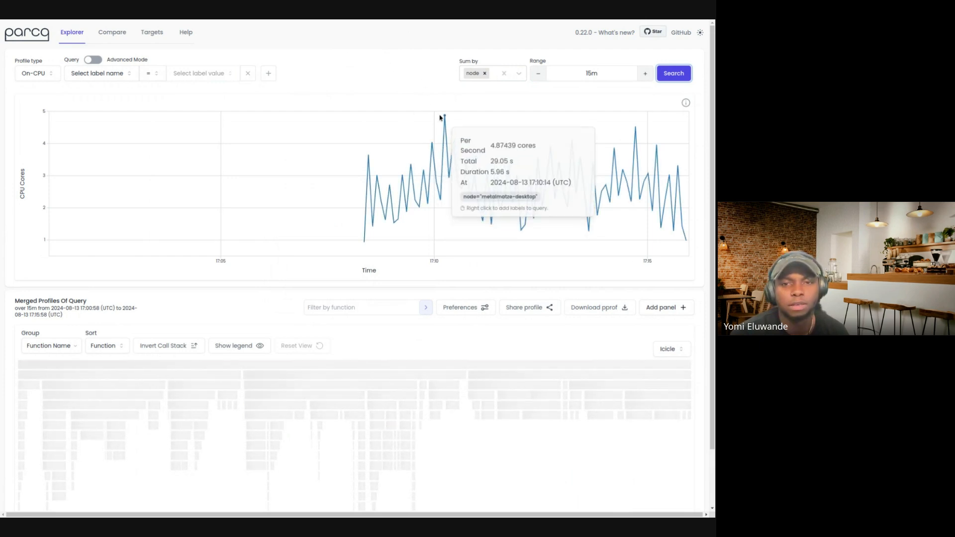
click(443, 115)
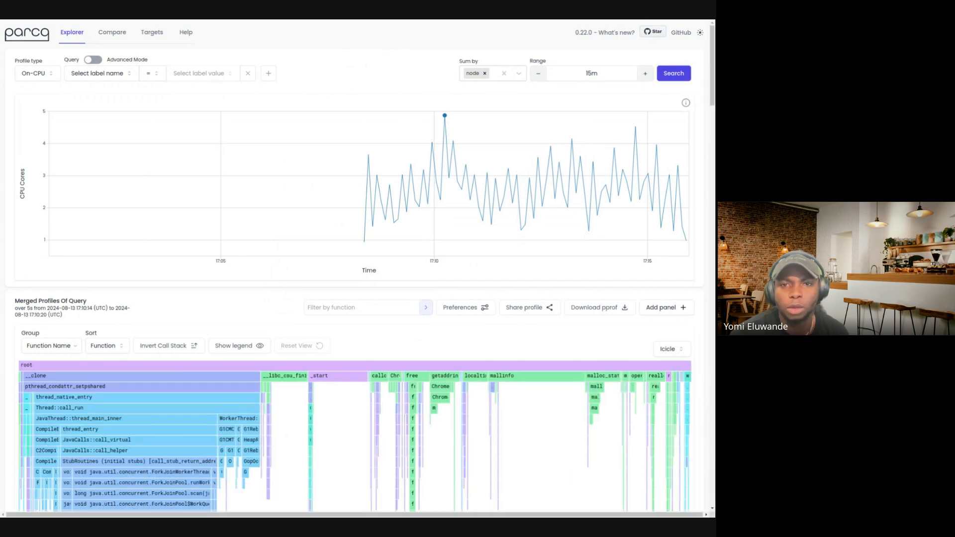
Step: Extend the time range through 30m to 1h and show its absolute start and end times
click(590, 73)
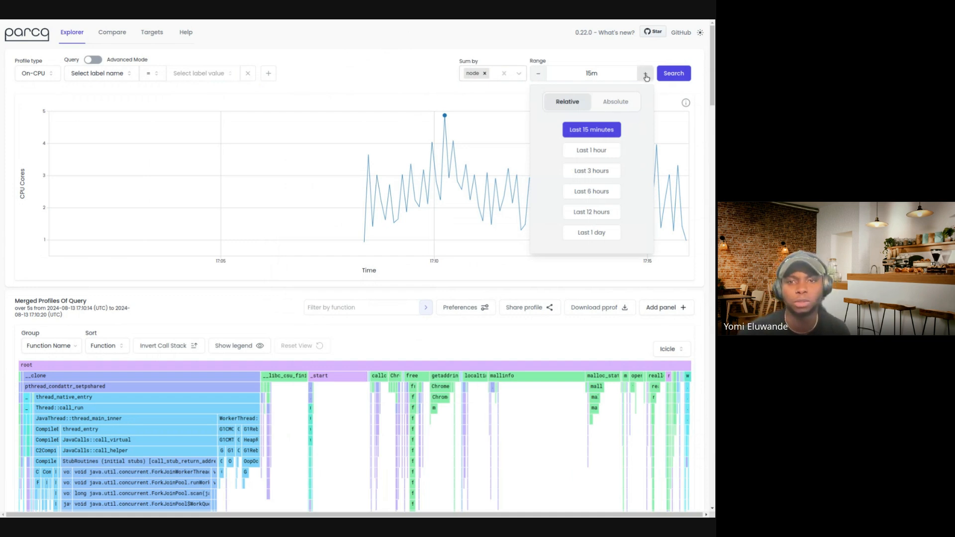
click(645, 72)
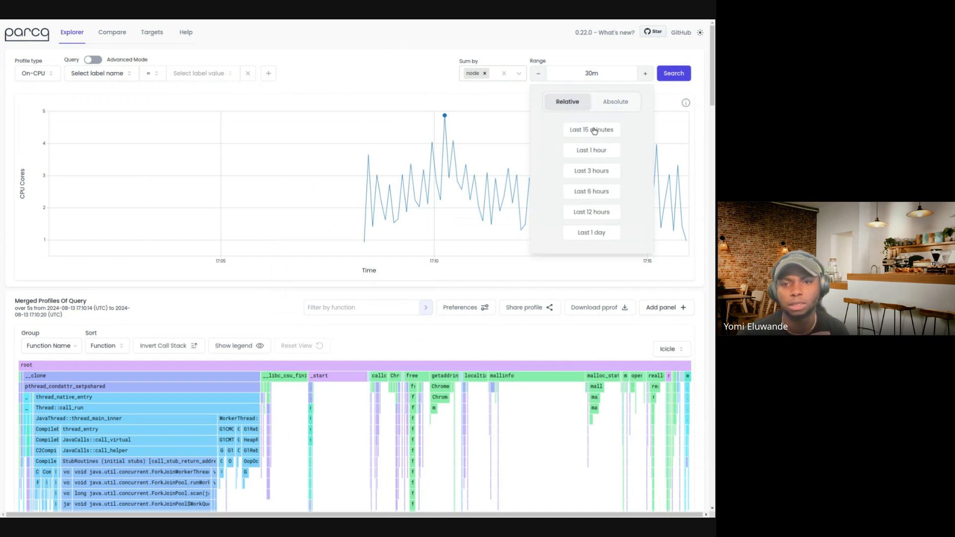
mouse_move(584, 140)
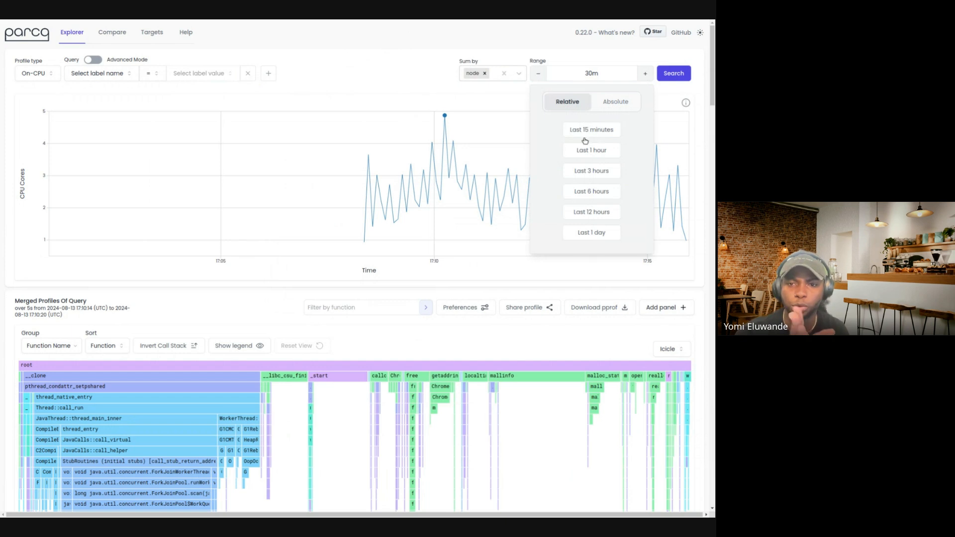
click(590, 150)
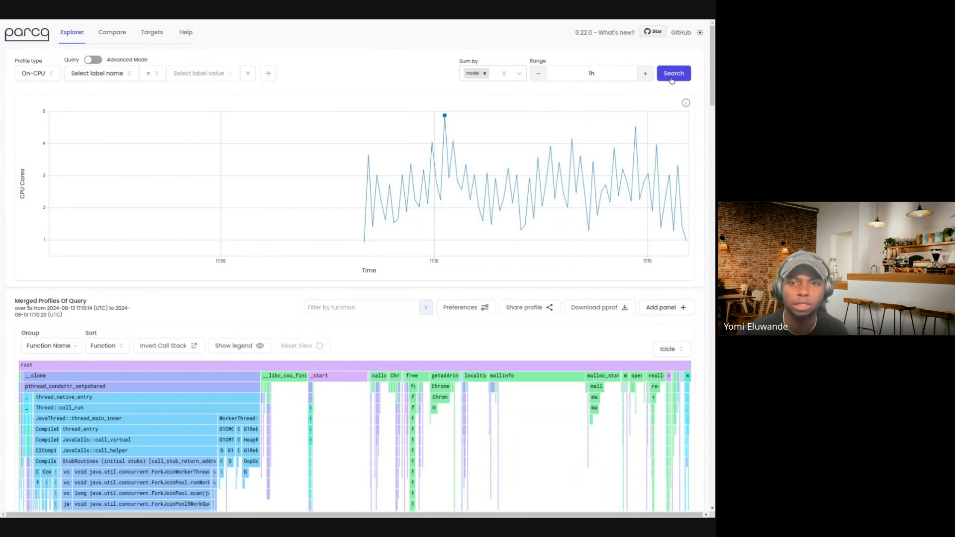
click(589, 73)
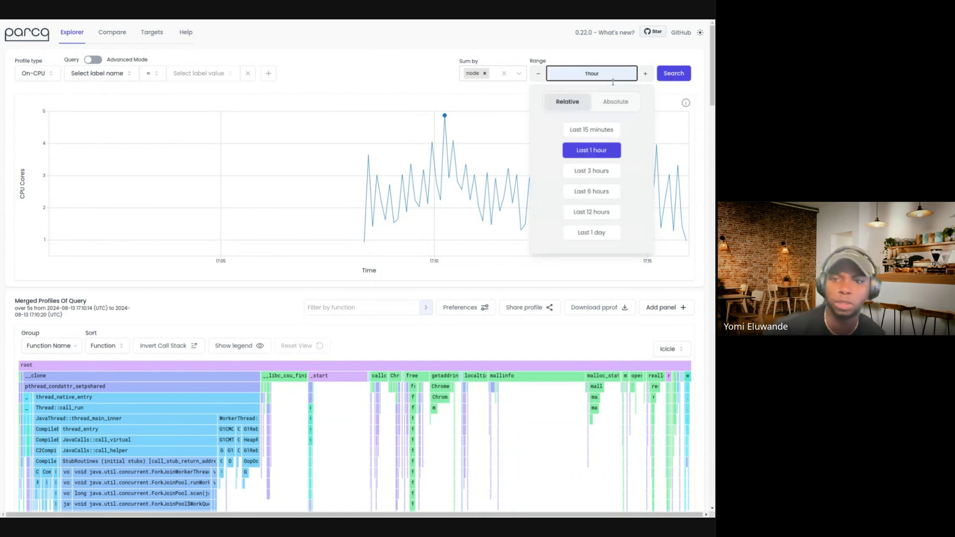
click(614, 102)
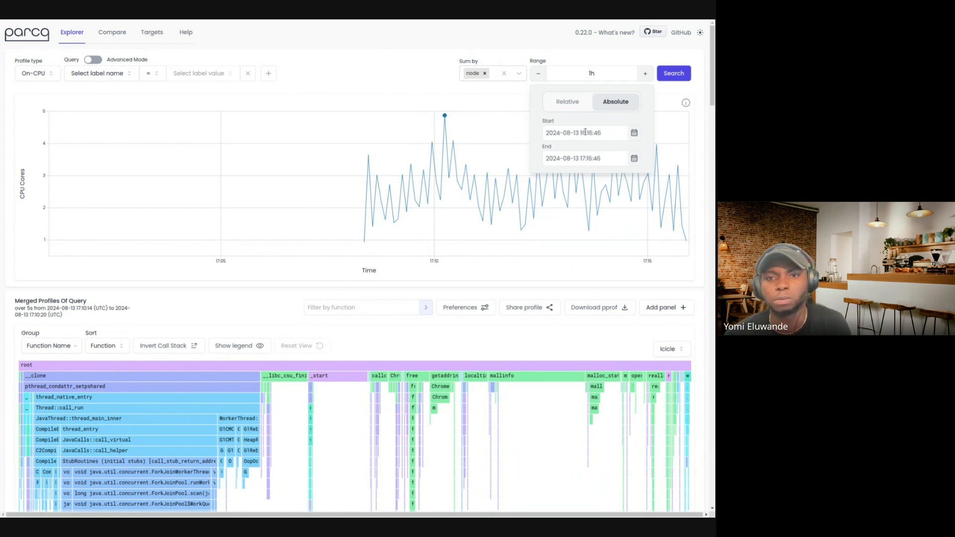
Step: Try a calendar date in Absolute mode, then choose the relative last-15-minutes preset
click(584, 132)
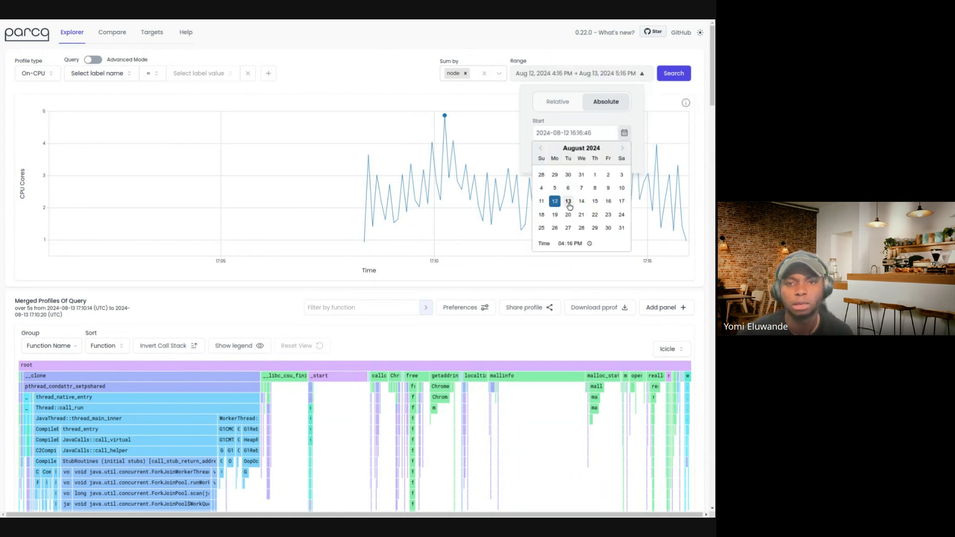
click(567, 201)
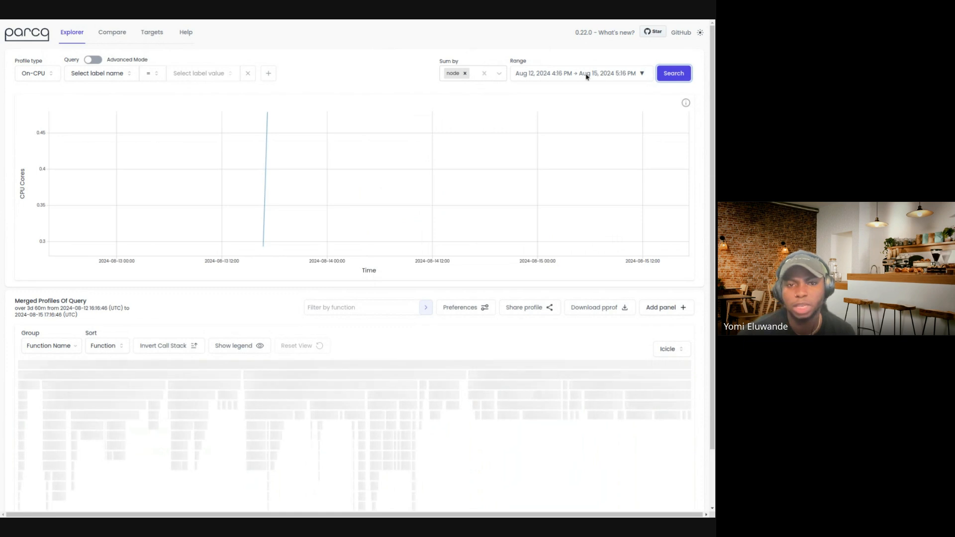
click(576, 72)
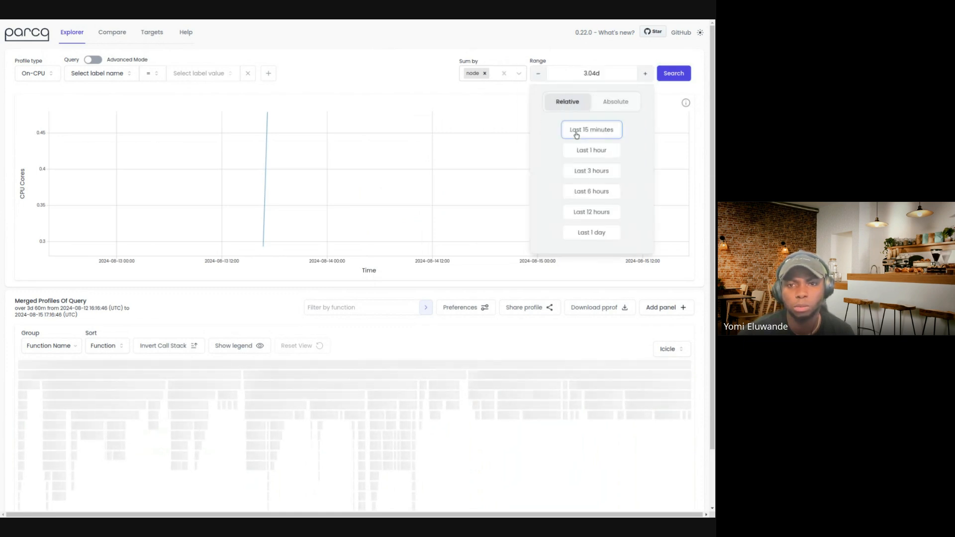
click(590, 129)
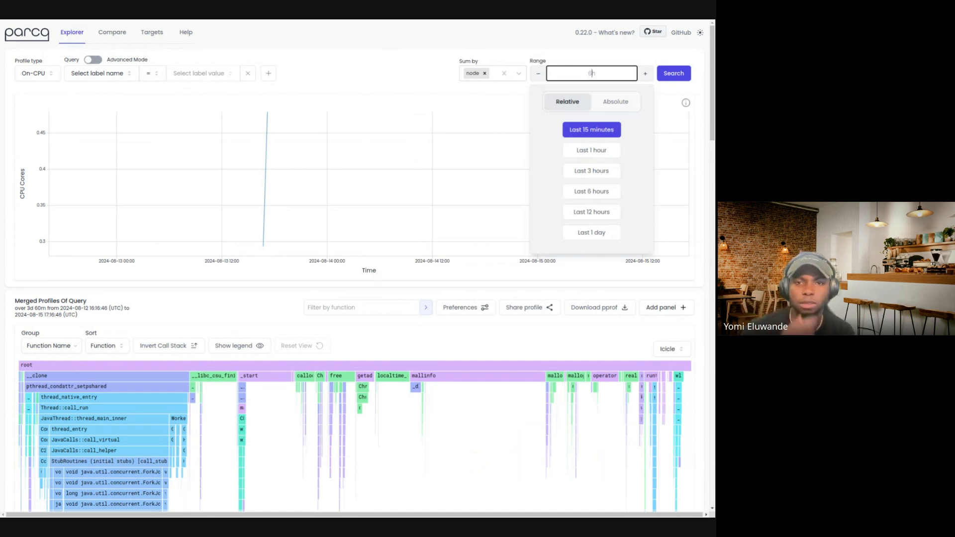
Step: Try typed ranges 6h, 15m and 15m6s, then step the range down to 1m and search
text(6h)
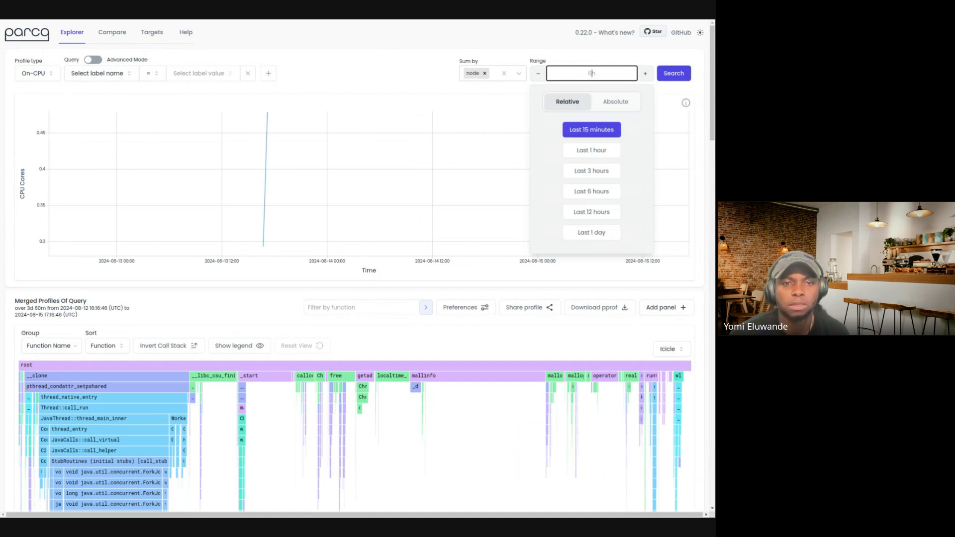
text(15m)
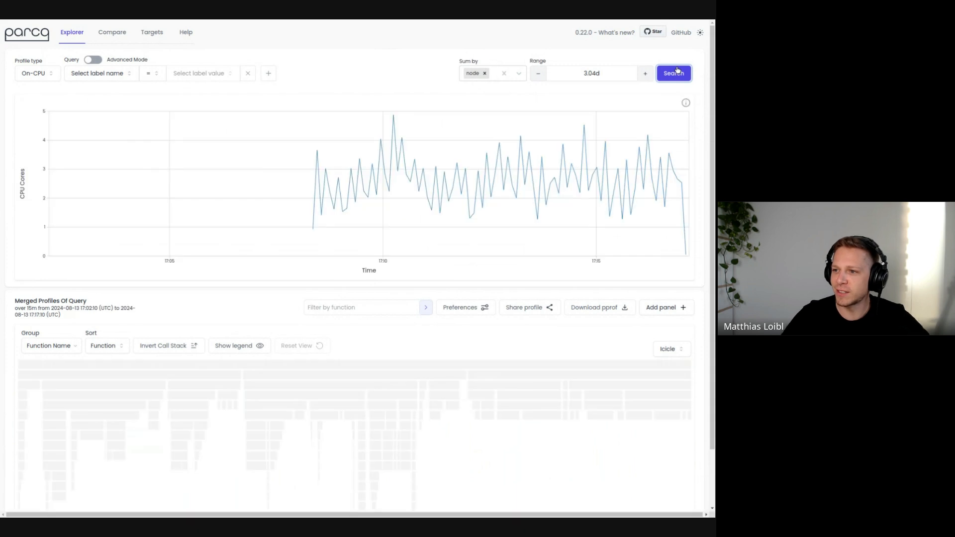
click(591, 73)
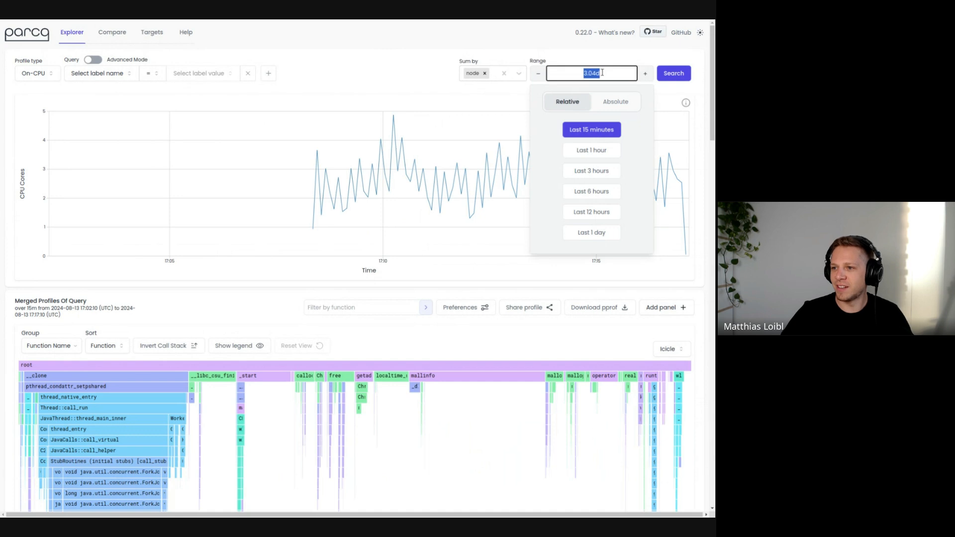
text(15m6s)
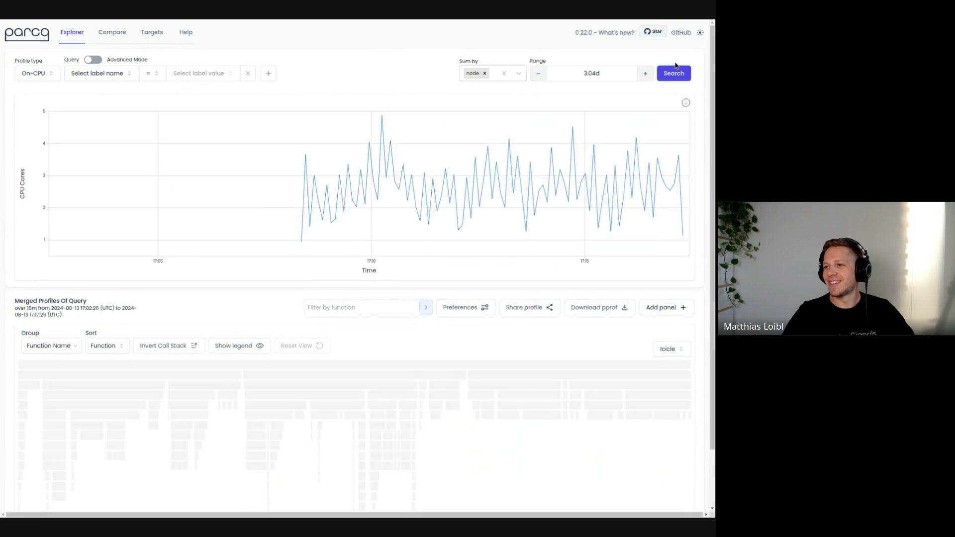
click(538, 72)
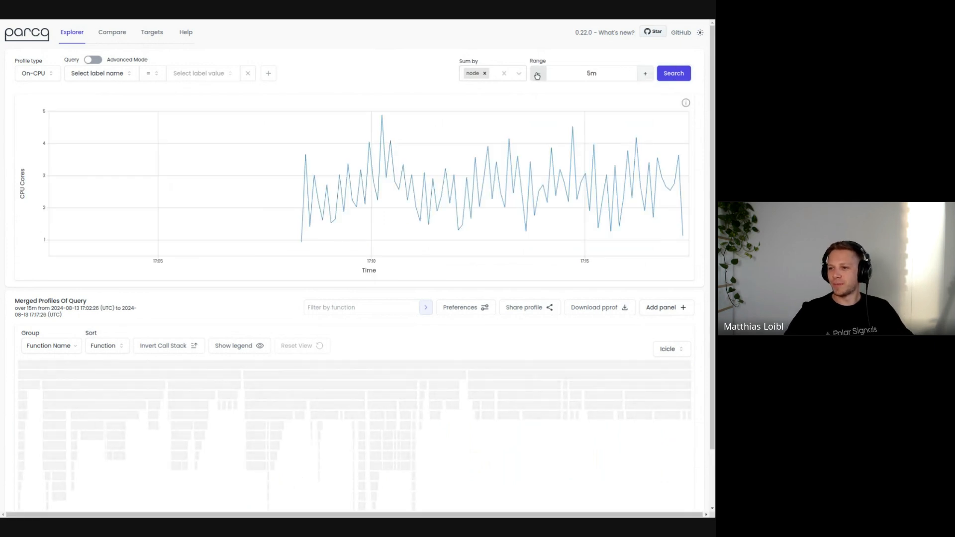
click(536, 73)
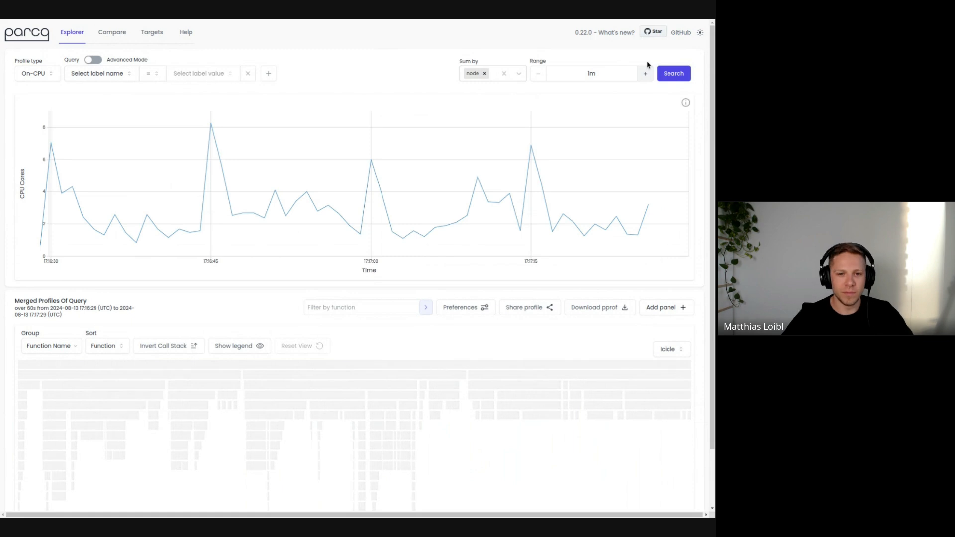
Step: Run the search so the one-minute merged icicle graph renders beneath the CPU chart
click(591, 73)
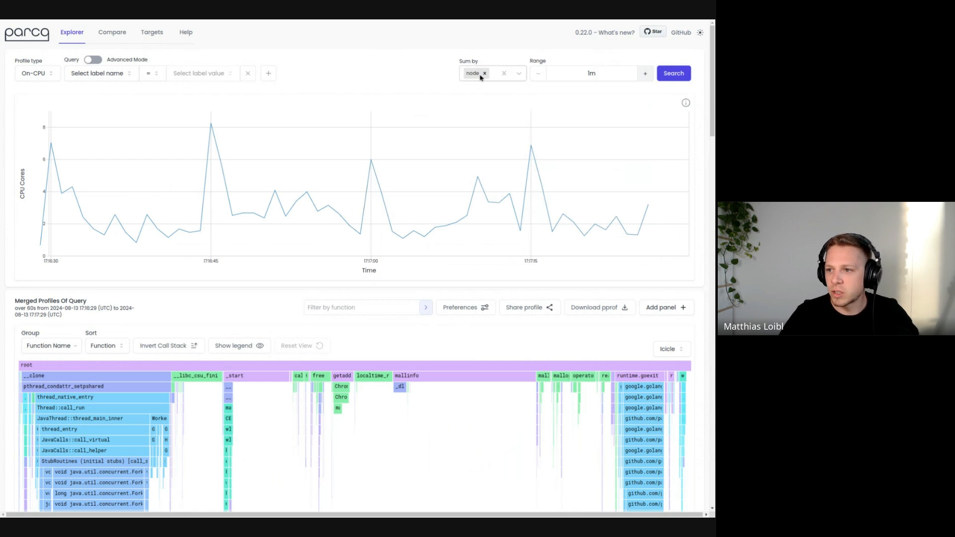
Step: Sum by comm, filter comm = Hyprland, and rerun the query to show Hyprland's icicle graph
text(comm)
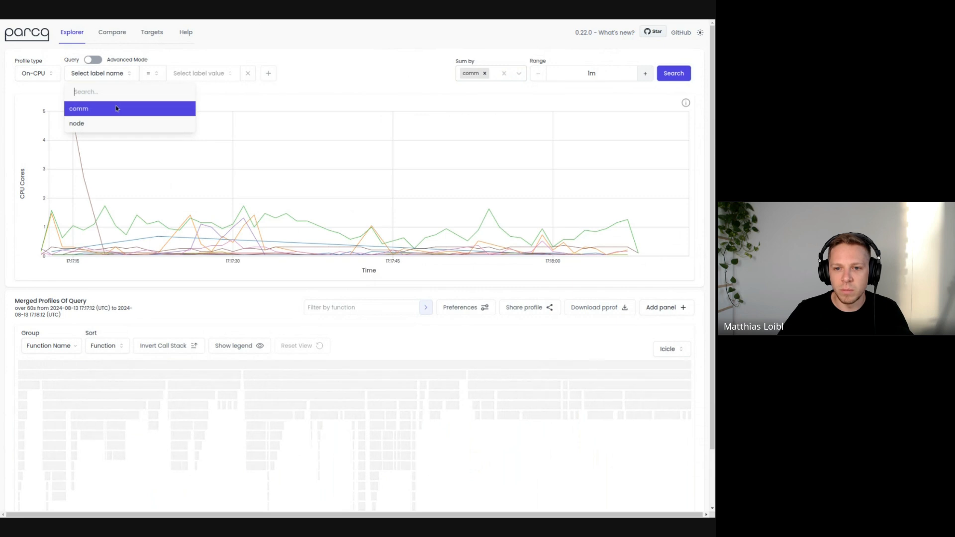
click(78, 109)
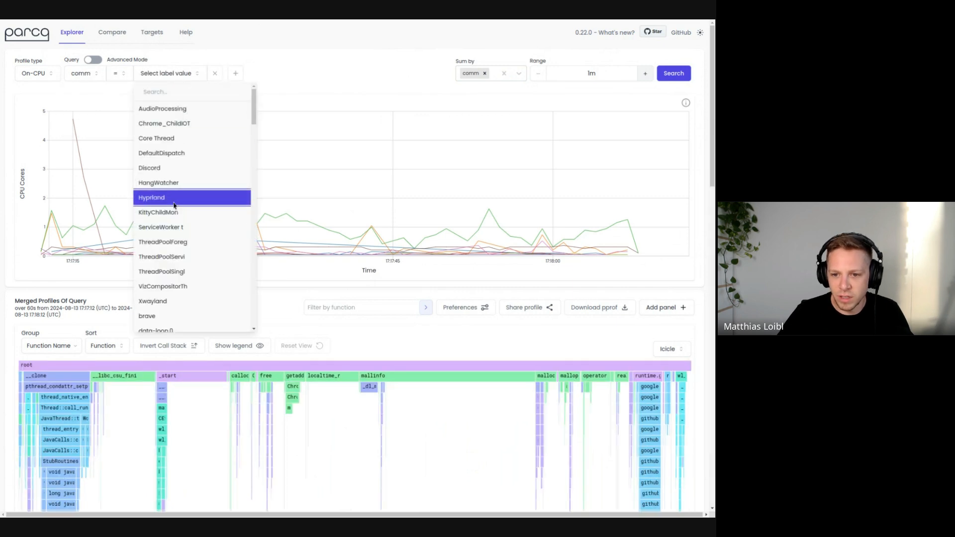
click(151, 197)
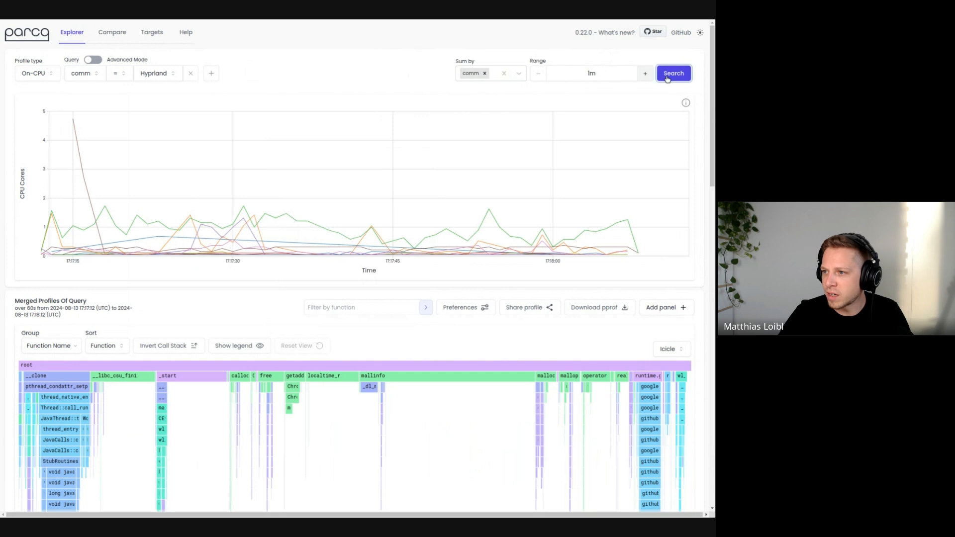
click(673, 72)
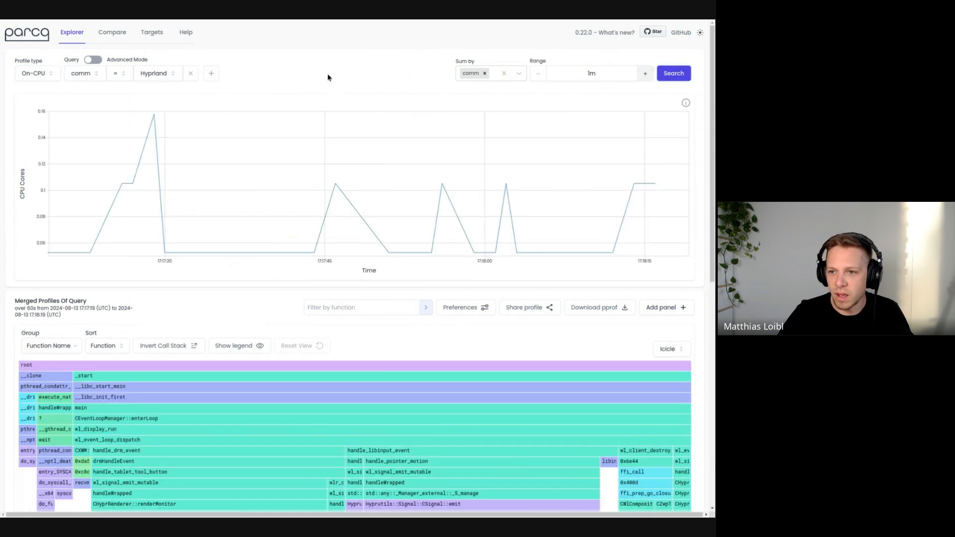
scroll(down, 3)
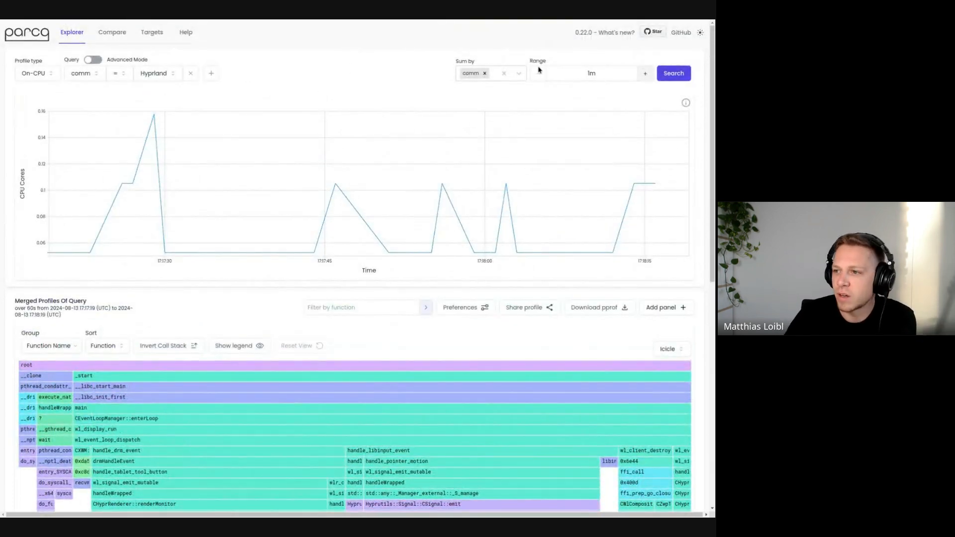
mouse_move(288, 180)
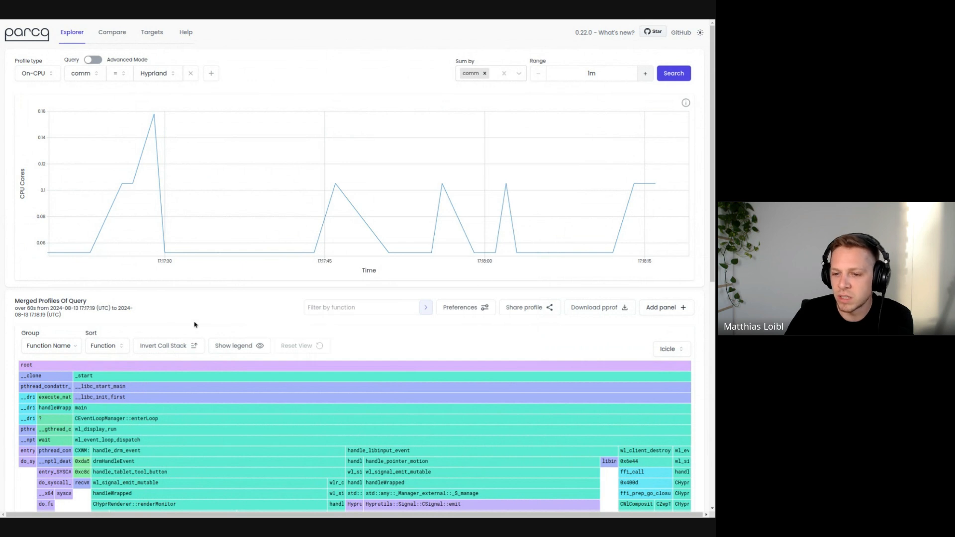
Step: Switch to Compare view and pick the peak Hyprland sample on the left graph
click(112, 32)
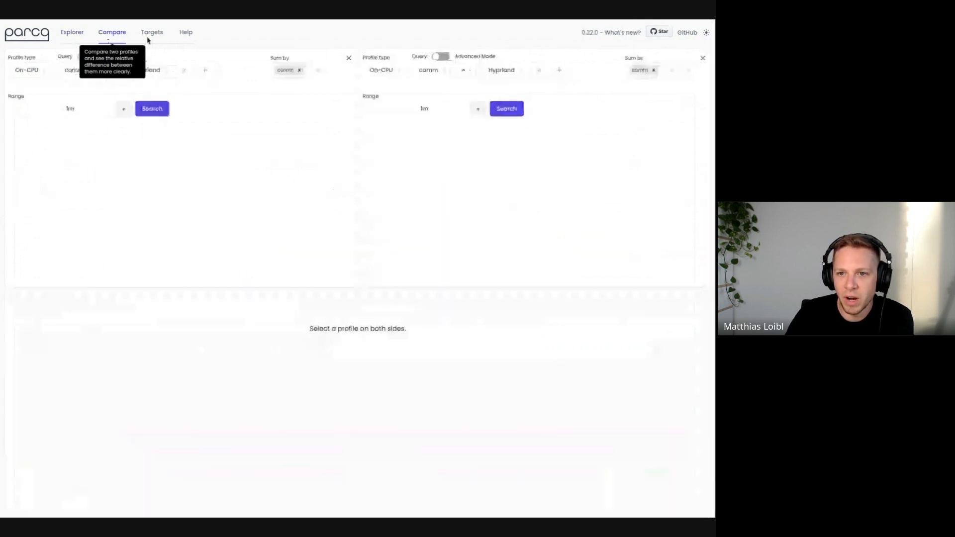
click(151, 108)
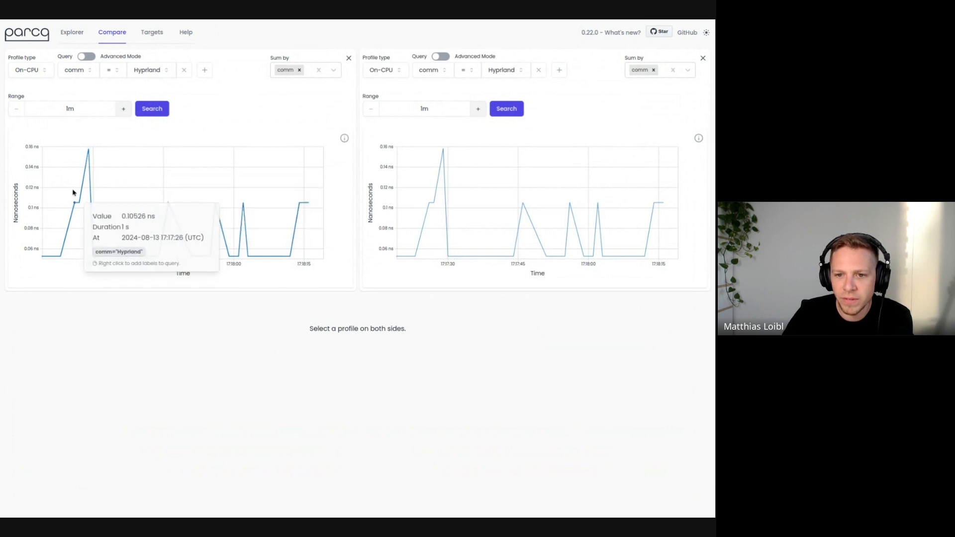
mouse_move(89, 158)
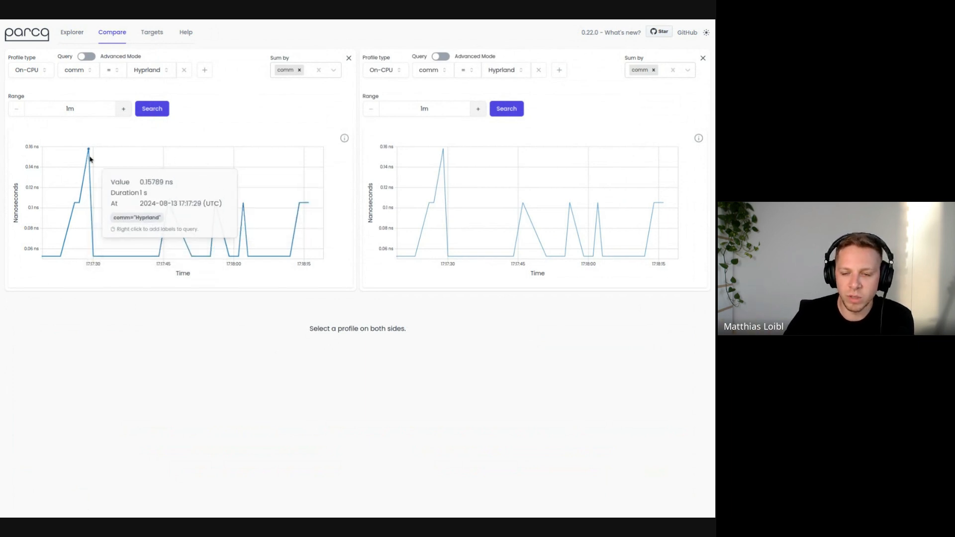
click(565, 203)
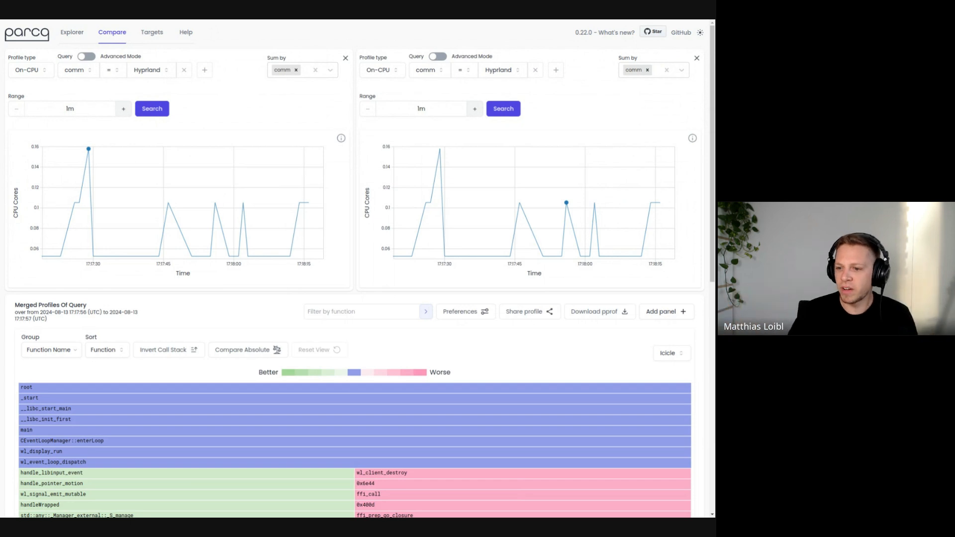
Step: Scroll down to inspect the differential icicle graph around wl_event_loop_dispatch
scroll(down, 3)
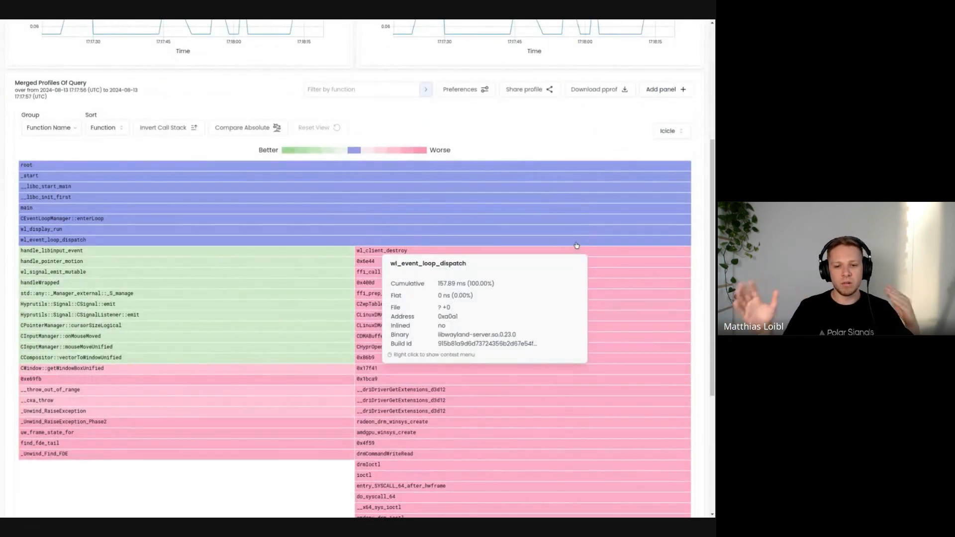
mouse_move(172, 240)
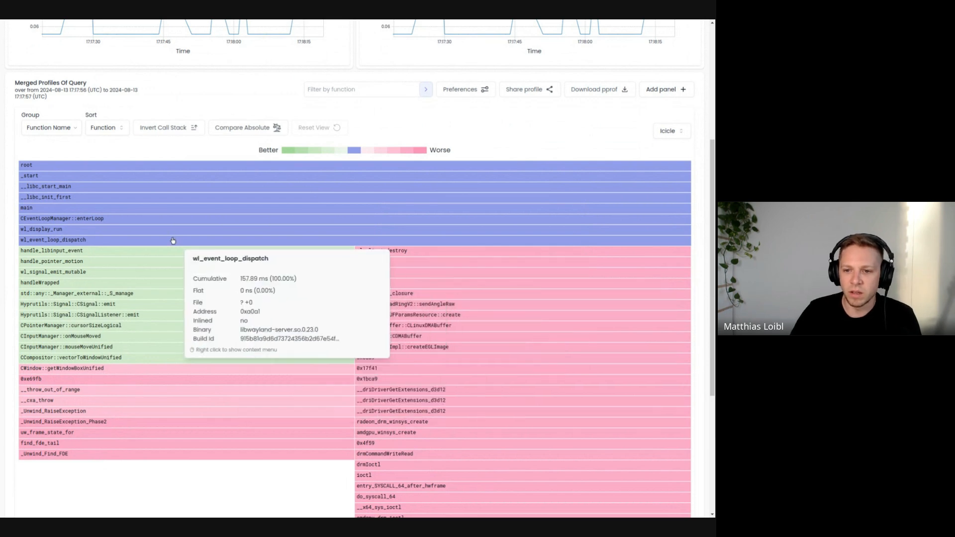
mouse_move(170, 268)
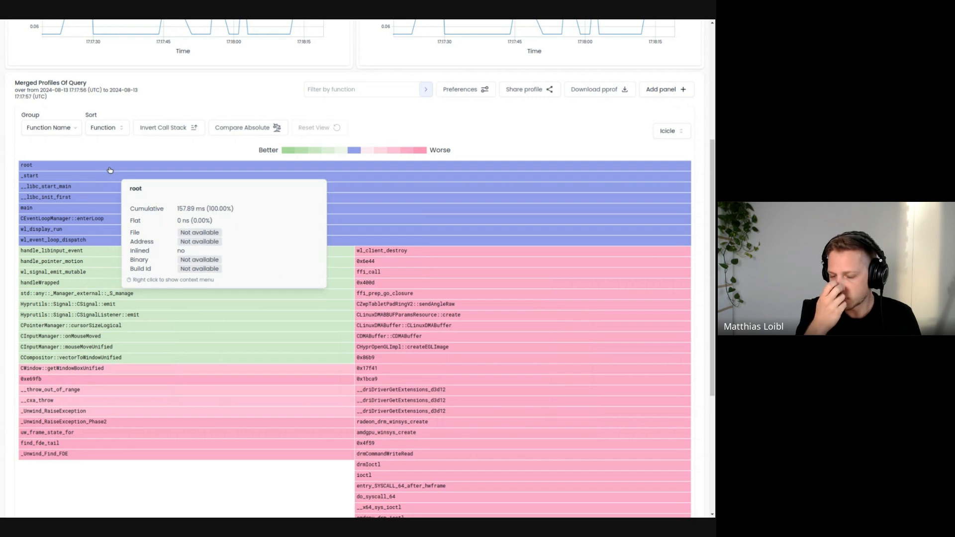
mouse_move(240, 135)
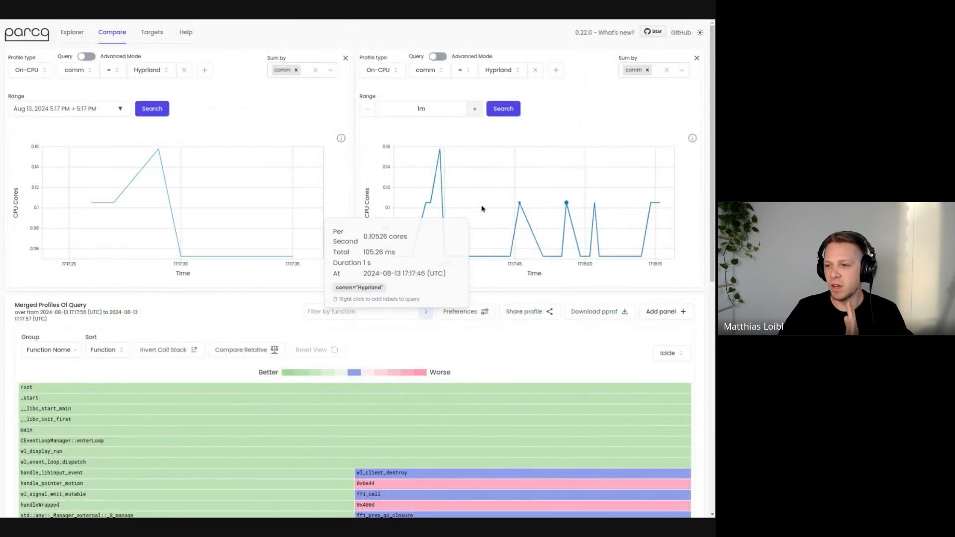
Step: Narrow the right query to the 17:17:56–17:18:10 window and return to relative comparison
click(503, 108)
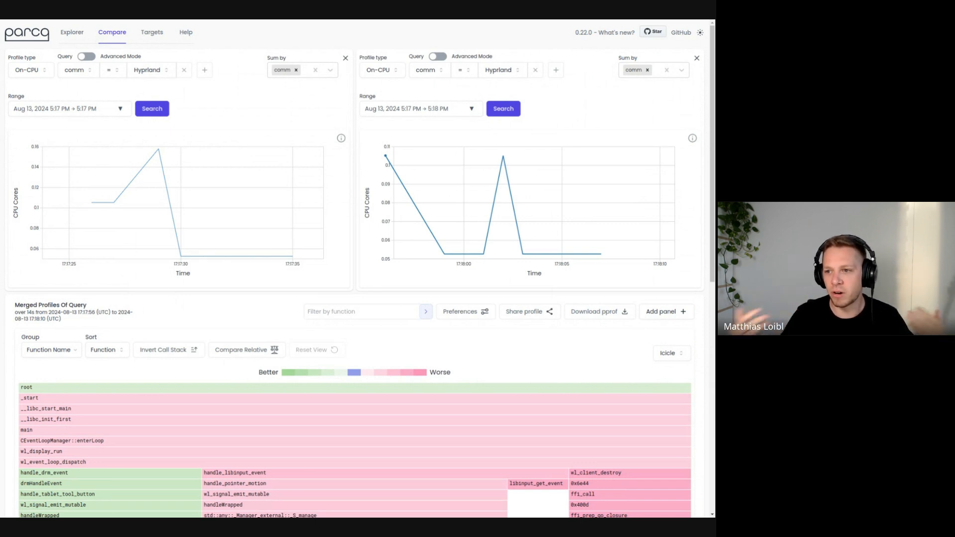
mouse_move(504, 158)
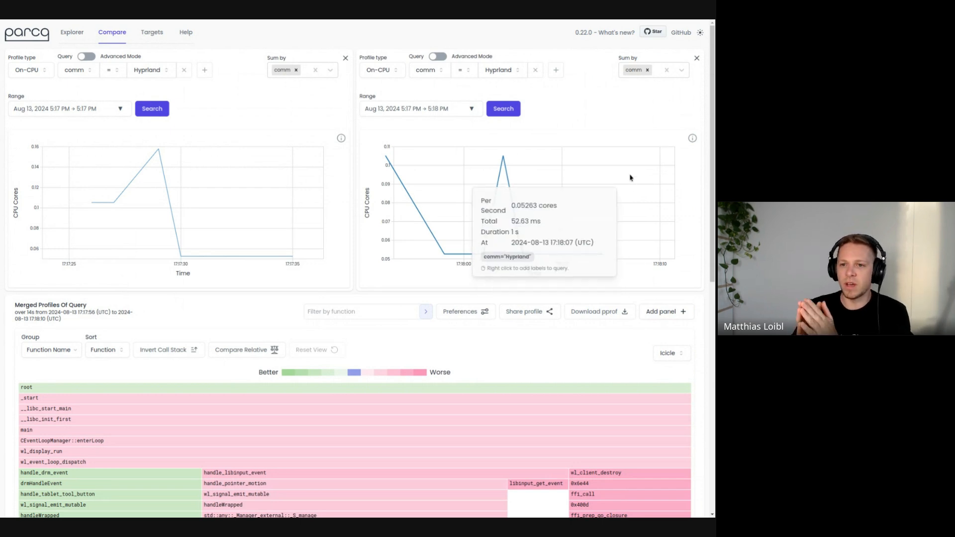
mouse_move(596, 107)
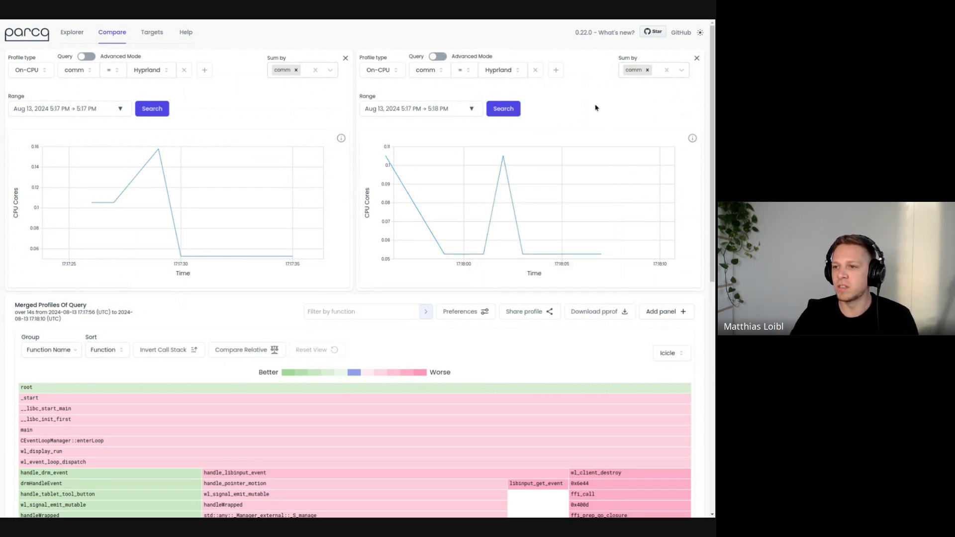
mouse_move(217, 326)
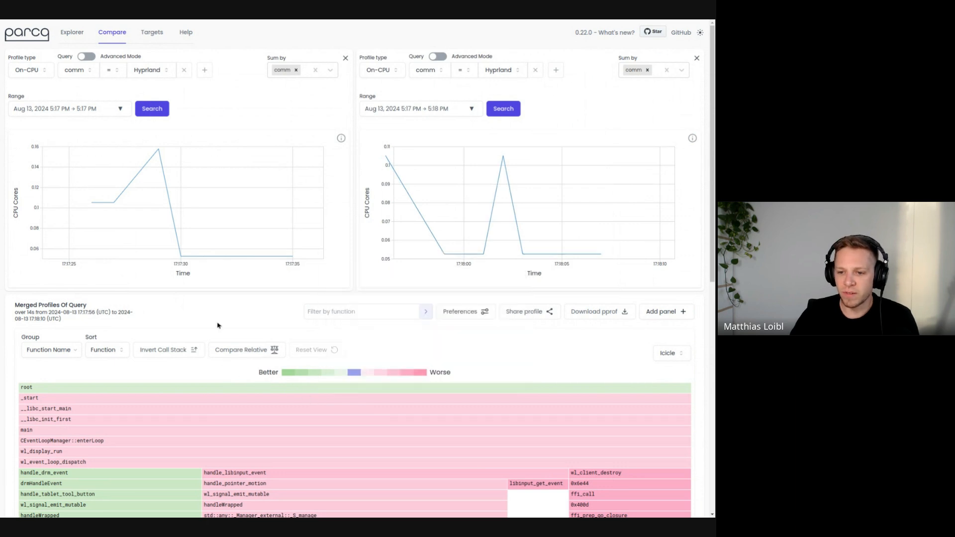
click(245, 349)
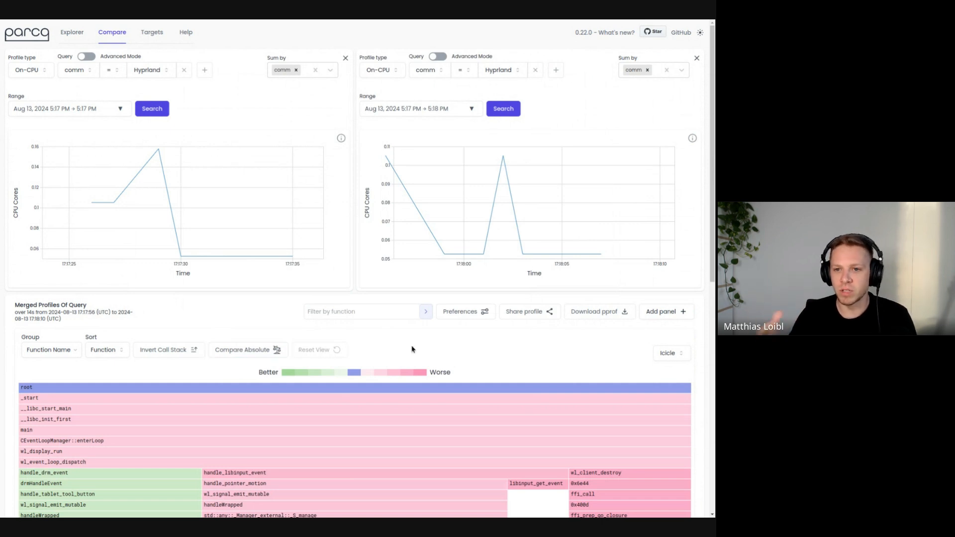
Step: Keep On-CPU, rerun the left query, and set relative ranges of 1h left and 5m right
click(29, 69)
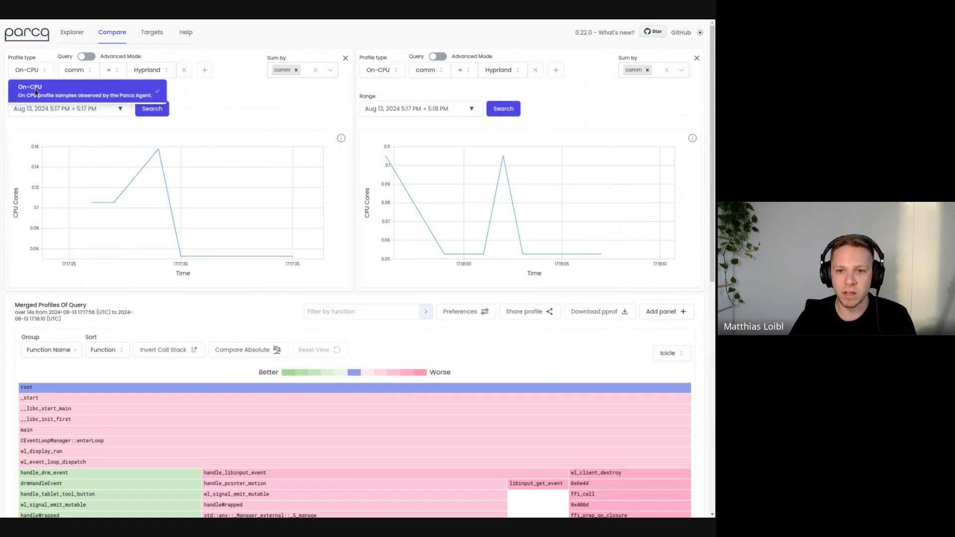
click(29, 70)
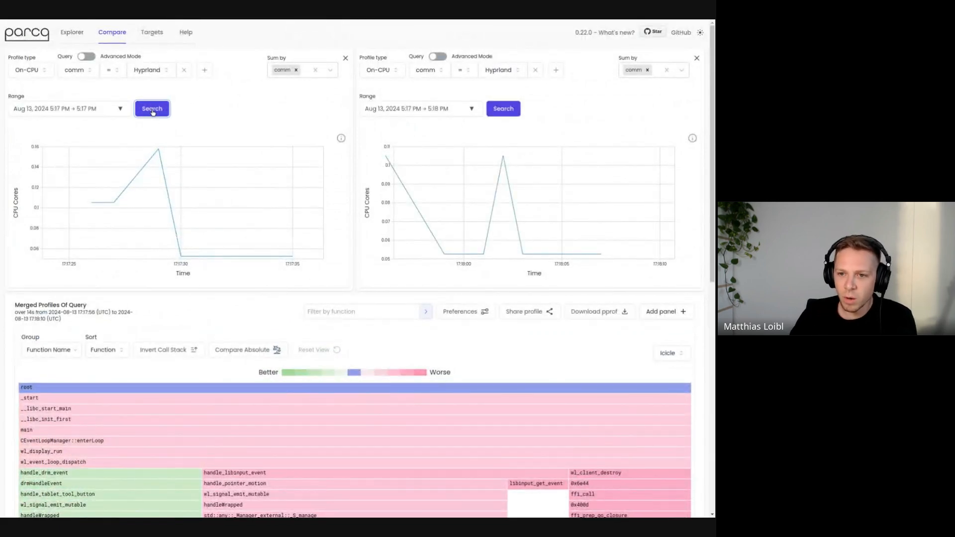
click(419, 108)
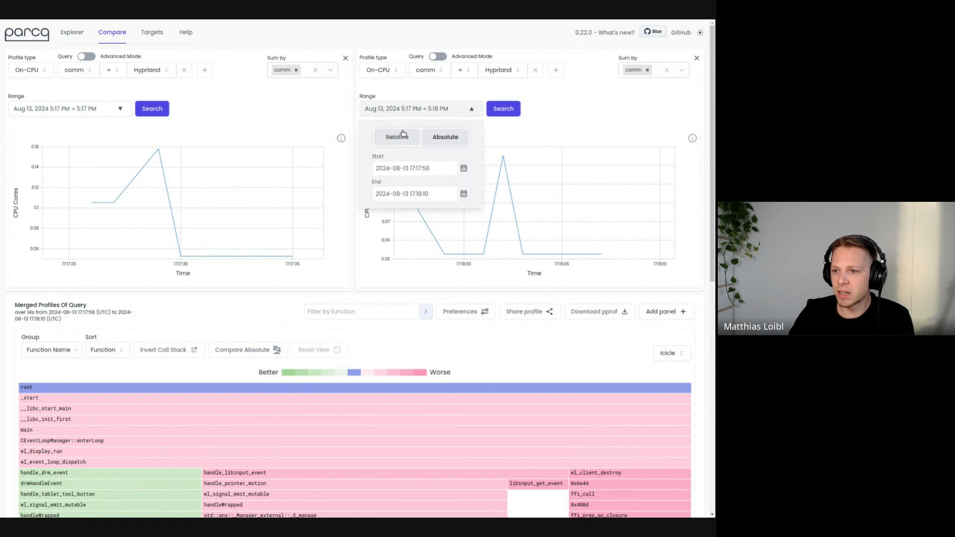
click(397, 136)
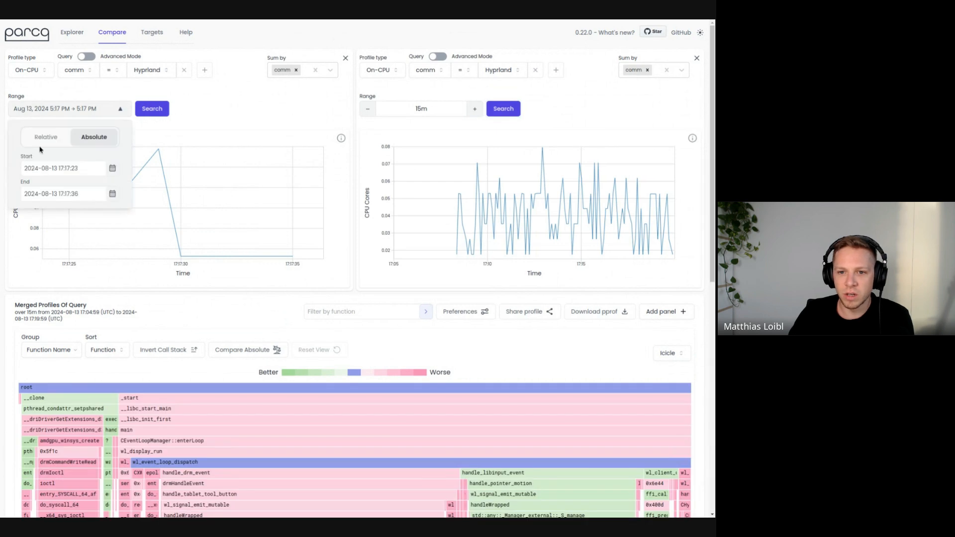
click(151, 108)
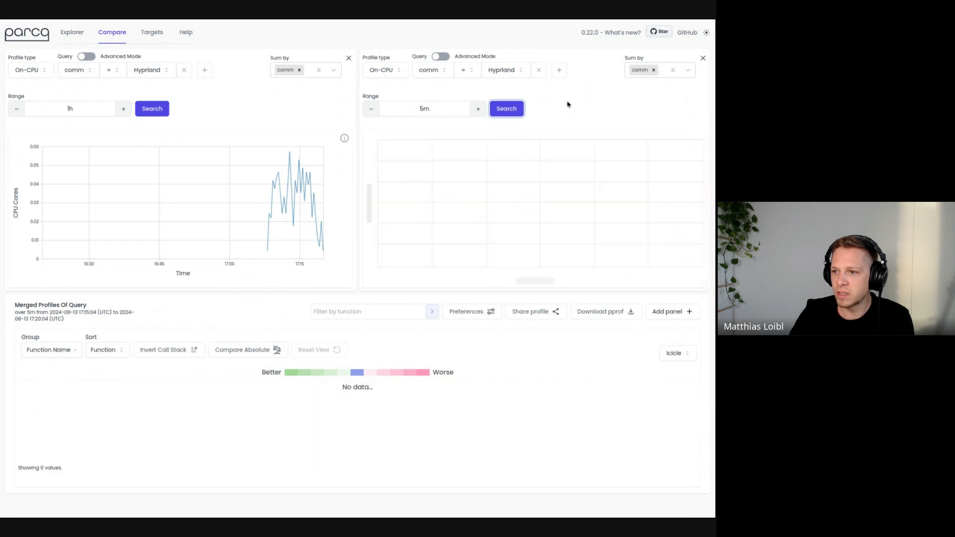
Step: Run the five-minute right query and scroll the one-hour vs five-minute differential graph
click(505, 108)
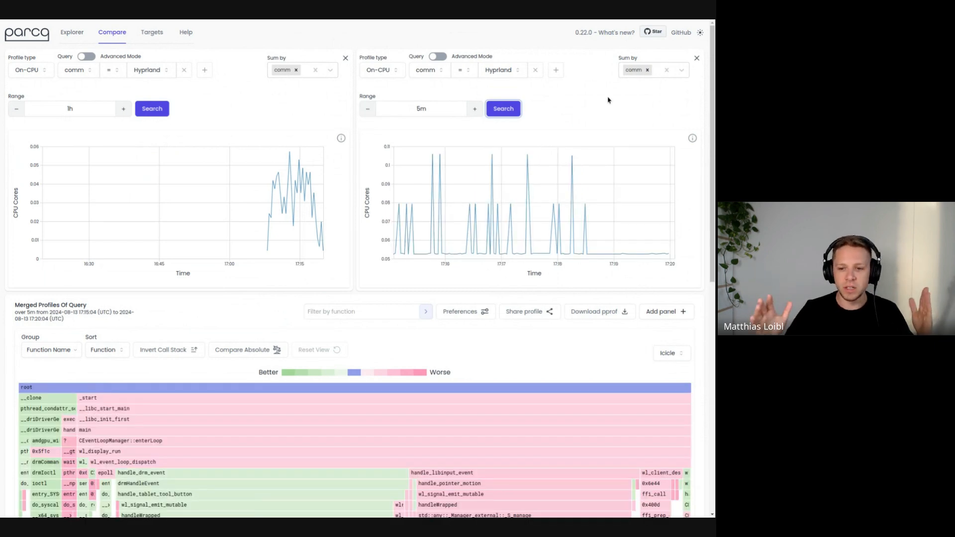
mouse_move(503, 160)
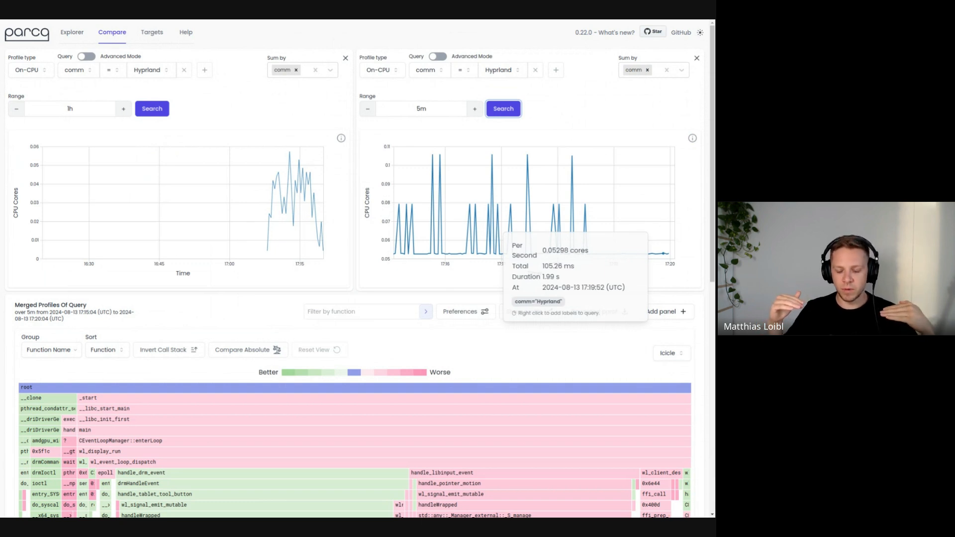
mouse_move(327, 387)
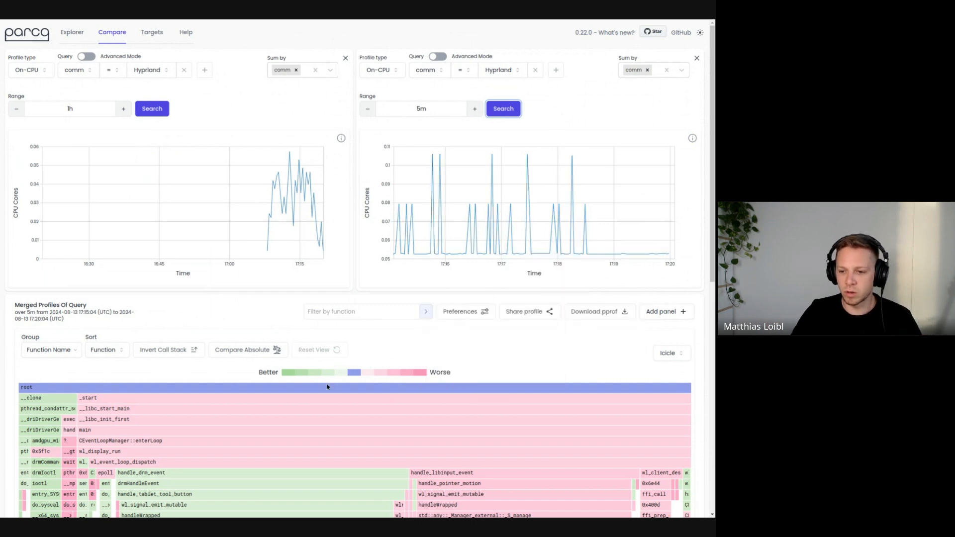
mouse_move(322, 389)
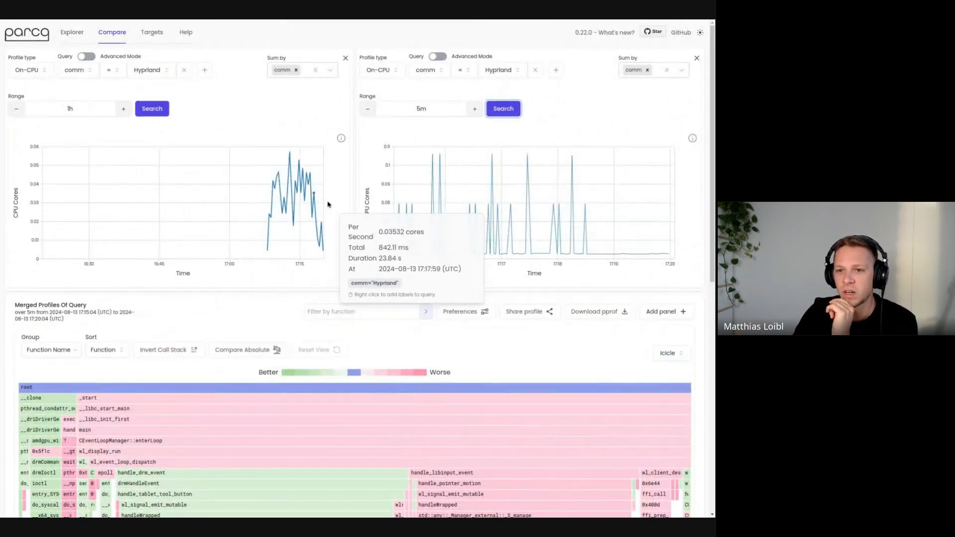
mouse_move(613, 224)
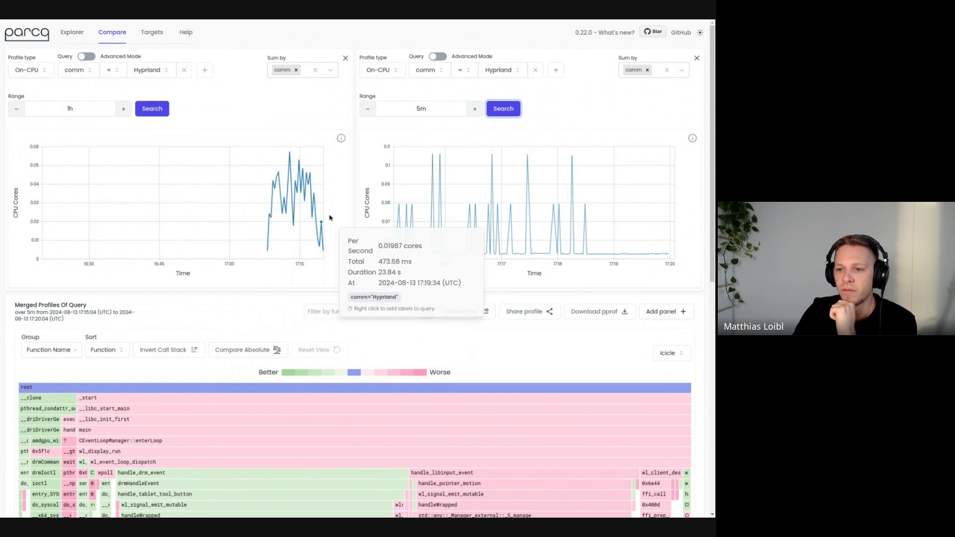
scroll(down, 3)
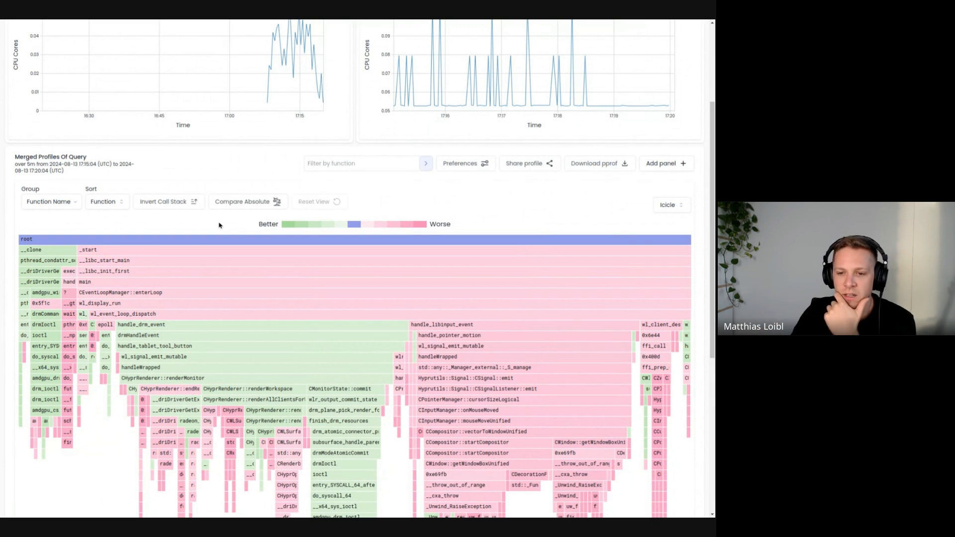
mouse_move(197, 237)
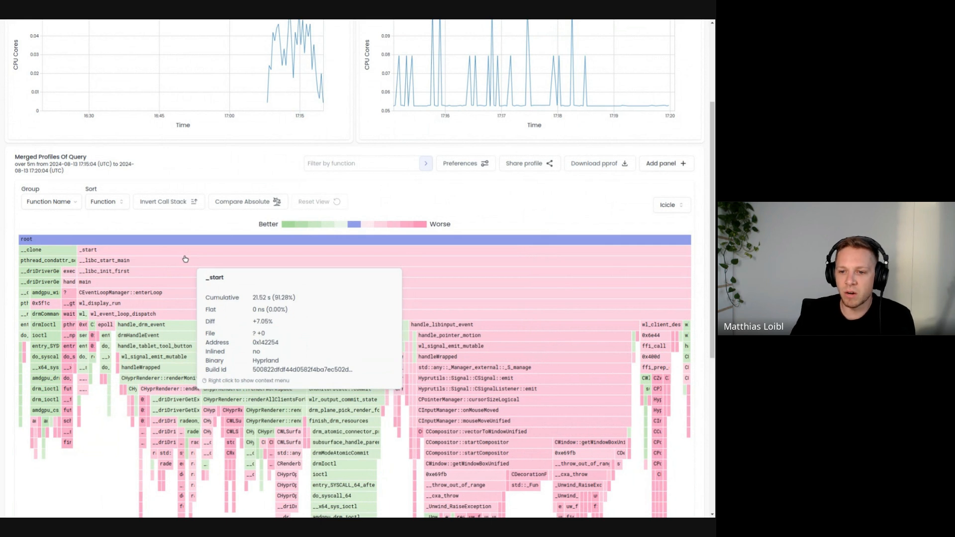
scroll(down, 3)
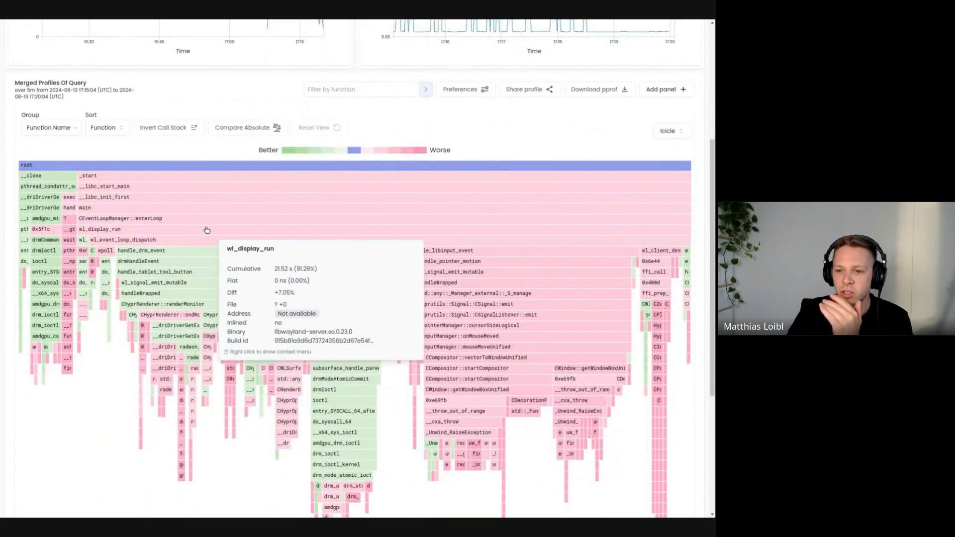
mouse_move(456, 197)
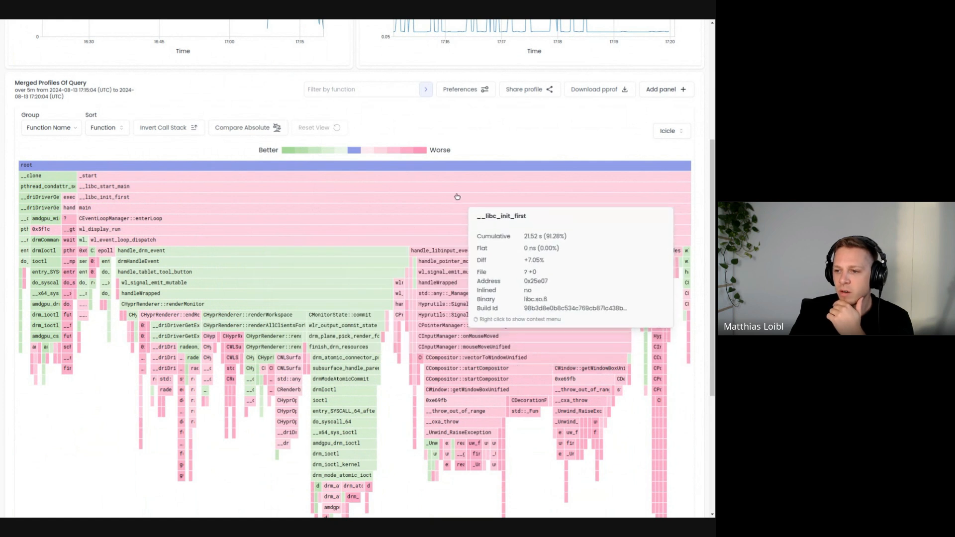
mouse_move(444, 178)
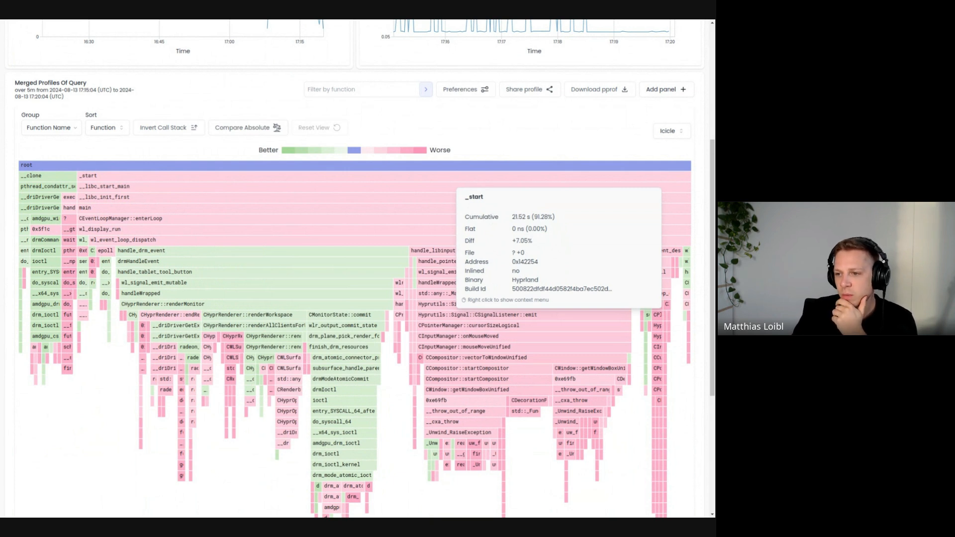
mouse_move(42, 196)
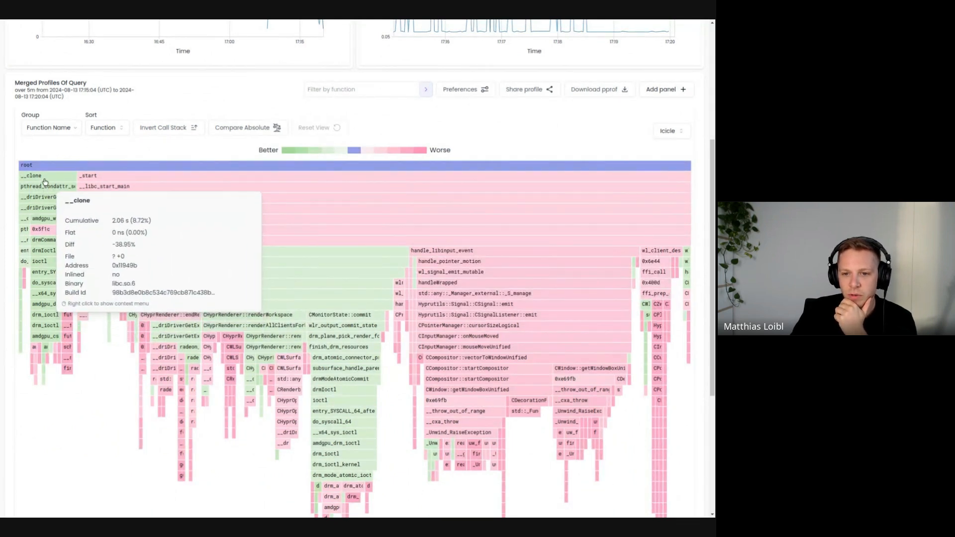
mouse_move(441, 282)
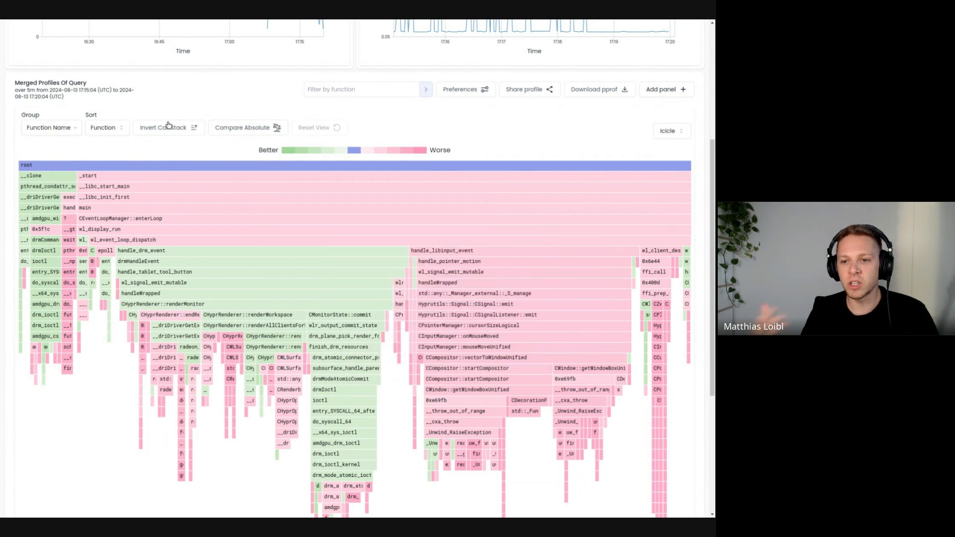
mouse_move(153, 102)
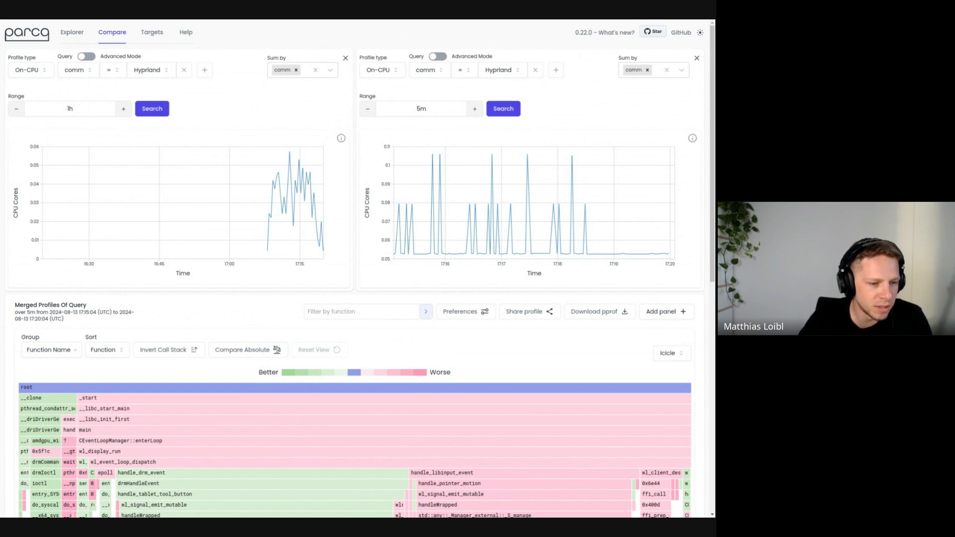
Step: Scroll through the differential table and sort its functions by flat time
scroll(down, 3)
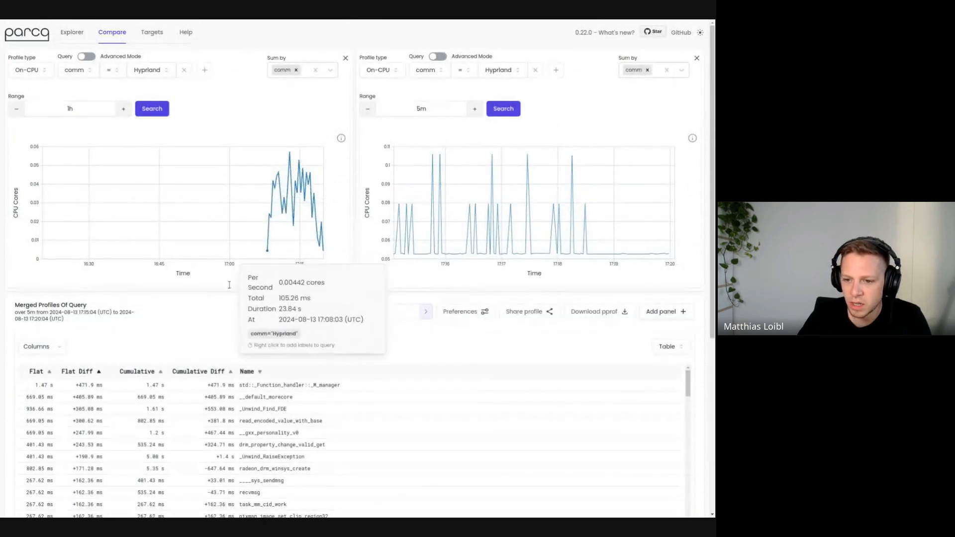
scroll(down, 3)
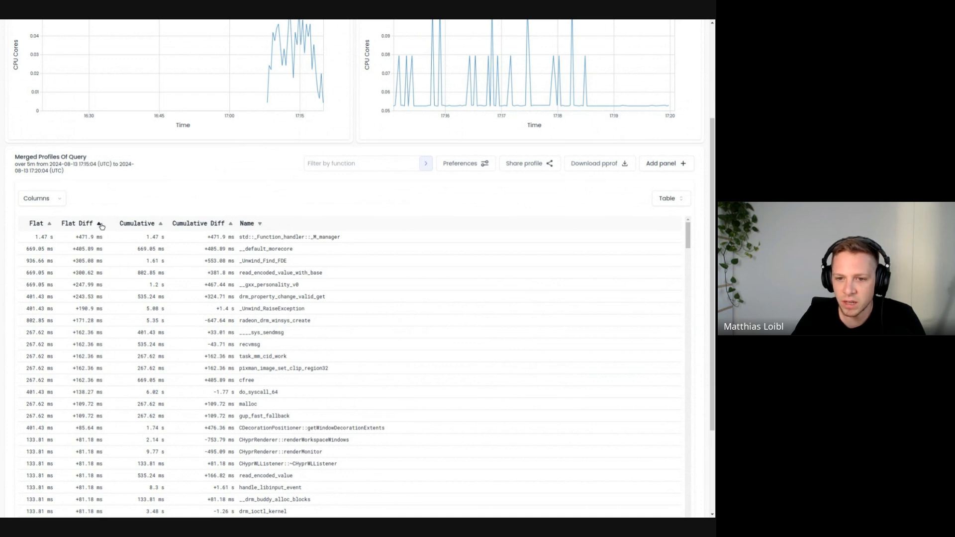
scroll(down, 3)
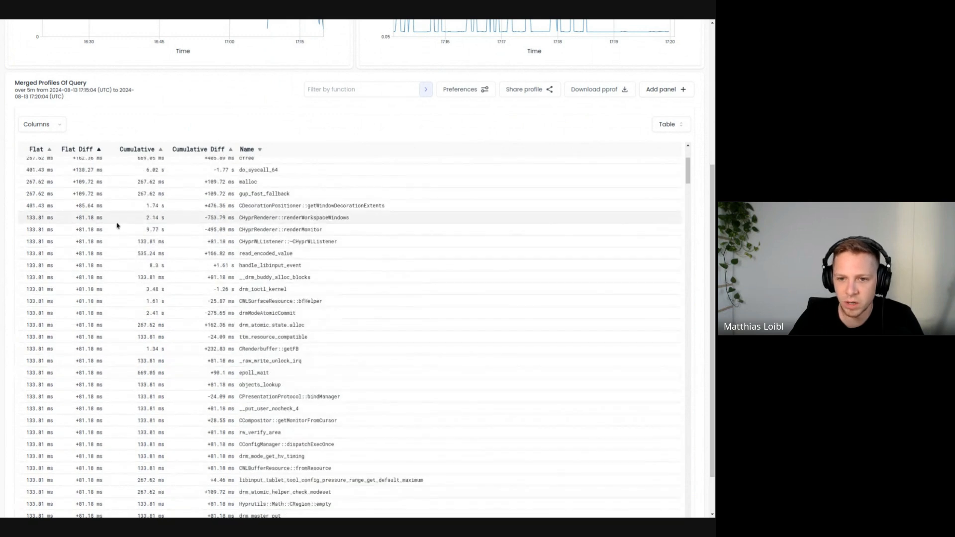
click(36, 149)
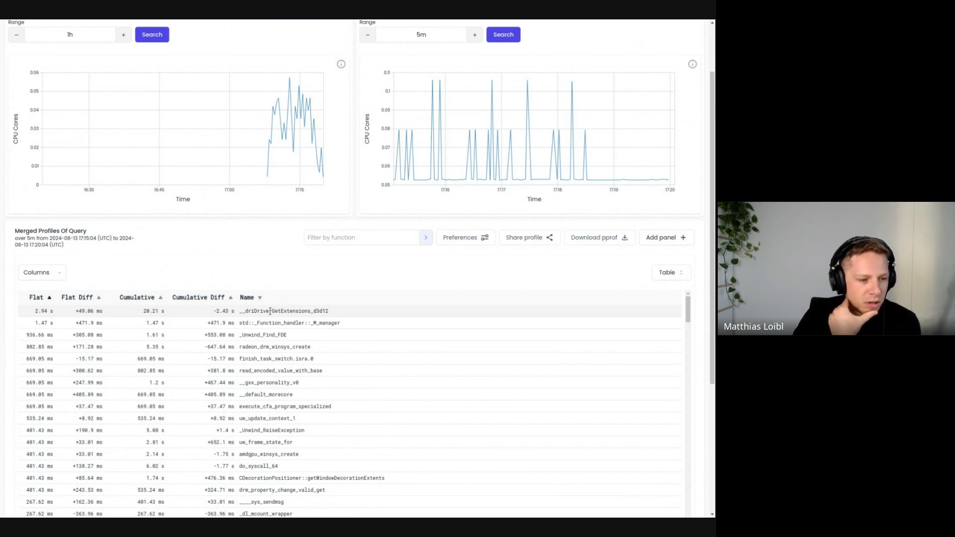
Step: Expand the __dri2DriverGetExtensions_d3d12 row to show its callers and callees
click(287, 310)
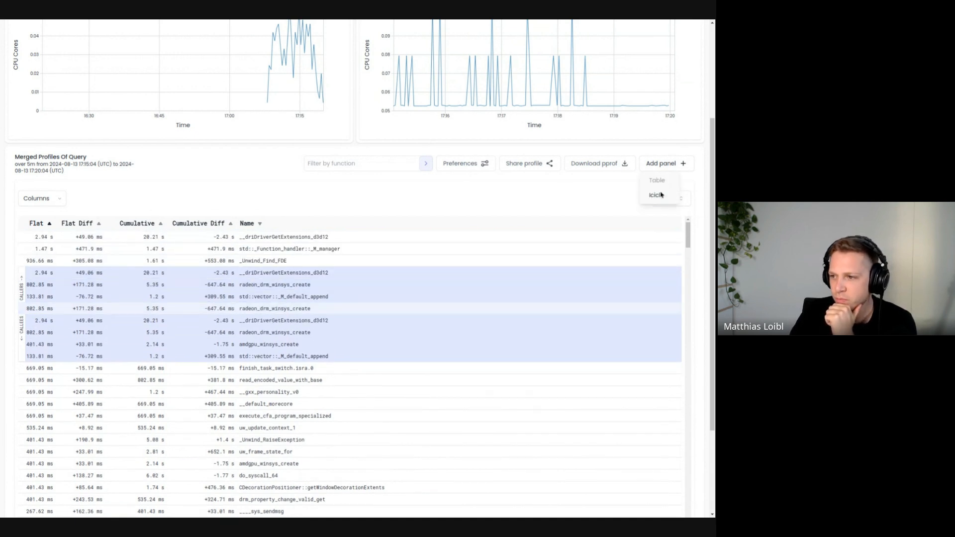
Step: Add an Icicle panel so the flame graph sits beside the differential table
click(657, 194)
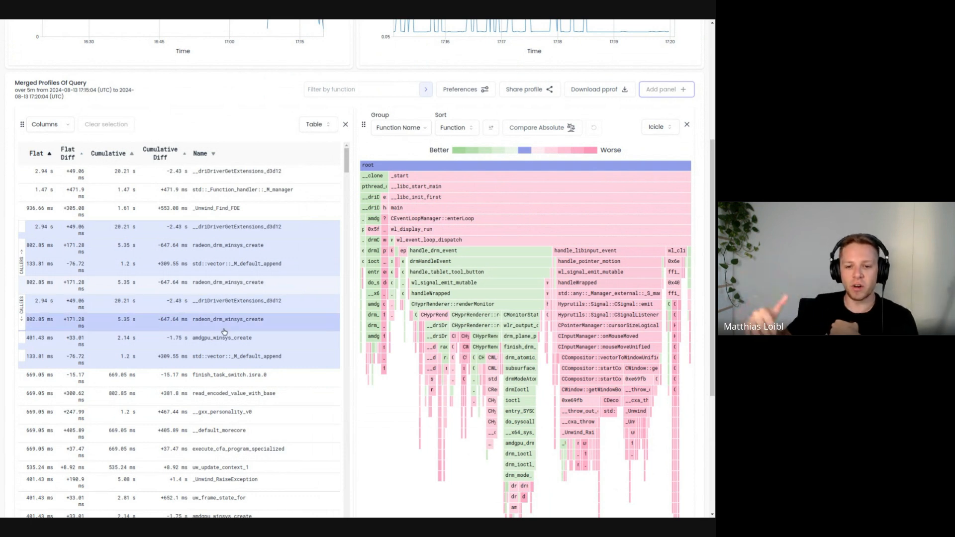
Step: Close the added icicle panel and expand the malloc row to its callers and callees
click(686, 124)
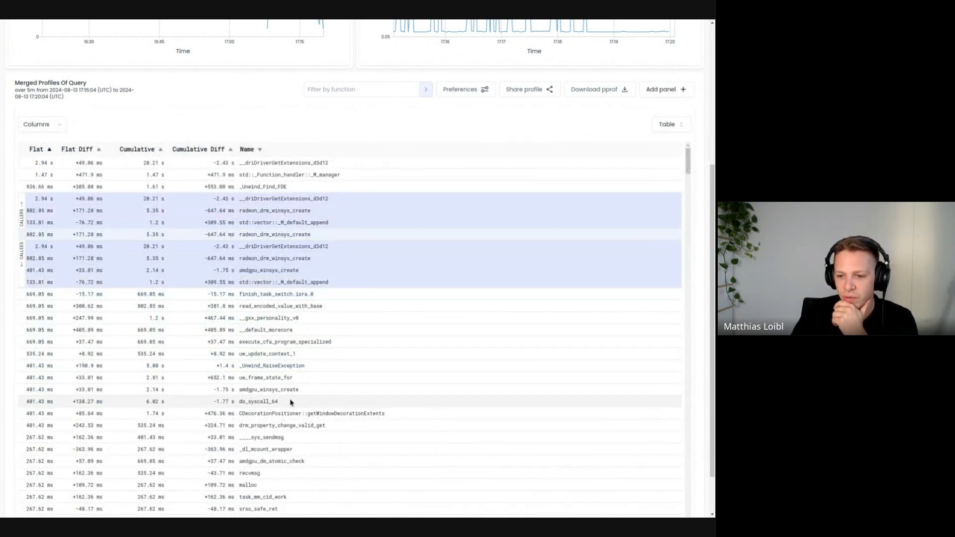
mouse_move(284, 389)
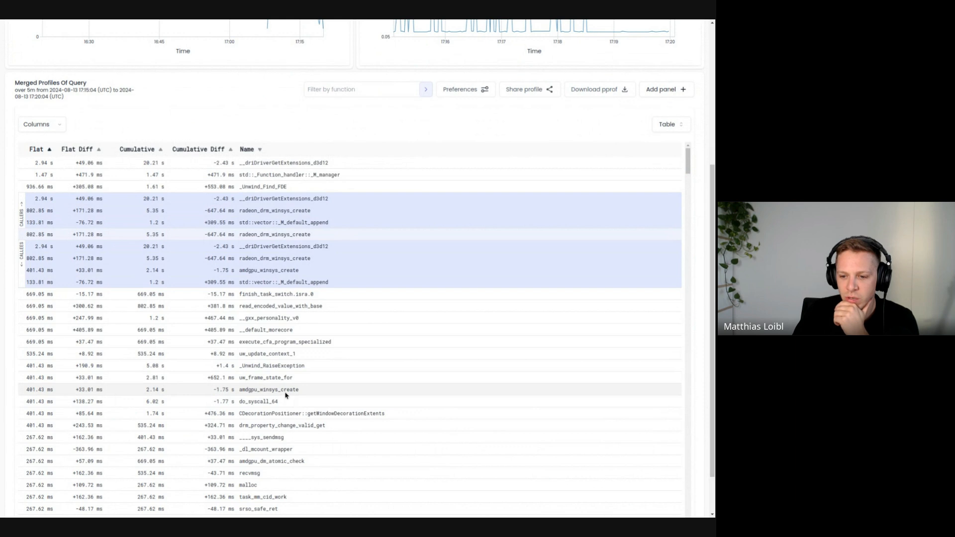
scroll(down, 3)
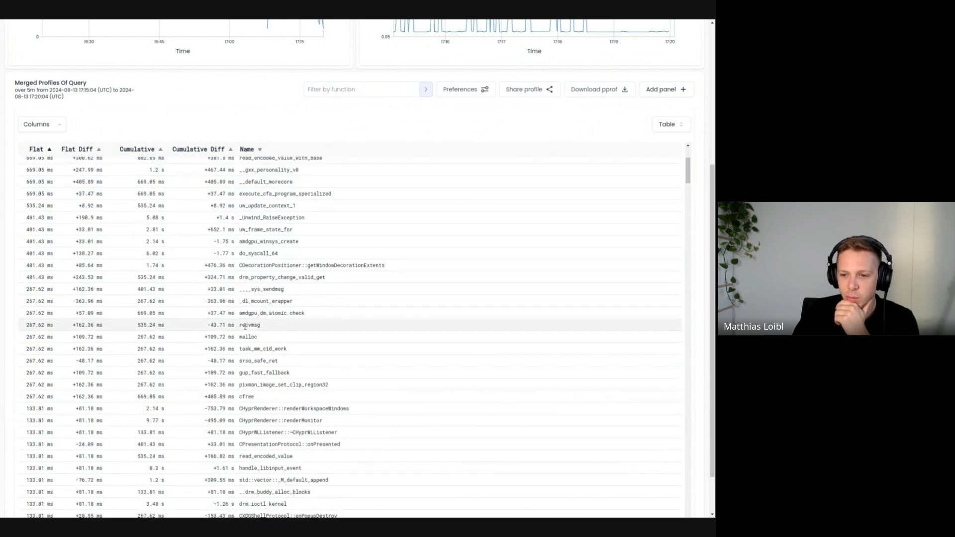
click(247, 324)
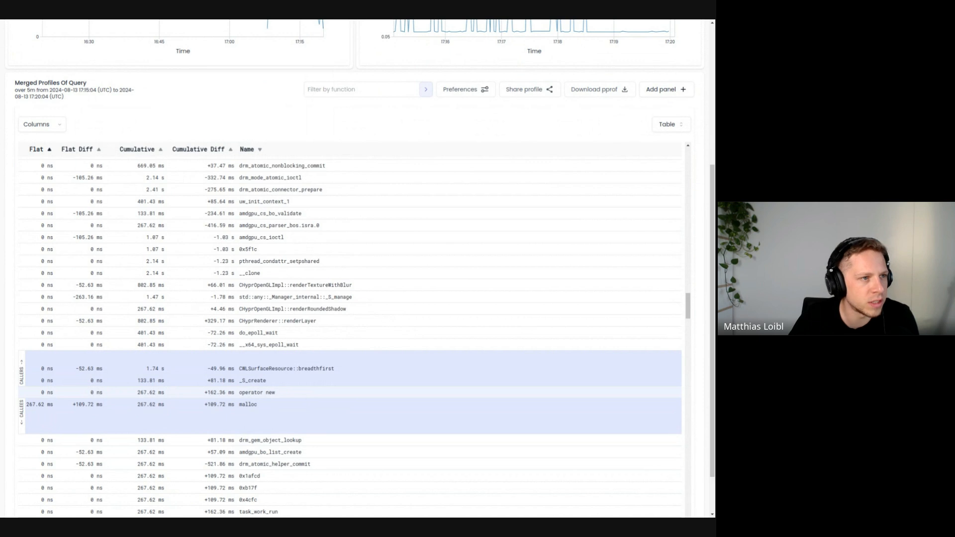
mouse_move(150, 90)
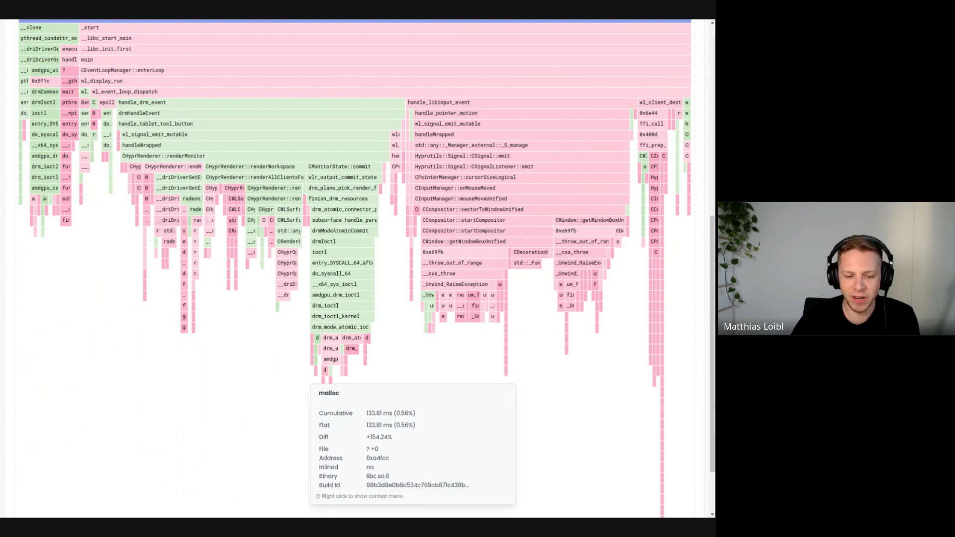
mouse_move(505, 371)
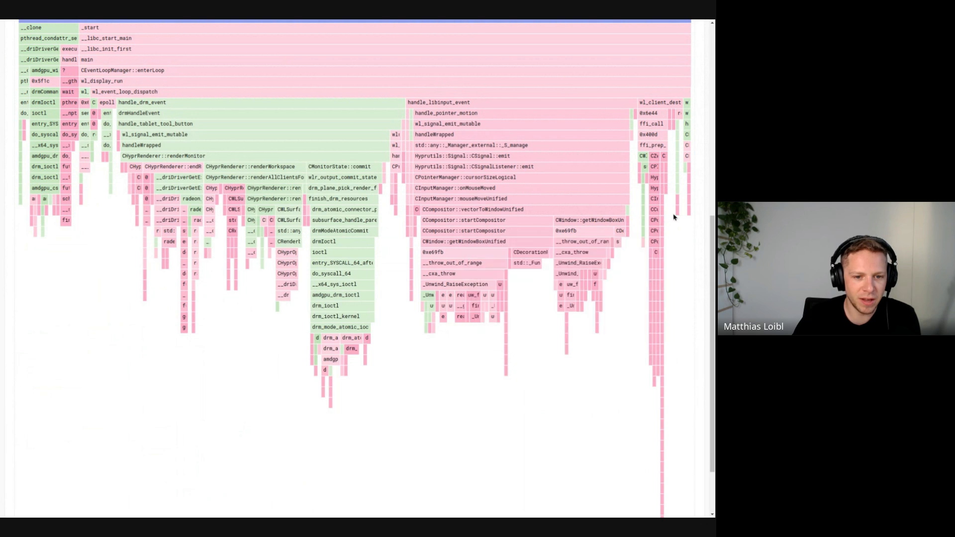
mouse_move(616, 293)
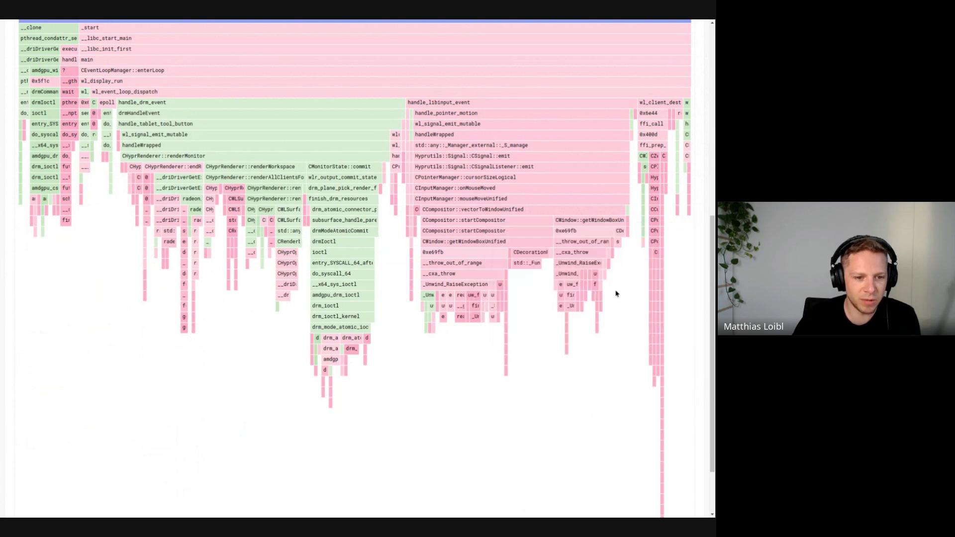
mouse_move(596, 337)
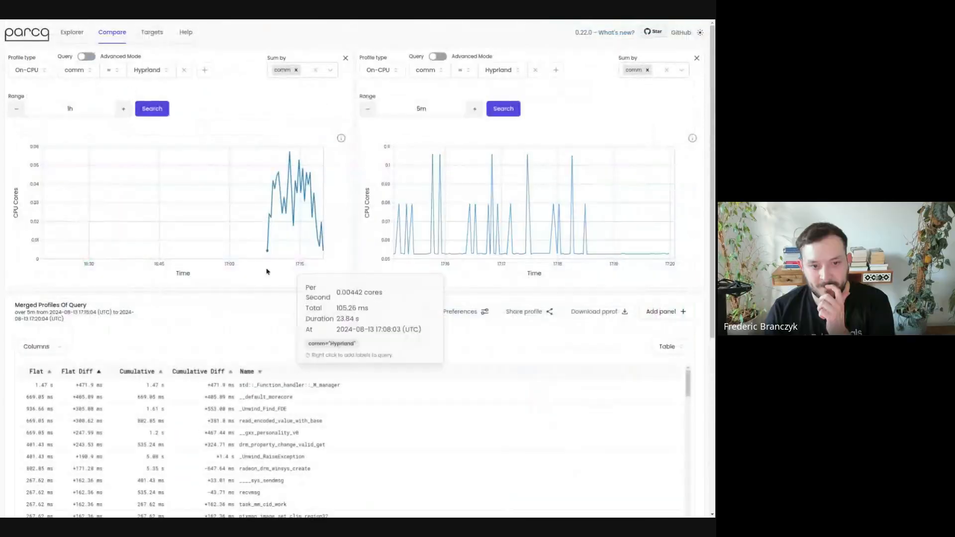
Step: Scroll the flat-difference table down to the expanded malloc row
scroll(down, 3)
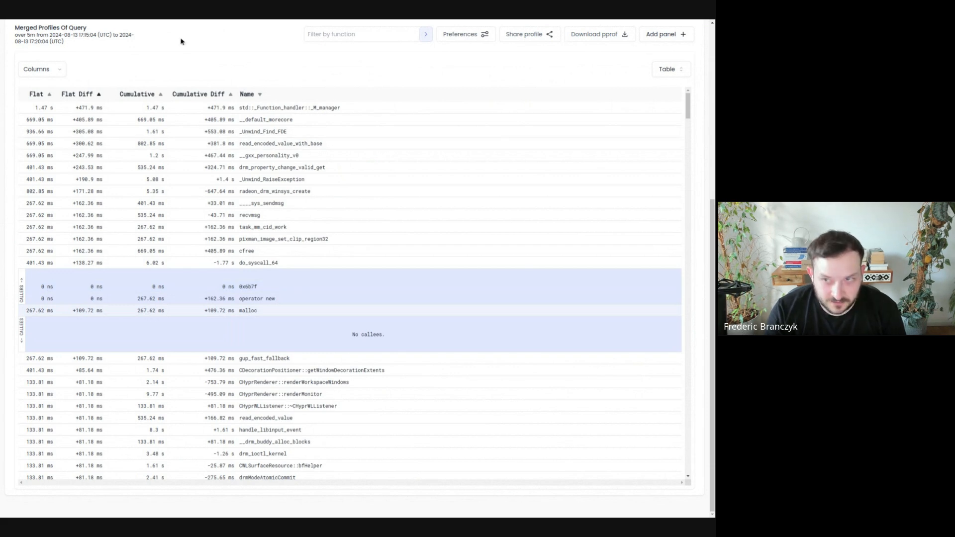
mouse_move(177, 29)
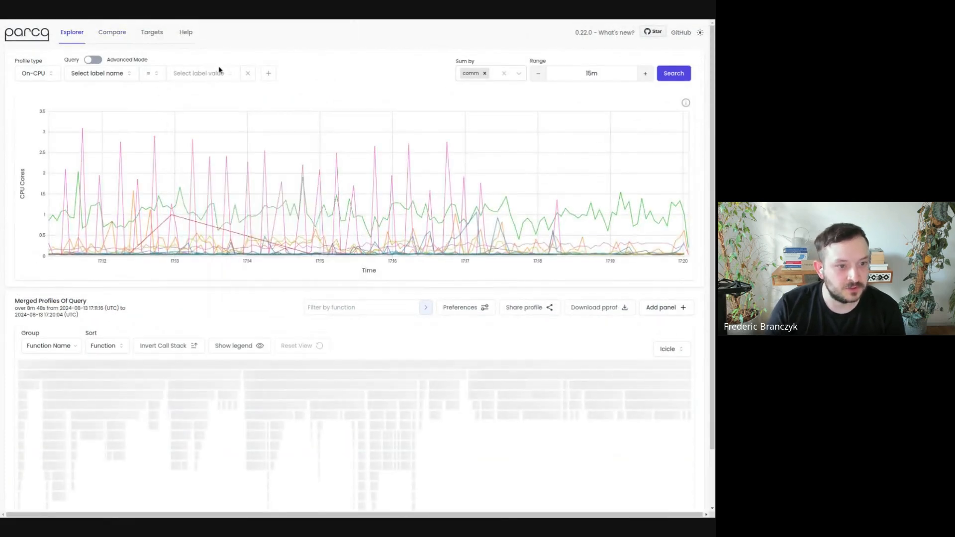
mouse_move(218, 174)
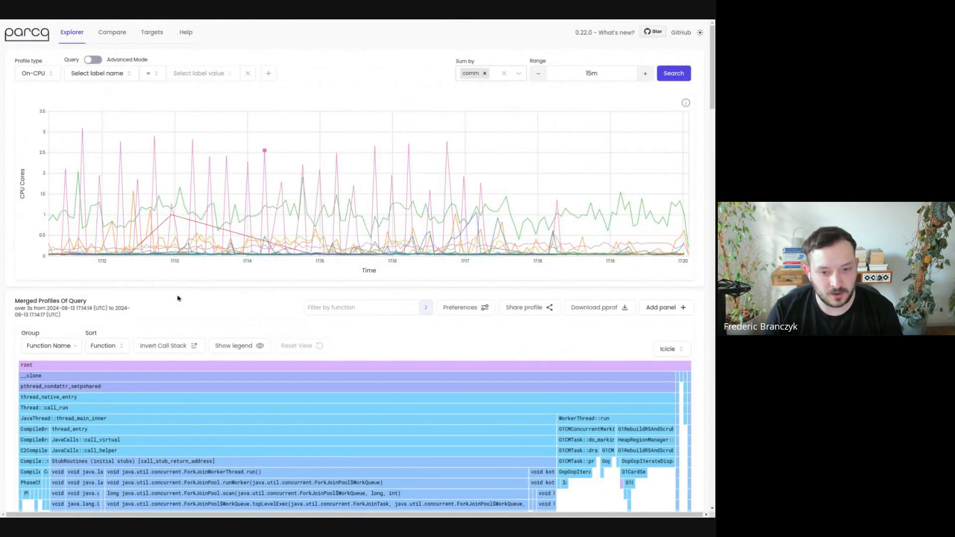
Step: Load Hyprland's 15-minute on-CPU profile and filter its icicle graph by the function malloc
click(97, 73)
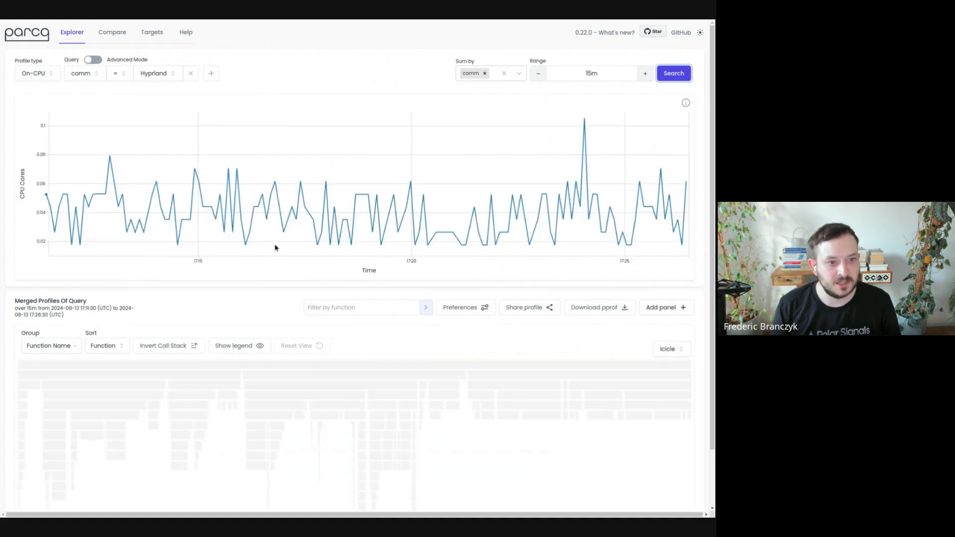
text(mo)
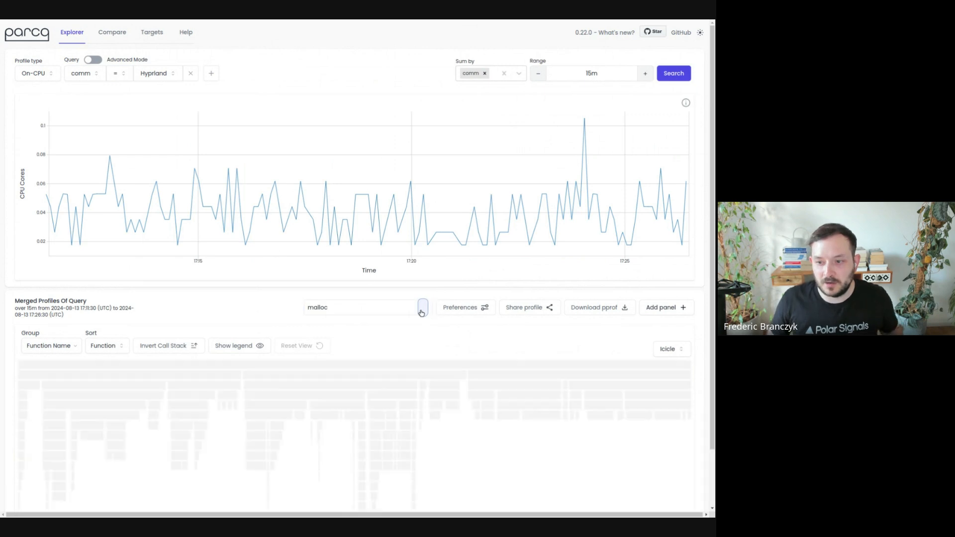
scroll(down, 3)
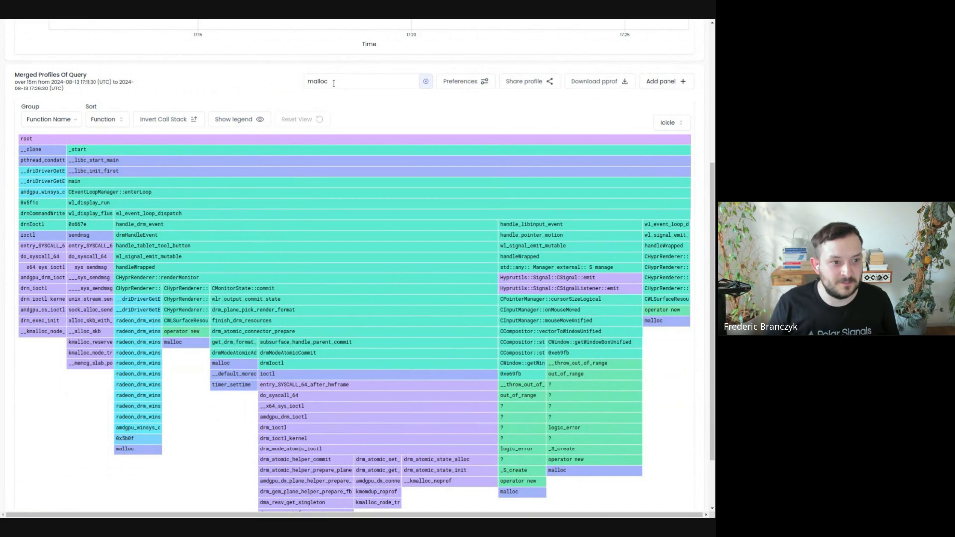
mouse_move(262, 87)
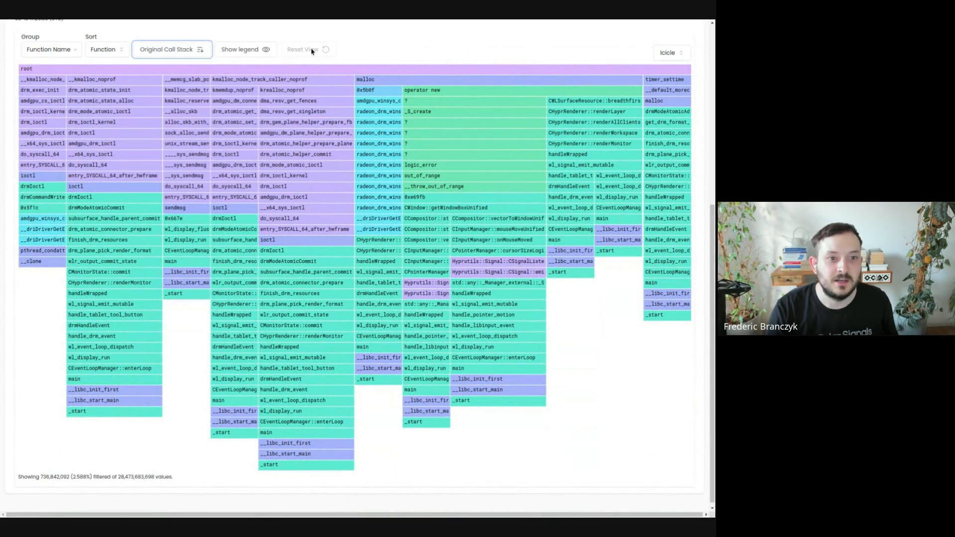
mouse_move(413, 86)
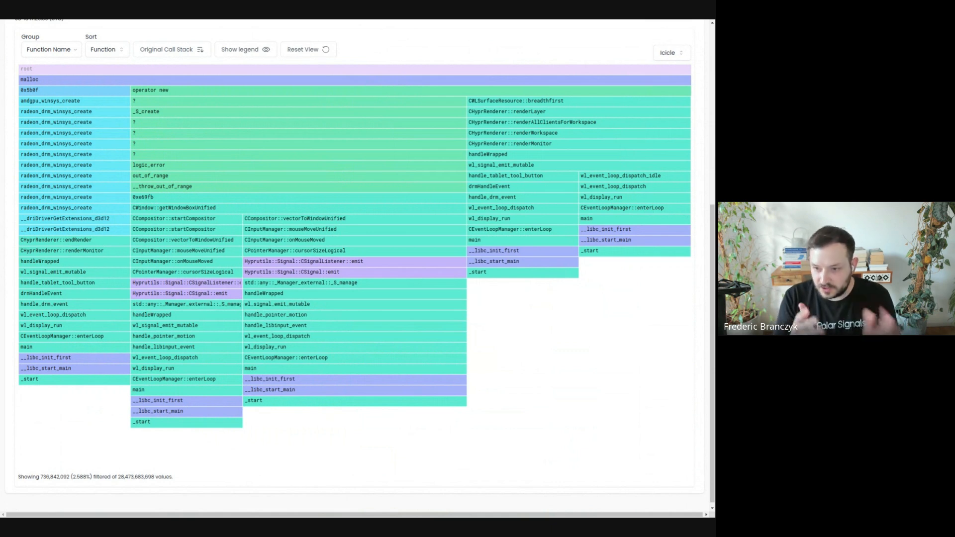
mouse_move(592, 375)
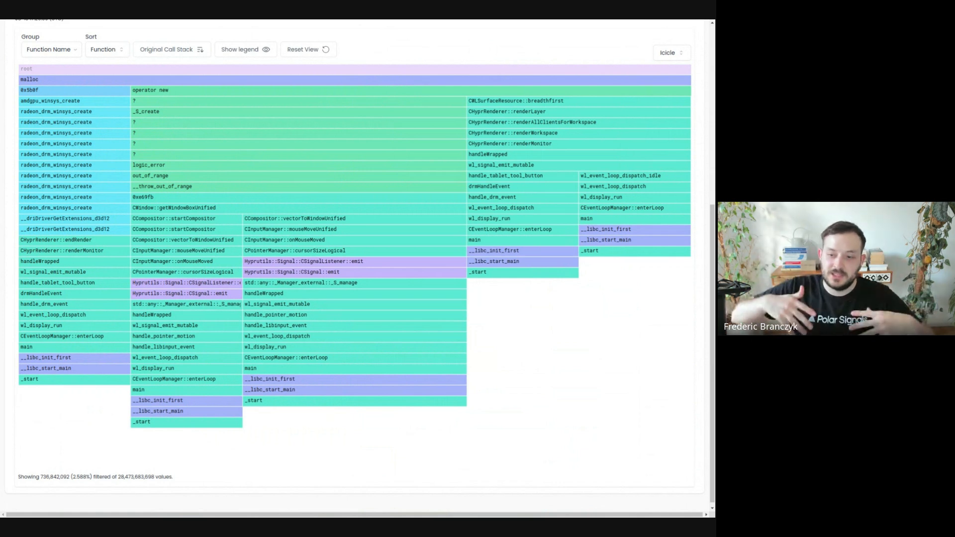
mouse_move(27, 69)
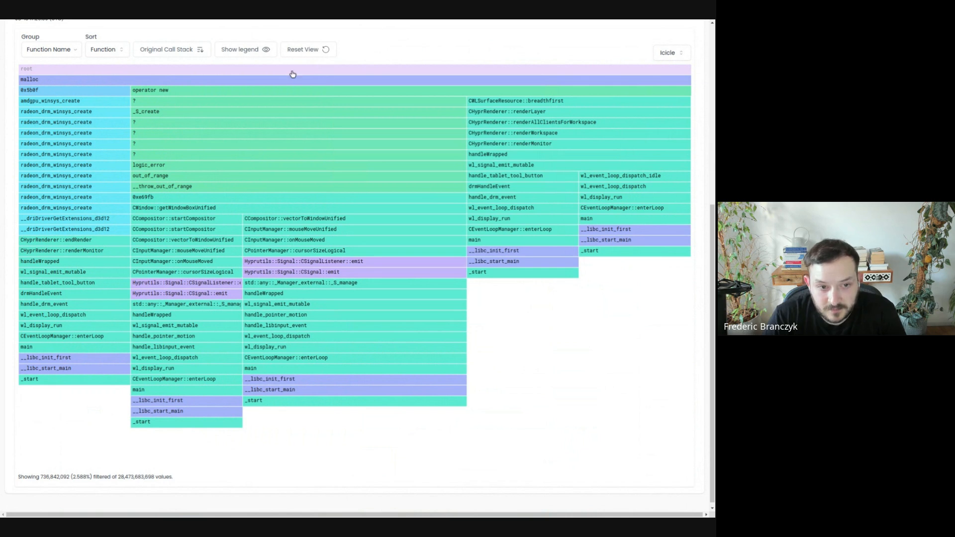
mouse_move(150, 90)
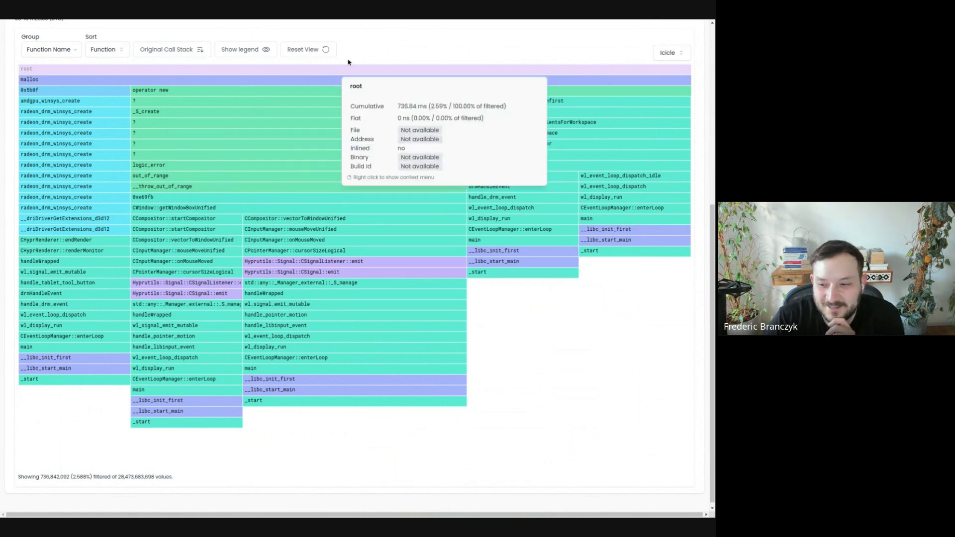
mouse_move(383, 54)
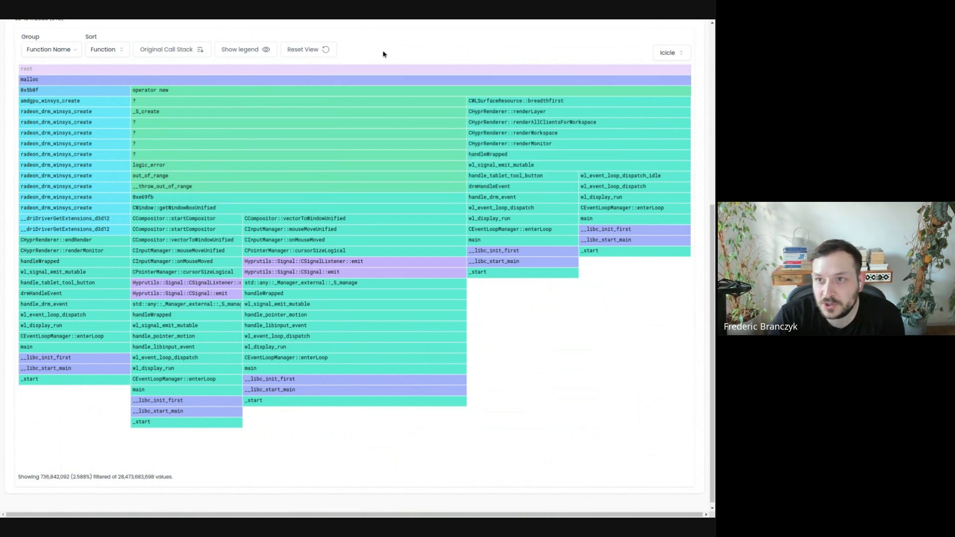
mouse_move(330, 28)
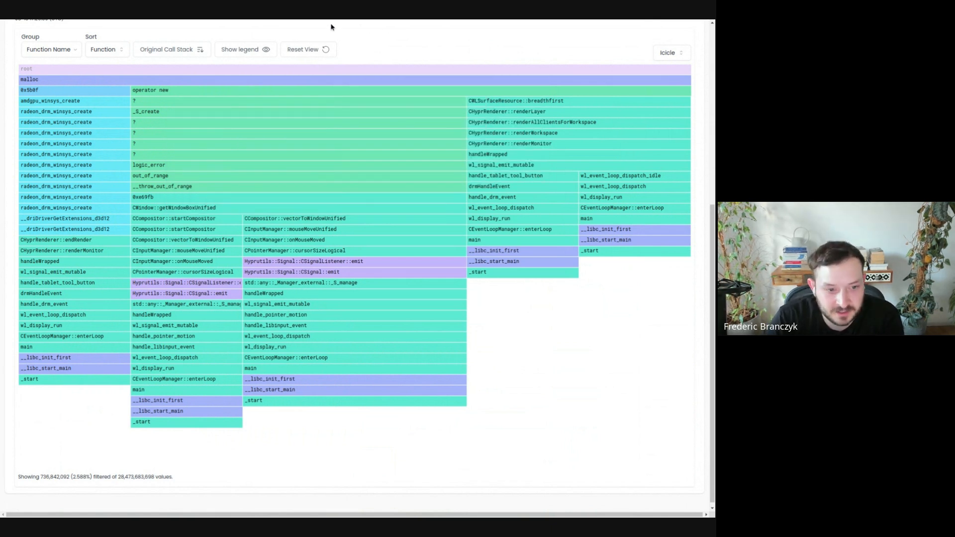